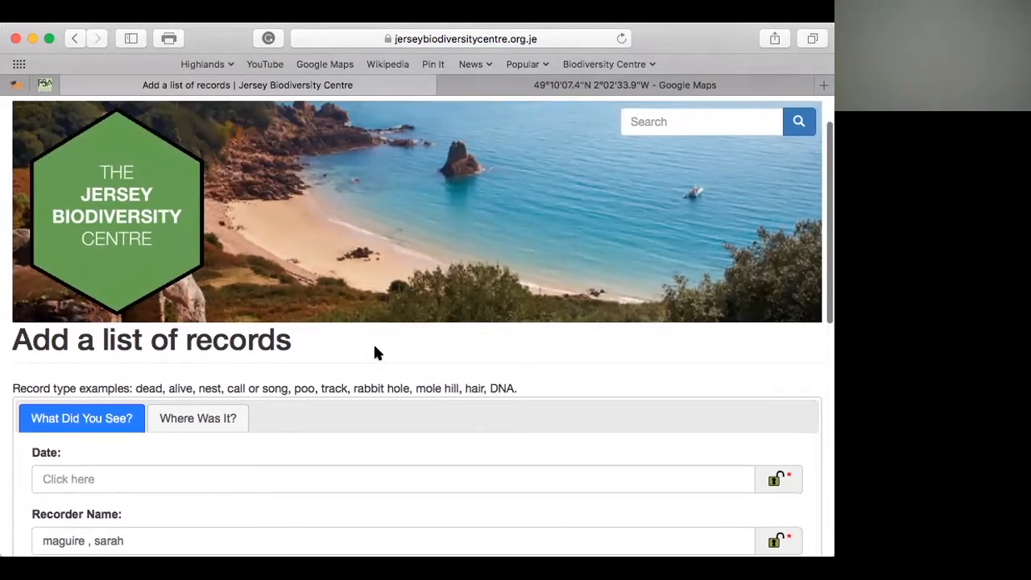
{"action": "mouse_move", "coordinate": [395, 356]}
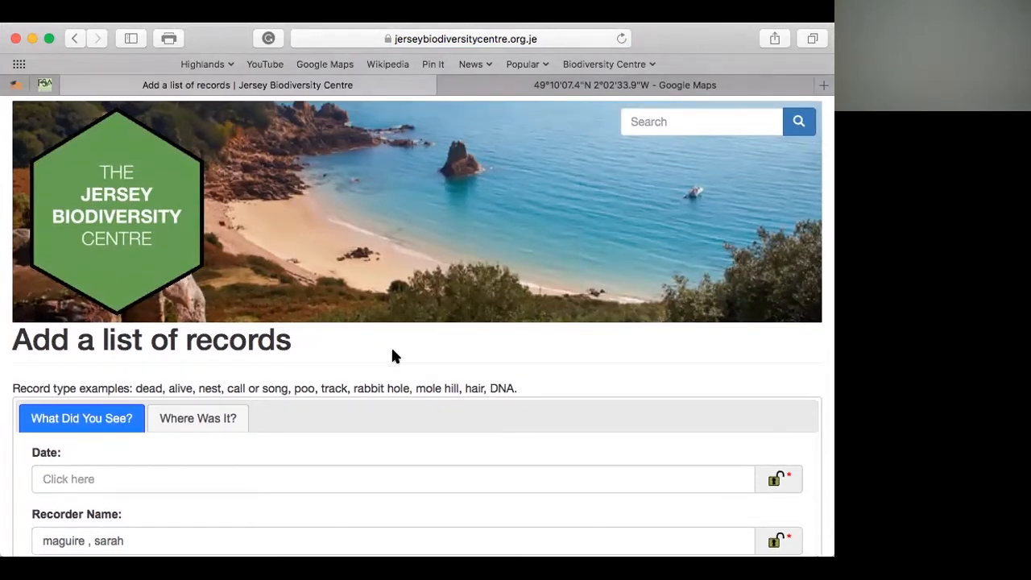
Step: Return to the 'Welcome to the Jersey Biodiversity Centre' home page via Home
{"action": "scroll", "scroll_direction": "down", "scroll_amount": 3}
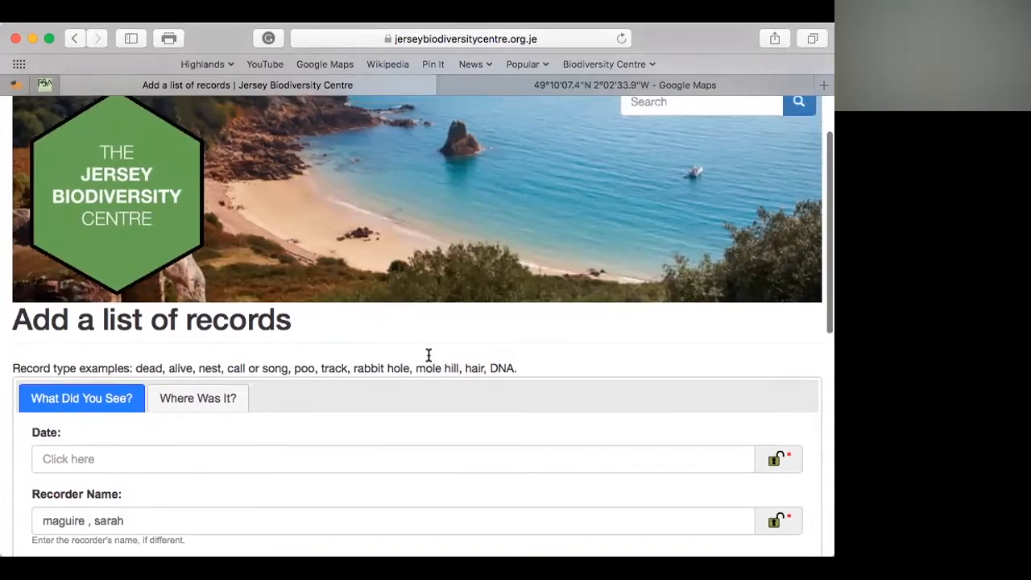
{"action": "scroll", "scroll_direction": "up", "scroll_amount": 3}
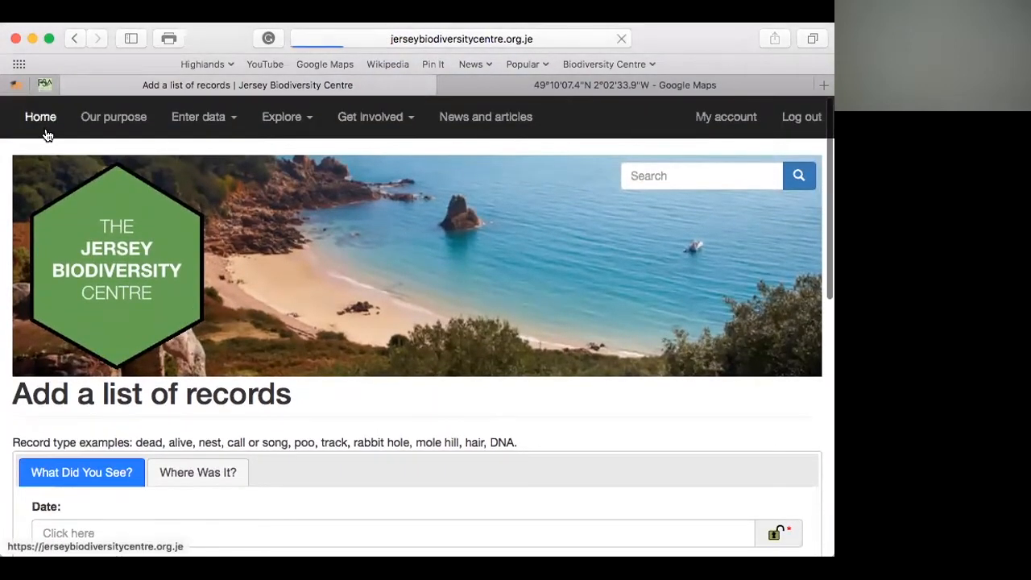
{"action": "left_click", "coordinate": [41, 117]}
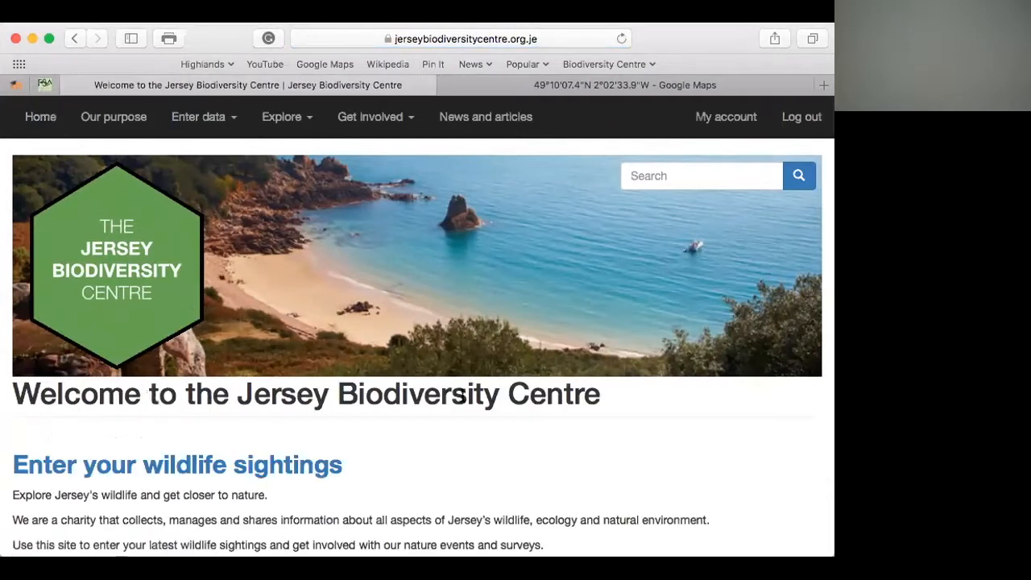
{"action": "mouse_move", "coordinate": [579, 408]}
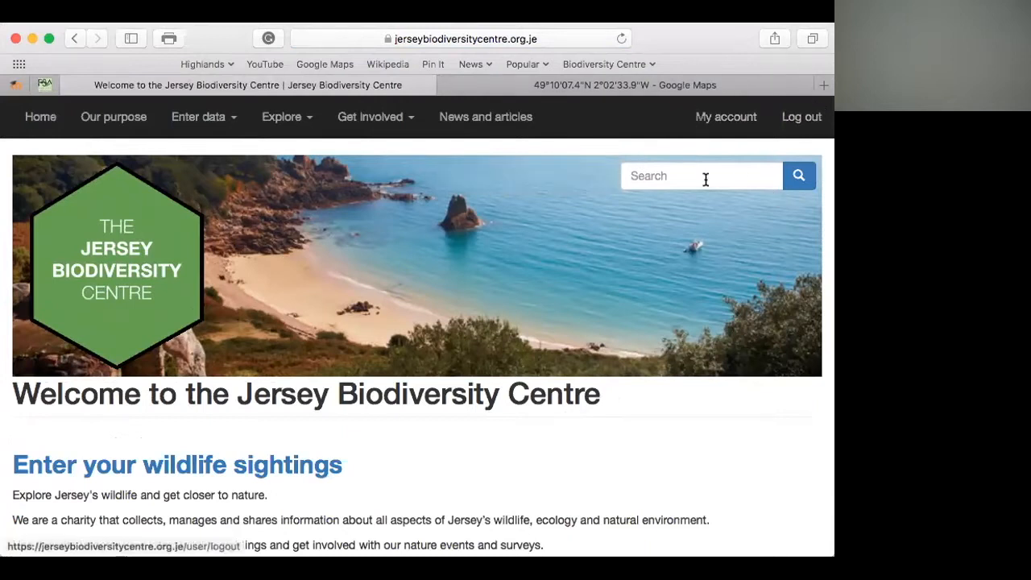
{"action": "mouse_move", "coordinate": [747, 157]}
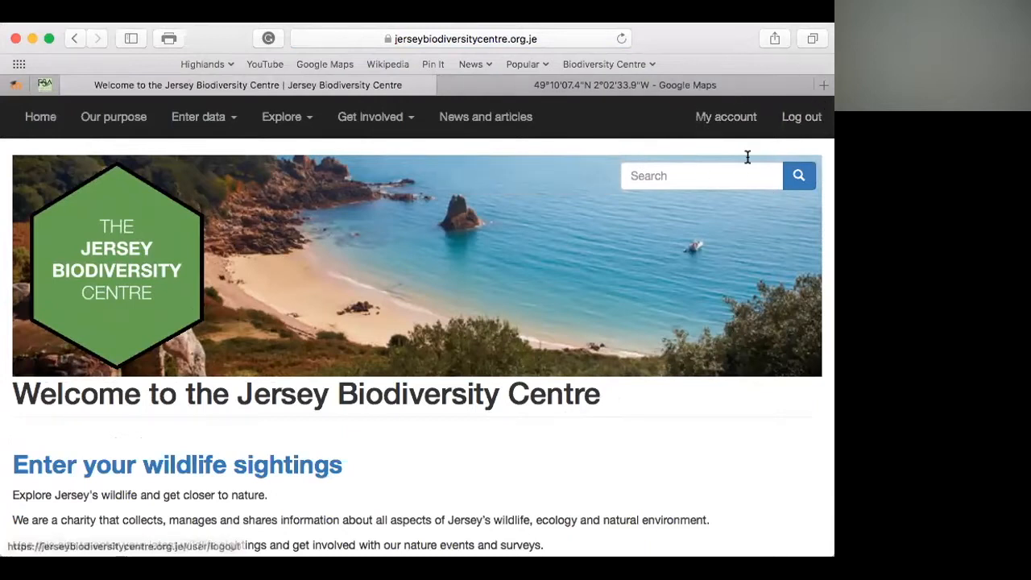
{"action": "mouse_move", "coordinate": [725, 116]}
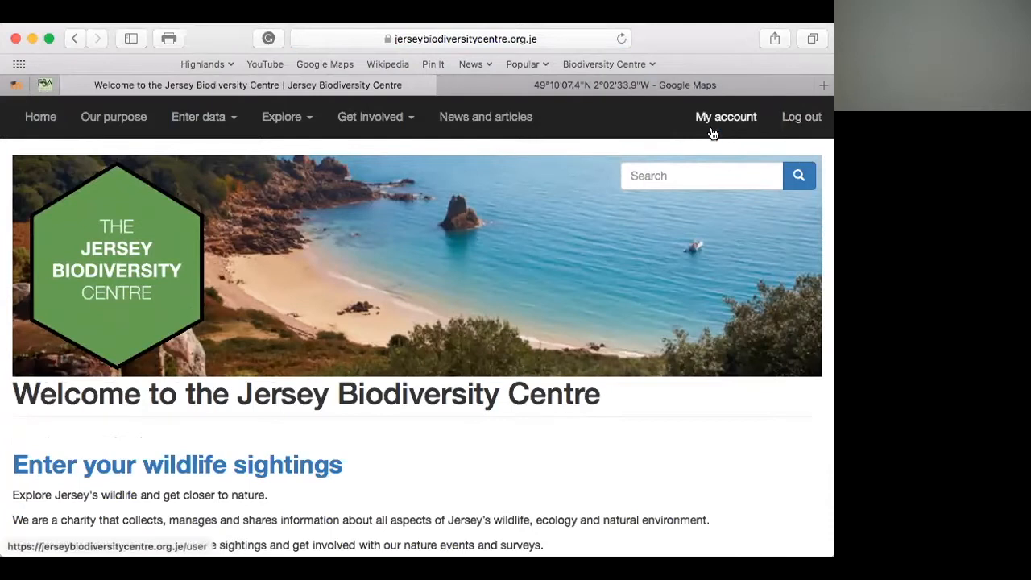
{"action": "mouse_move", "coordinate": [733, 119]}
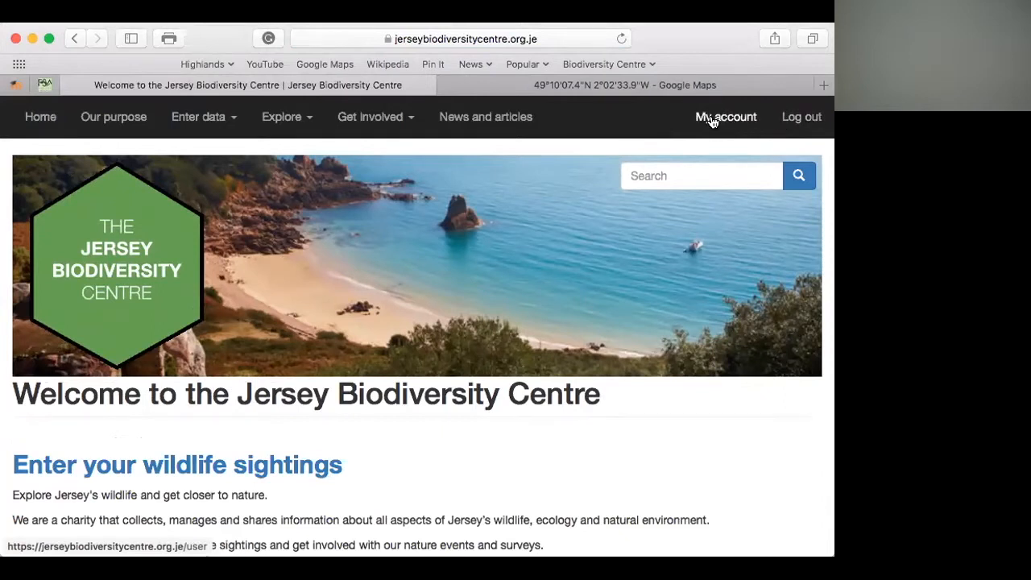
{"action": "mouse_move", "coordinate": [717, 122]}
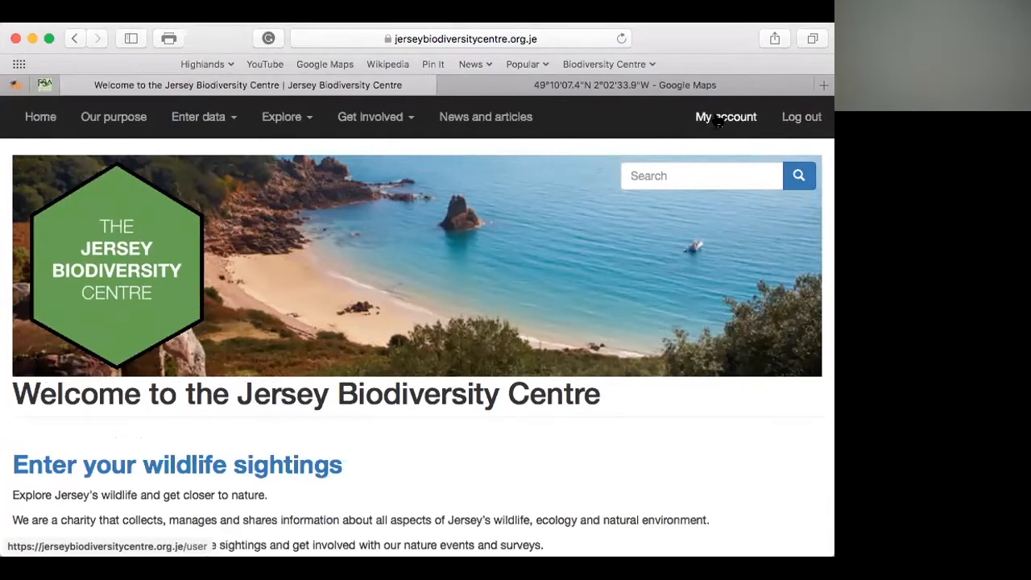
{"action": "mouse_move", "coordinate": [793, 138]}
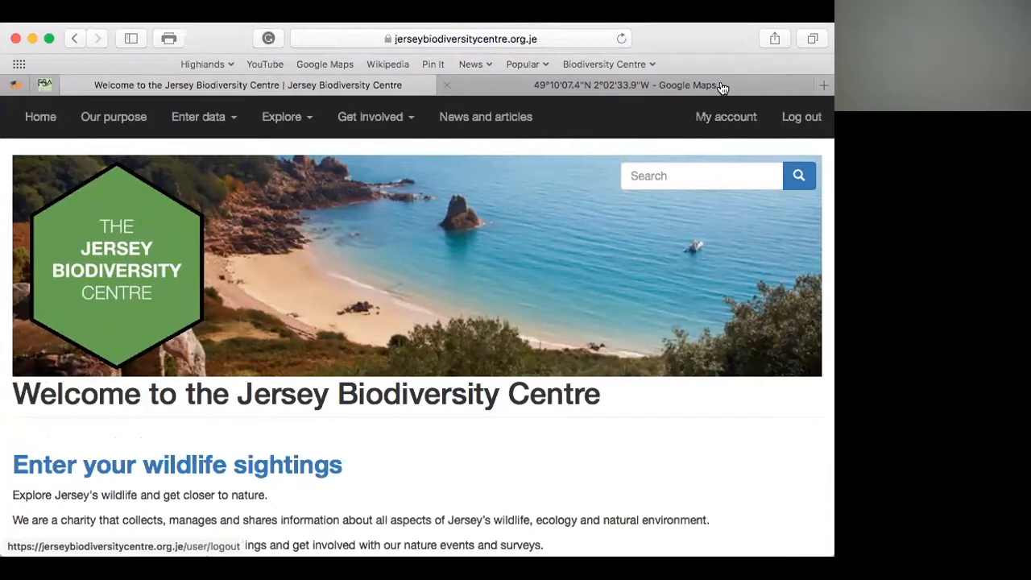
{"action": "mouse_move", "coordinate": [529, 170]}
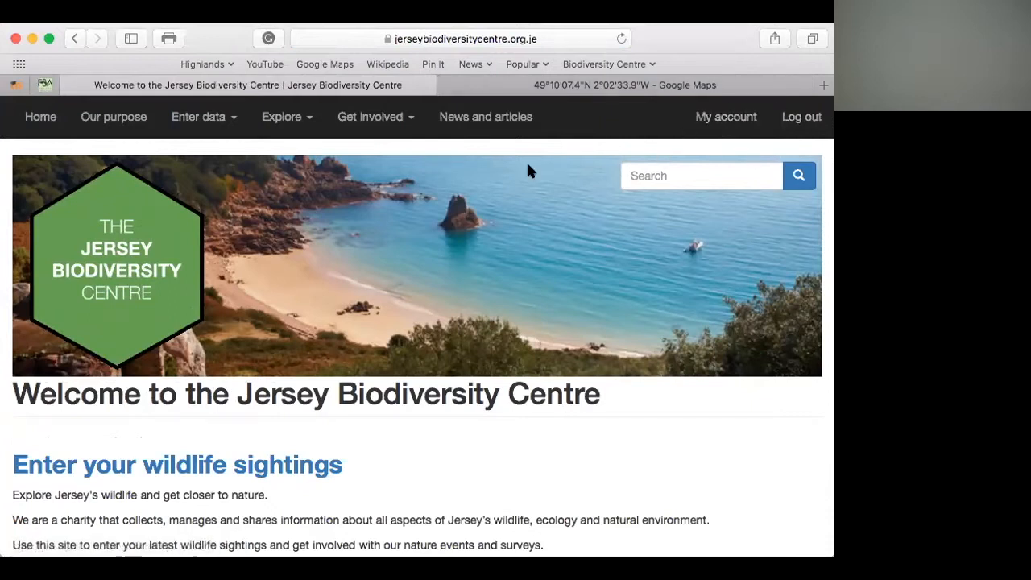
{"action": "mouse_move", "coordinate": [199, 129]}
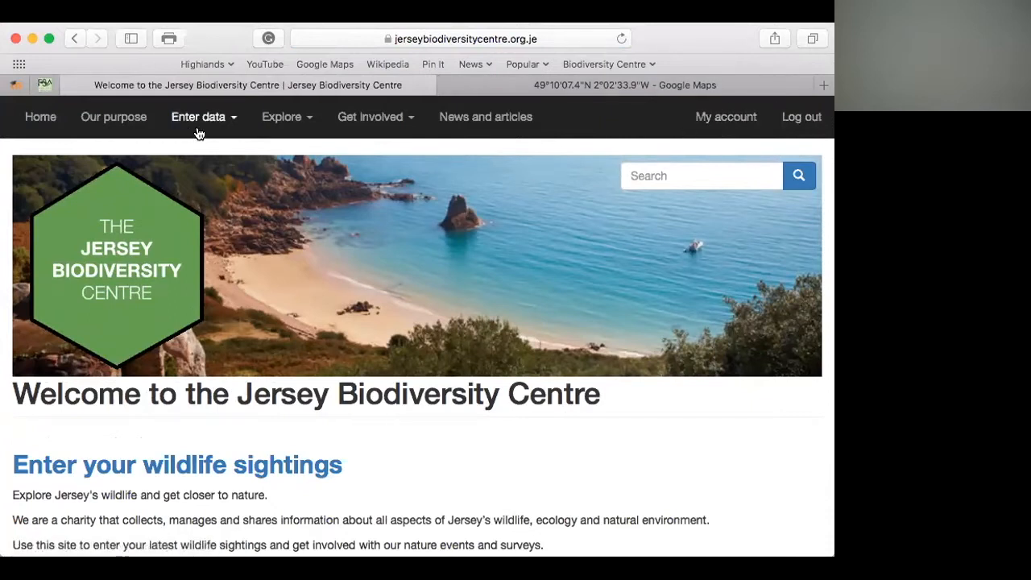
{"action": "mouse_move", "coordinate": [199, 117]}
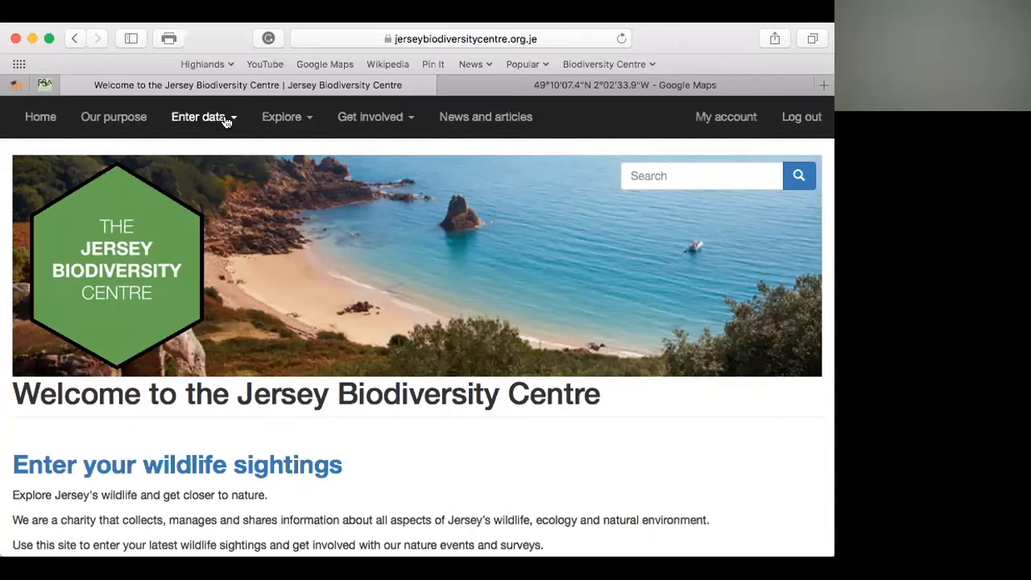
Step: Open the Enter data menu to show 'Add a casual record' and 'Add a list of records'
{"action": "left_click", "coordinate": [198, 117]}
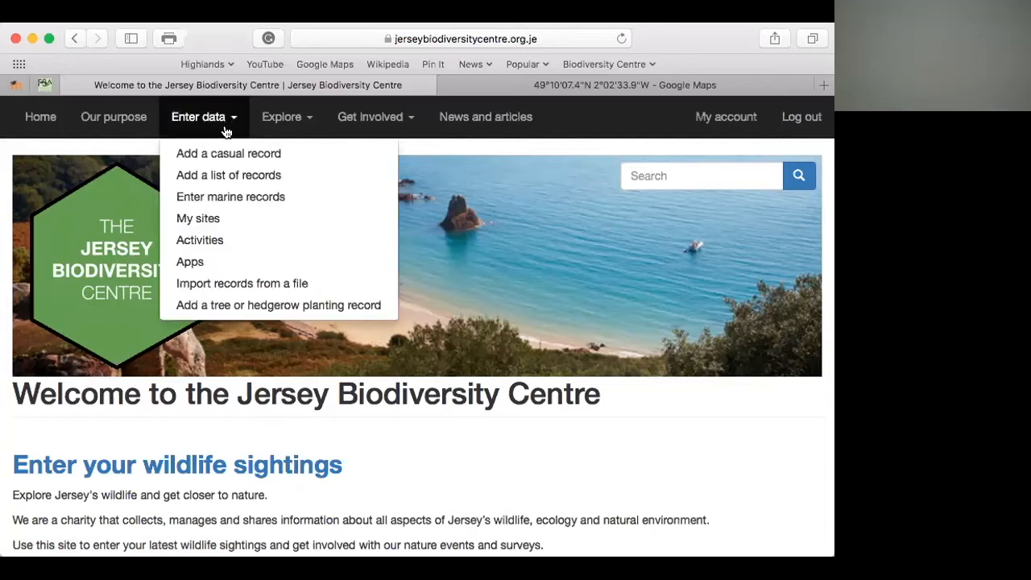
{"action": "mouse_move", "coordinate": [278, 305]}
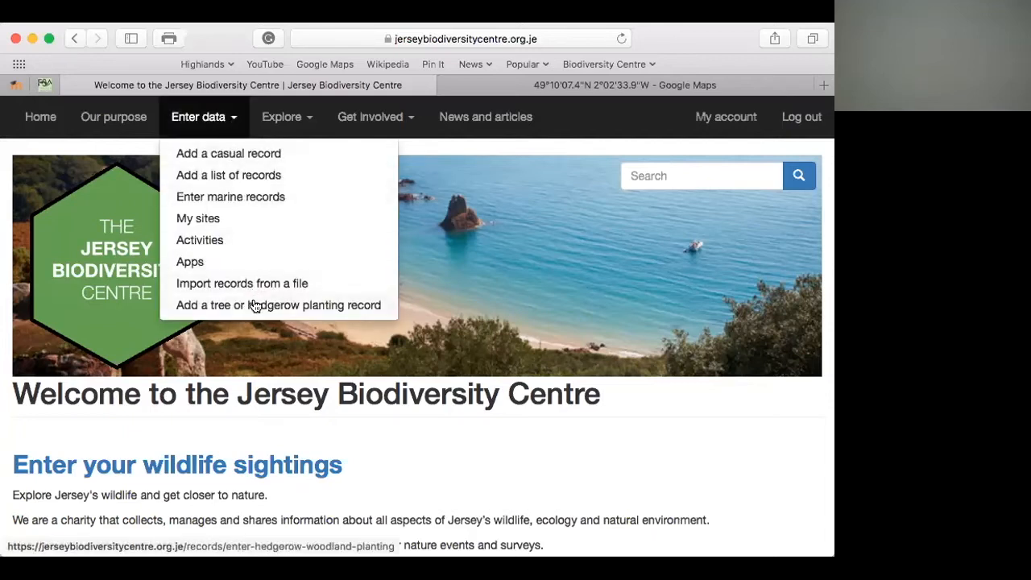
{"action": "mouse_move", "coordinate": [257, 181]}
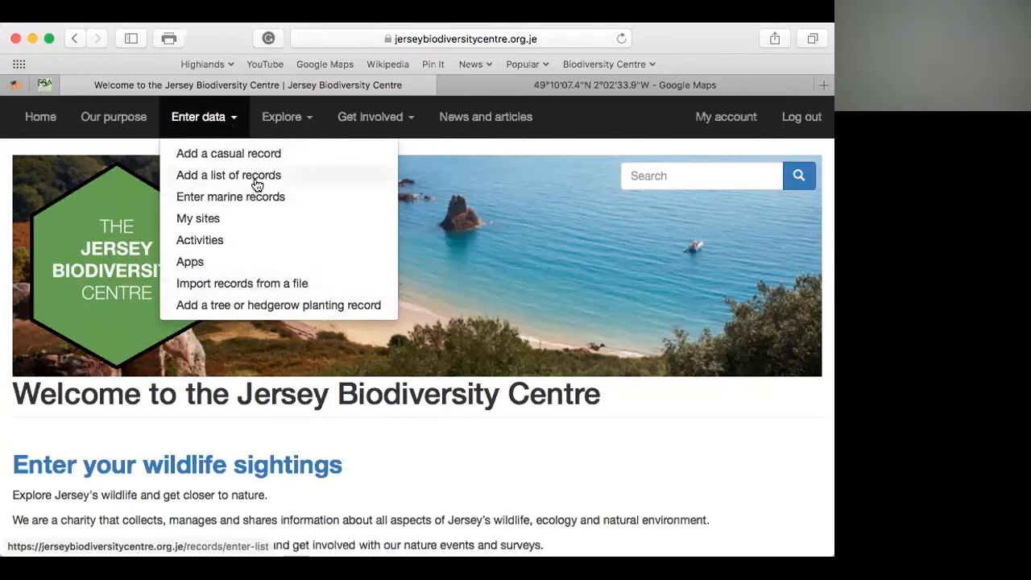
{"action": "mouse_move", "coordinate": [278, 179]}
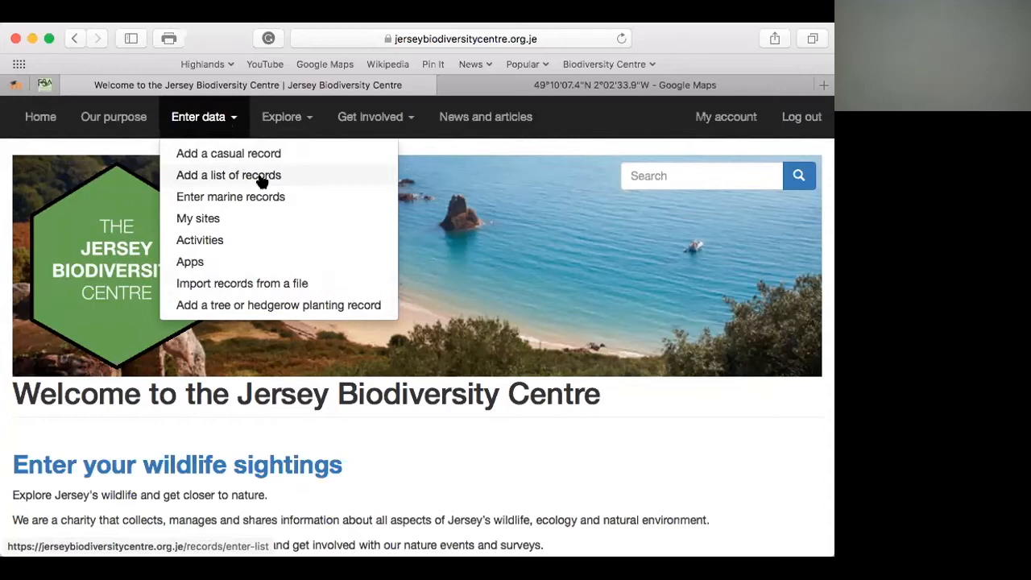
Step: Open the 'Add a list of records' form and scroll down to the species table
{"action": "left_click", "coordinate": [228, 175]}
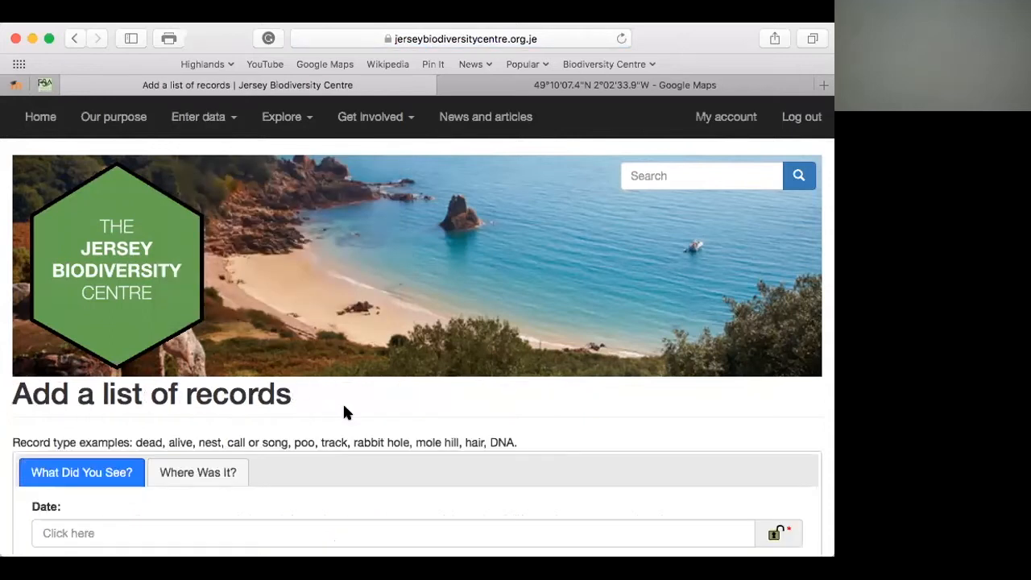
{"action": "scroll", "scroll_direction": "down", "scroll_amount": 3}
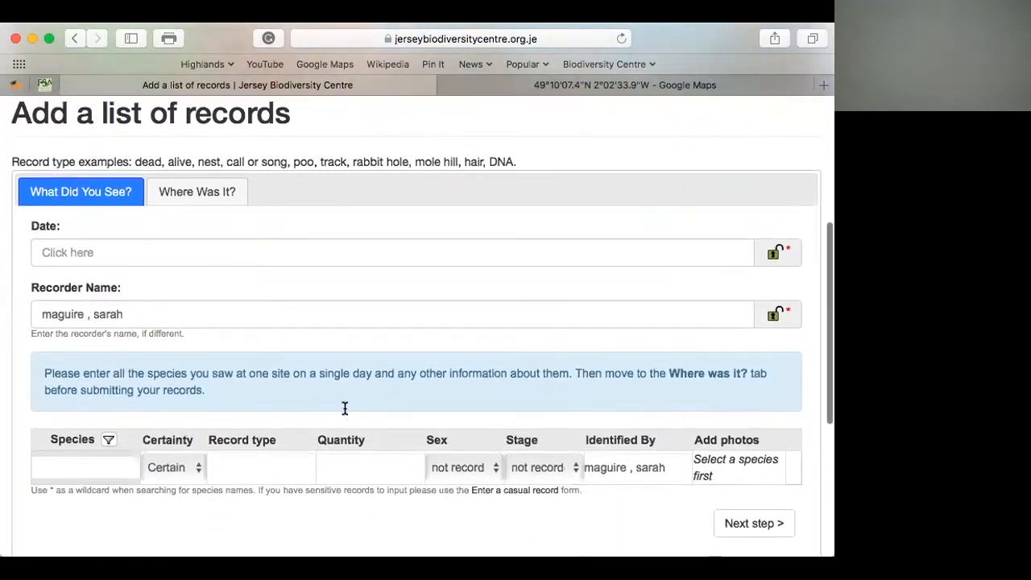
{"action": "scroll", "scroll_direction": "down", "scroll_amount": 3}
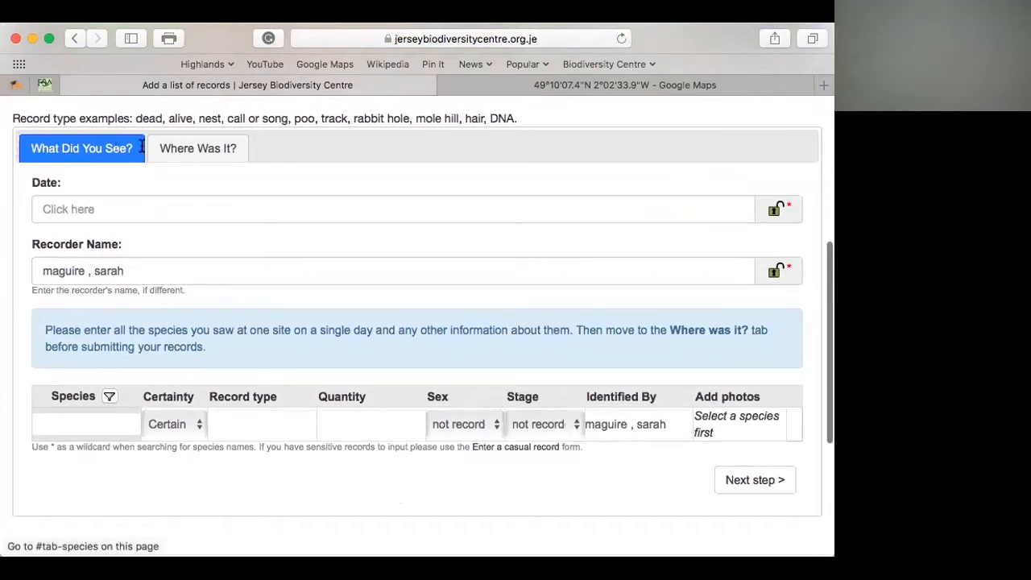
{"action": "mouse_move", "coordinate": [135, 250]}
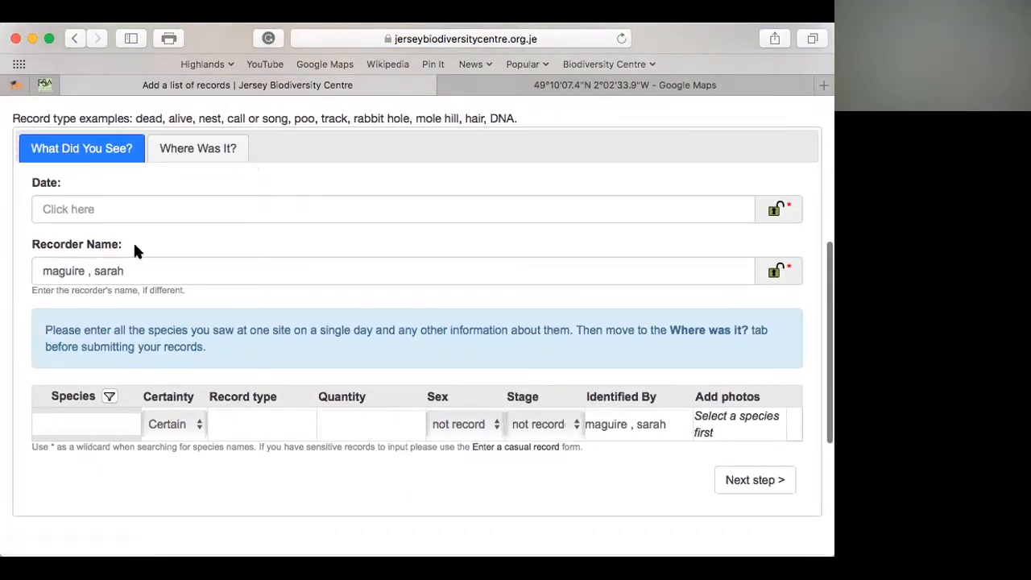
Step: Pick 27 April 2020 in the Date calendar, giving 27/04/2020
{"action": "left_click", "coordinate": [395, 208]}
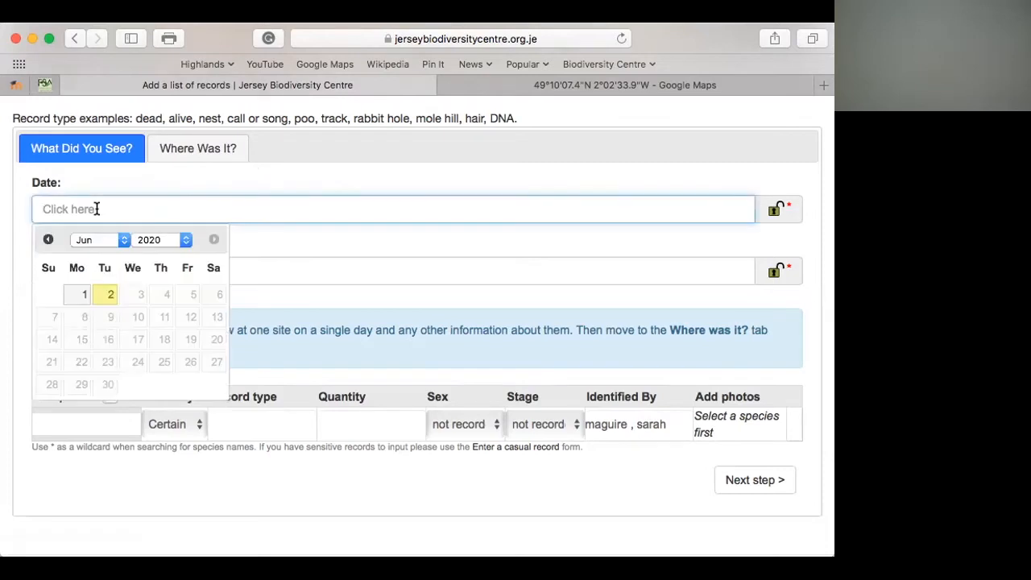
{"action": "mouse_move", "coordinate": [105, 238]}
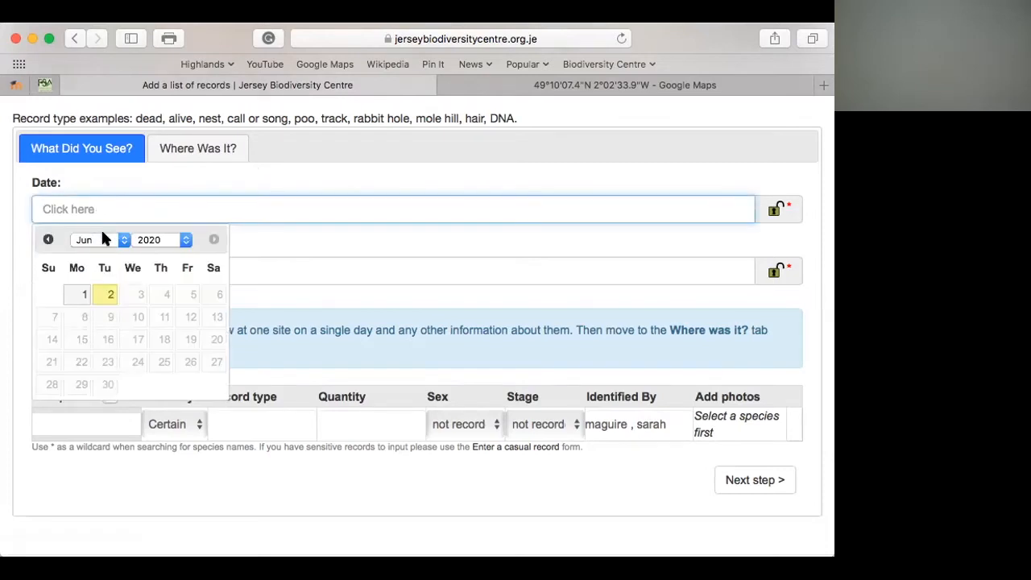
{"action": "mouse_move", "coordinate": [123, 257]}
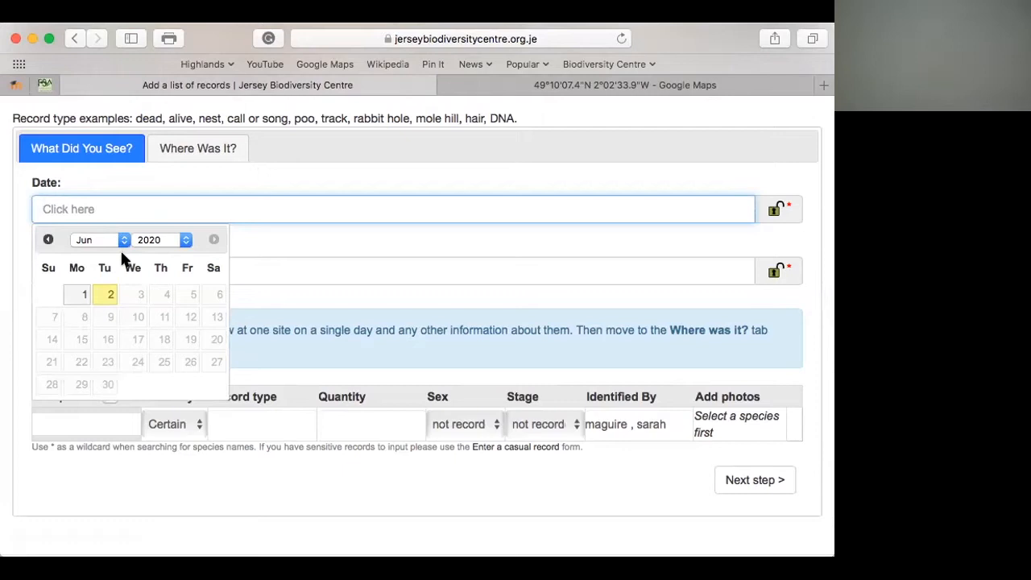
{"action": "mouse_move", "coordinate": [125, 238]}
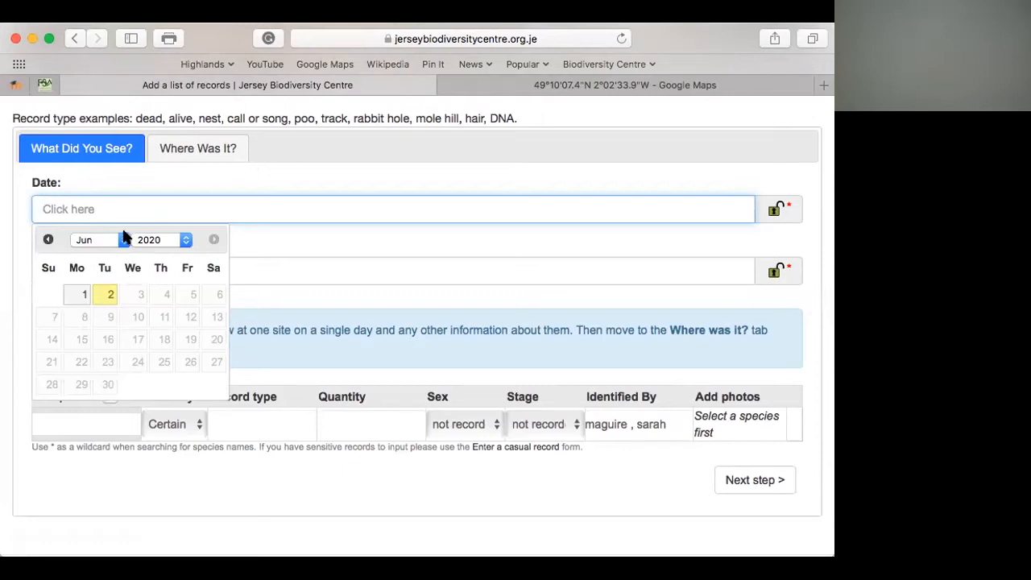
{"action": "left_click", "coordinate": [97, 240]}
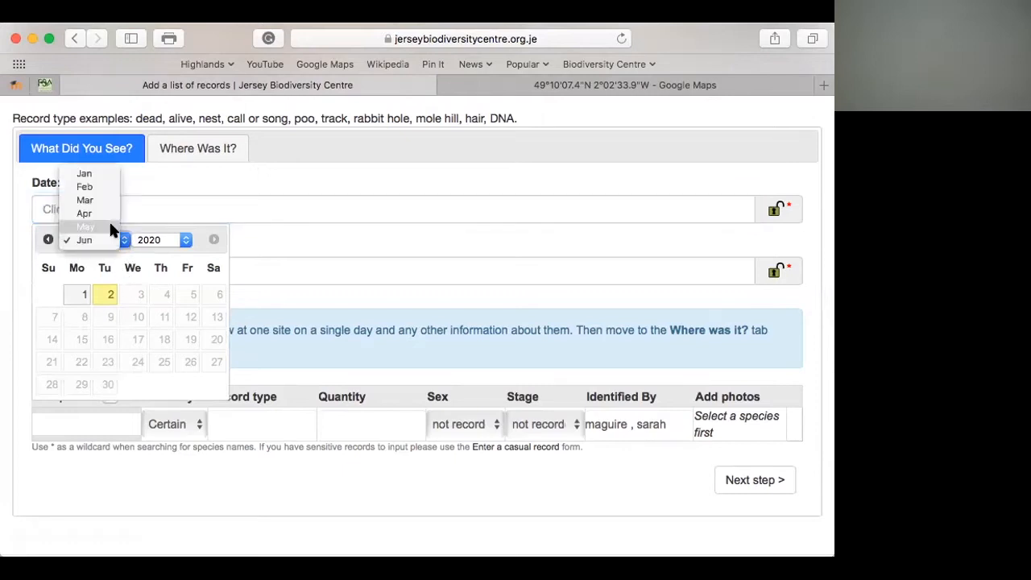
{"action": "left_click", "coordinate": [84, 213]}
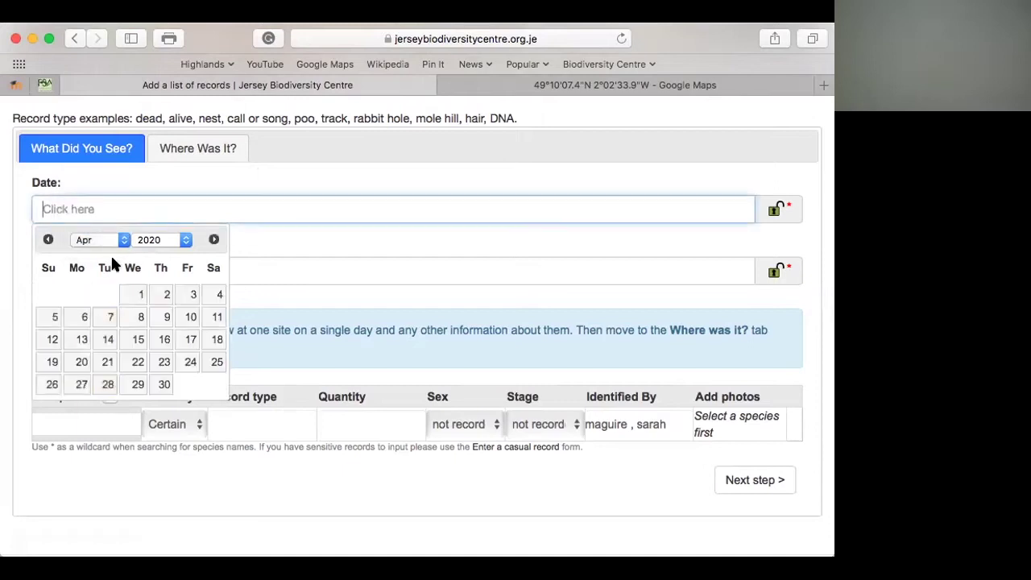
{"action": "mouse_move", "coordinate": [125, 314]}
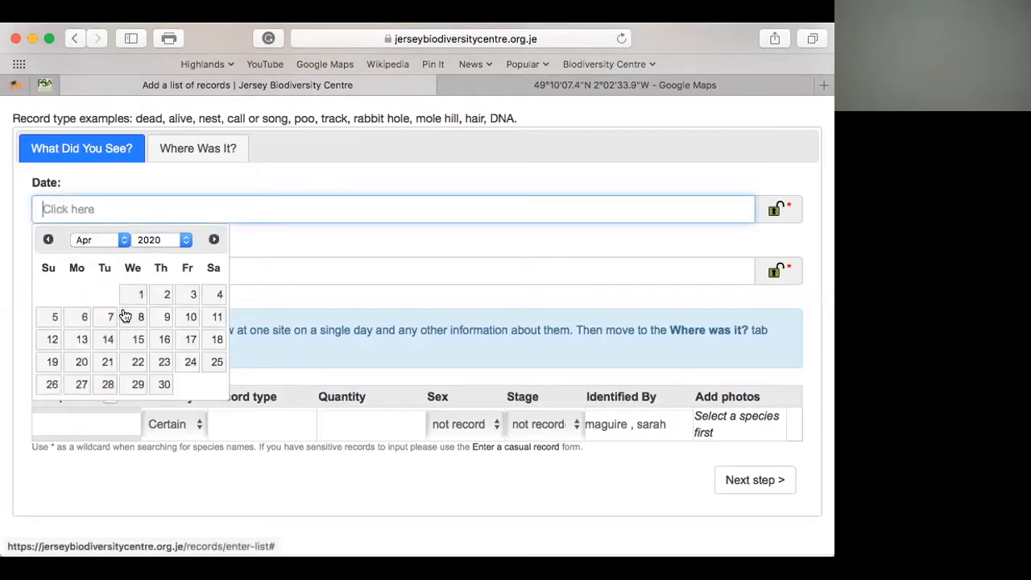
{"action": "mouse_move", "coordinate": [135, 354]}
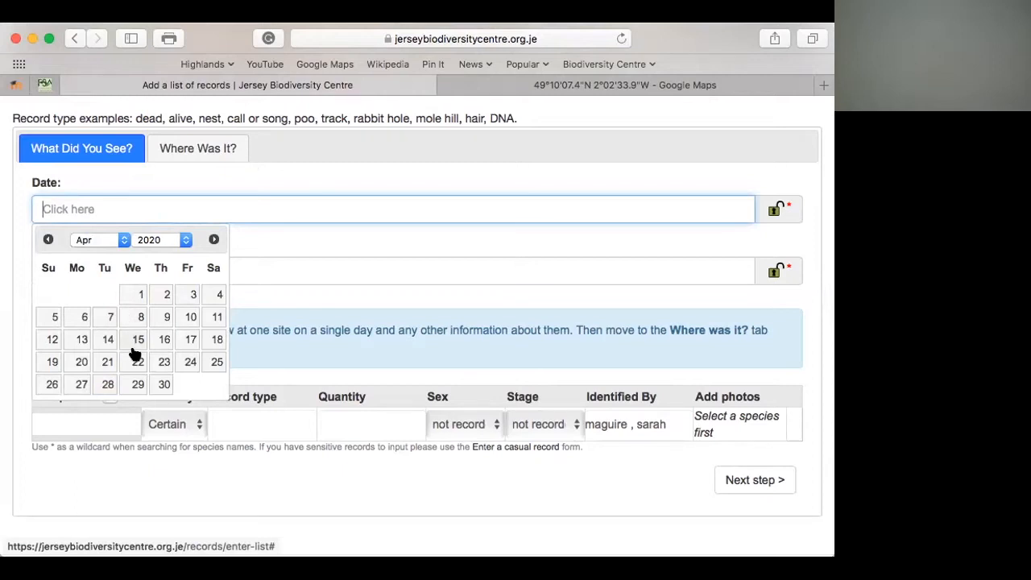
{"action": "mouse_move", "coordinate": [123, 346]}
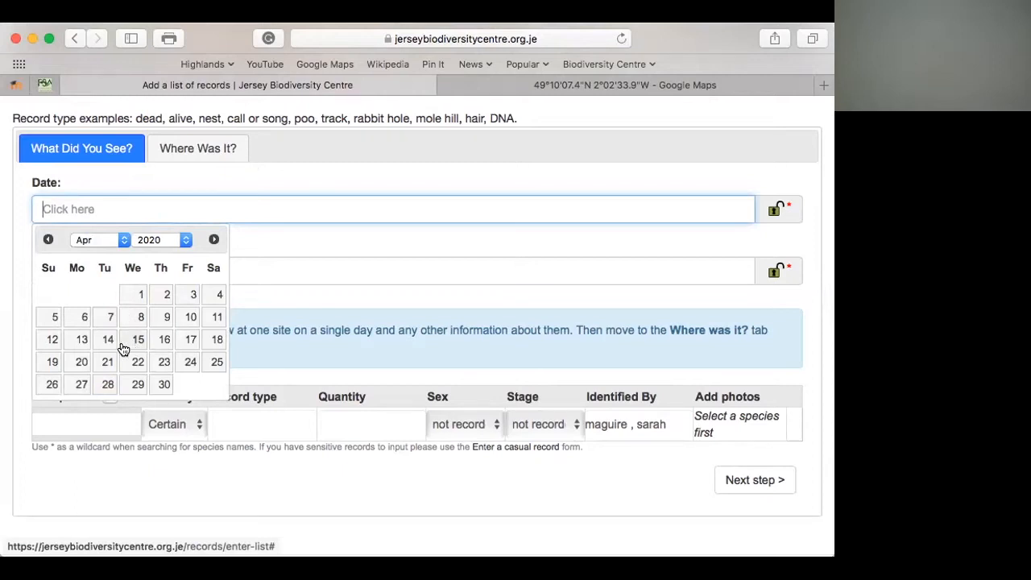
{"action": "mouse_move", "coordinate": [176, 366]}
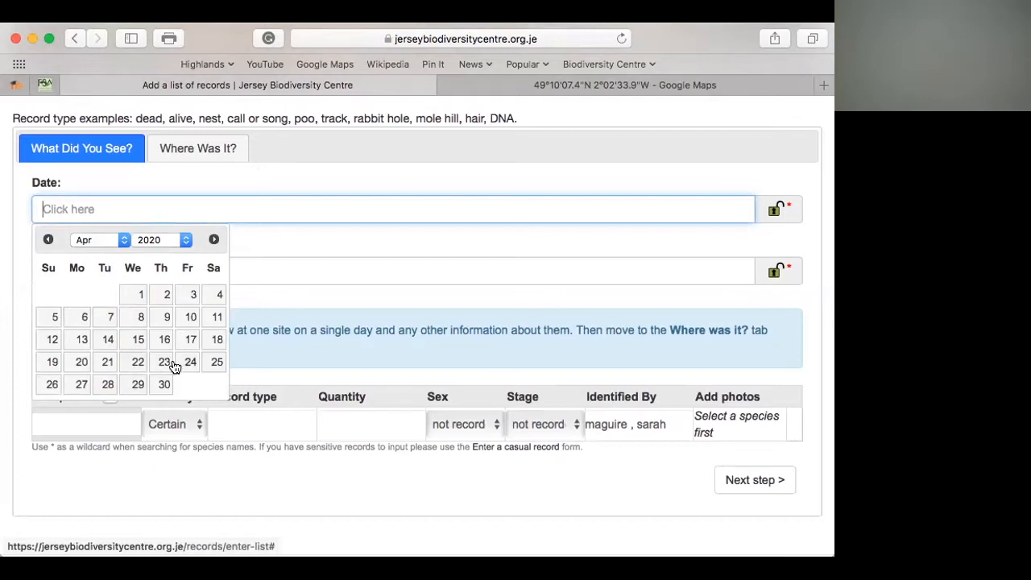
{"action": "left_click", "coordinate": [80, 384]}
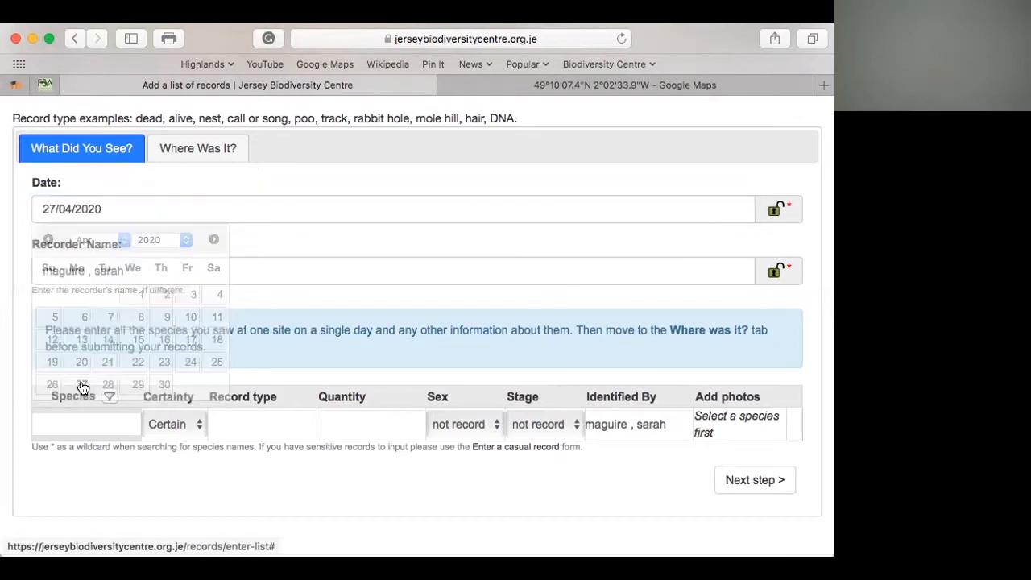
{"action": "left_click", "coordinate": [111, 209]}
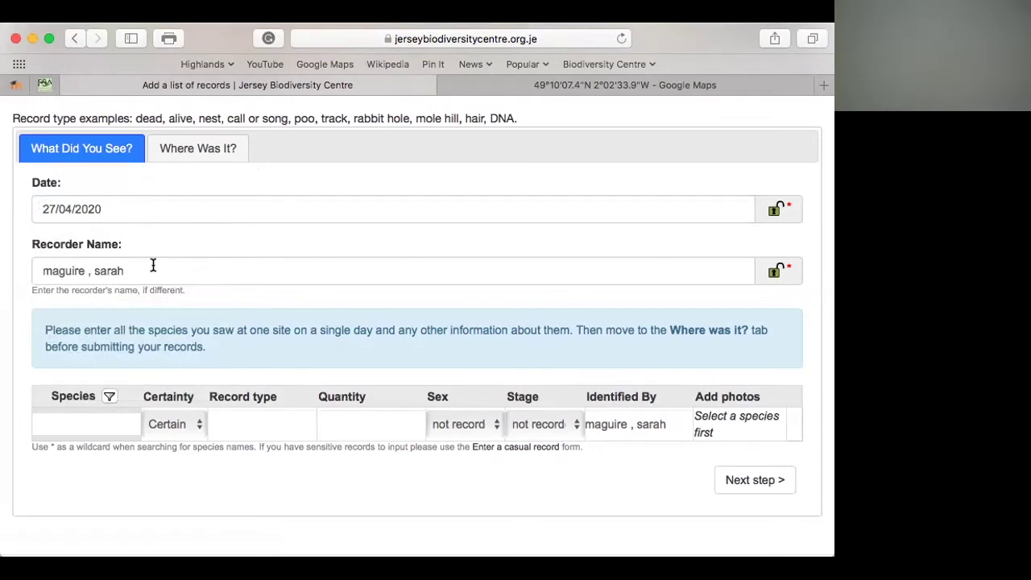
{"action": "mouse_move", "coordinate": [43, 241]}
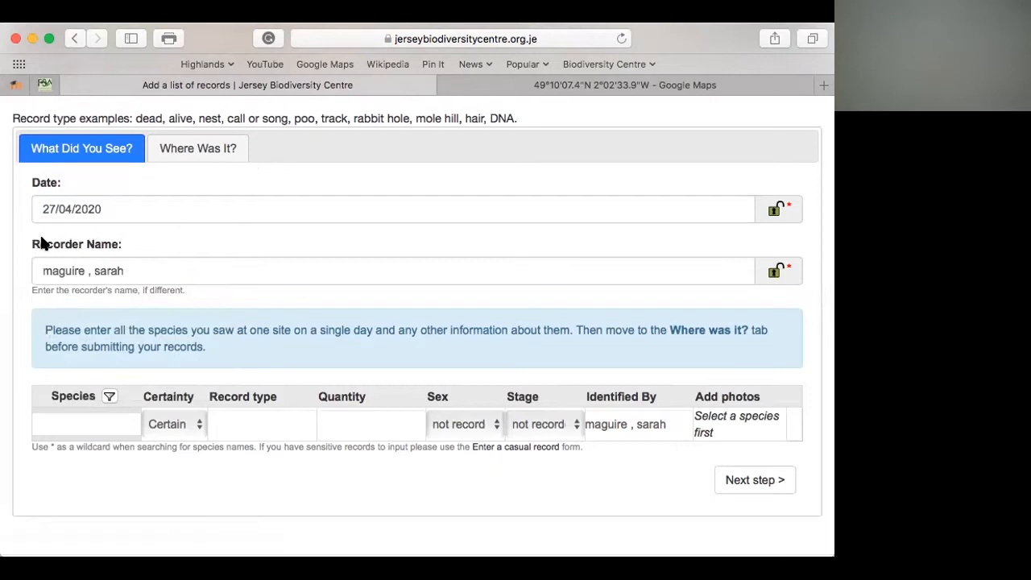
{"action": "mouse_move", "coordinate": [121, 241]}
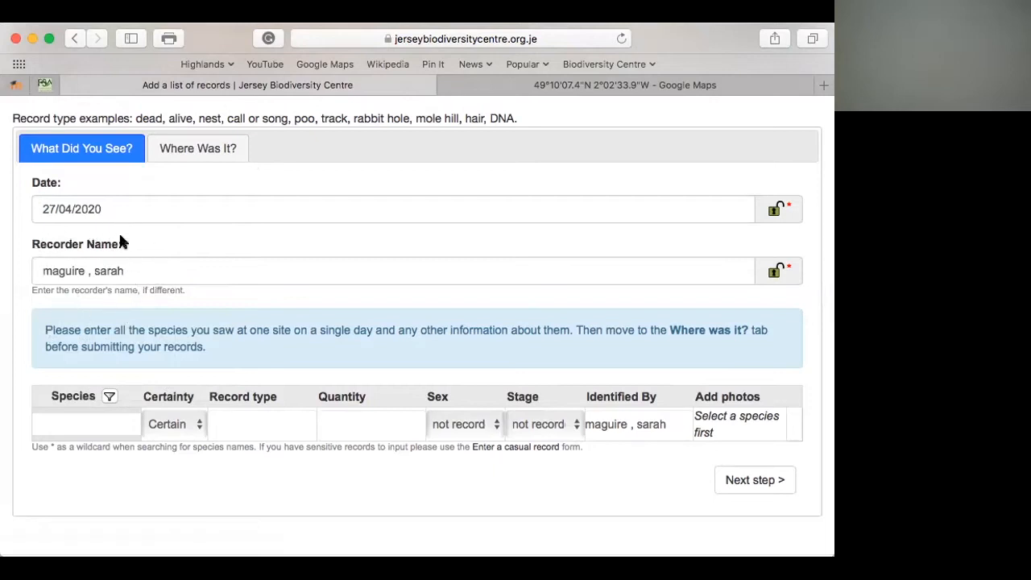
{"action": "mouse_move", "coordinate": [117, 316]}
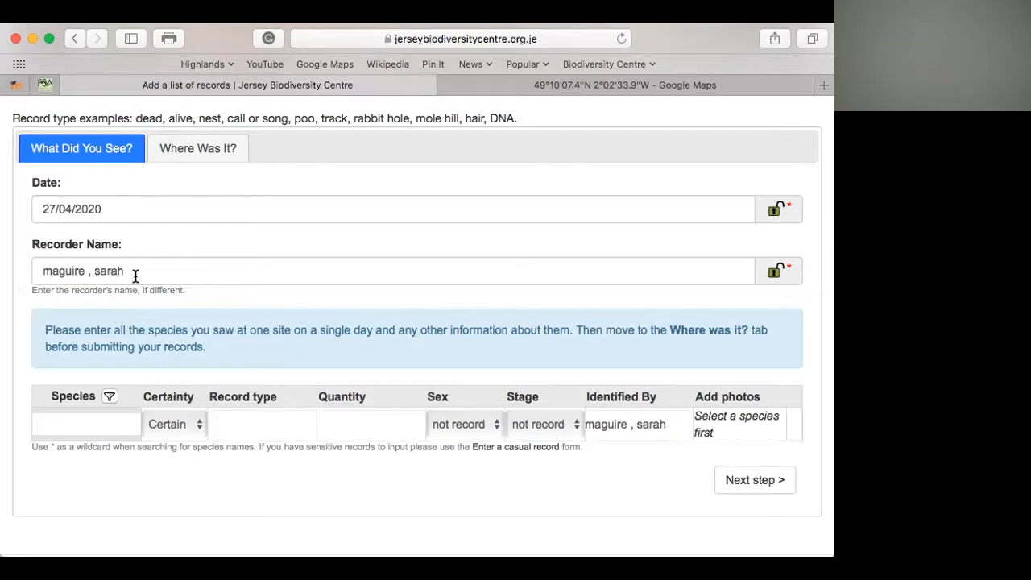
{"action": "mouse_move", "coordinate": [101, 425]}
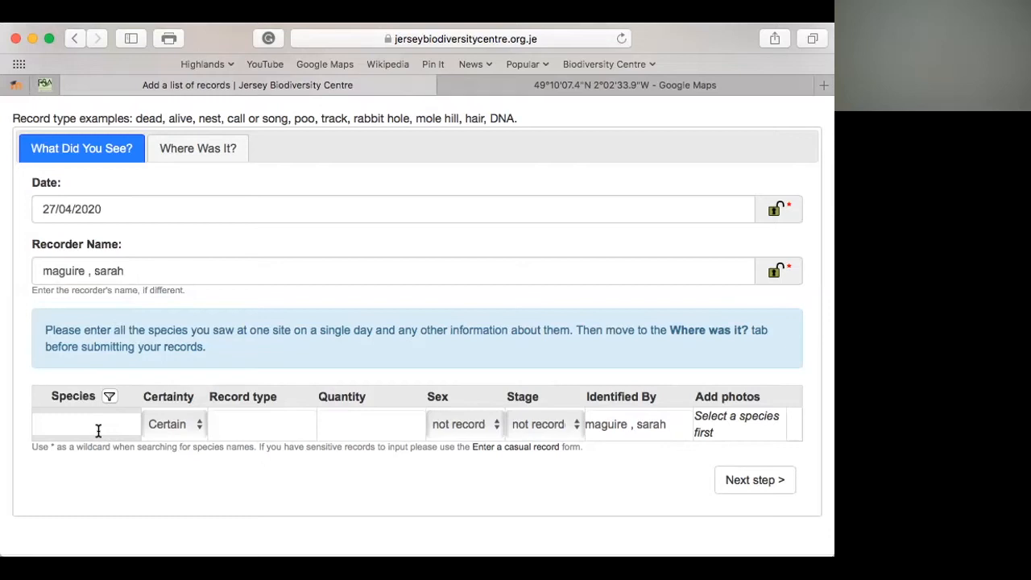
Step: Type 'pheas' into the Species box, fixing typos, until Pheasant is suggested
{"action": "left_click", "coordinate": [86, 423]}
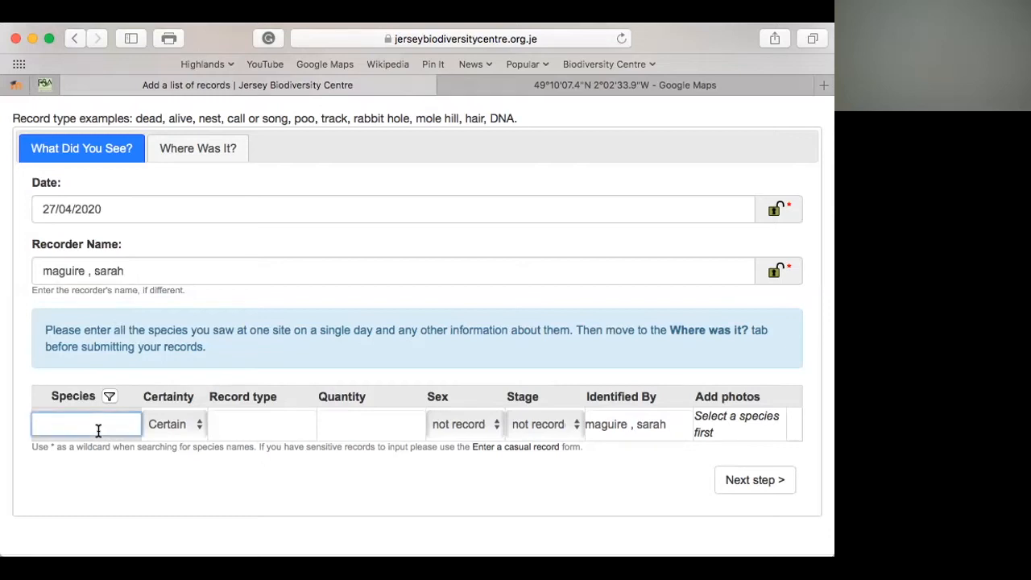
{"action": "type", "text": "p"}
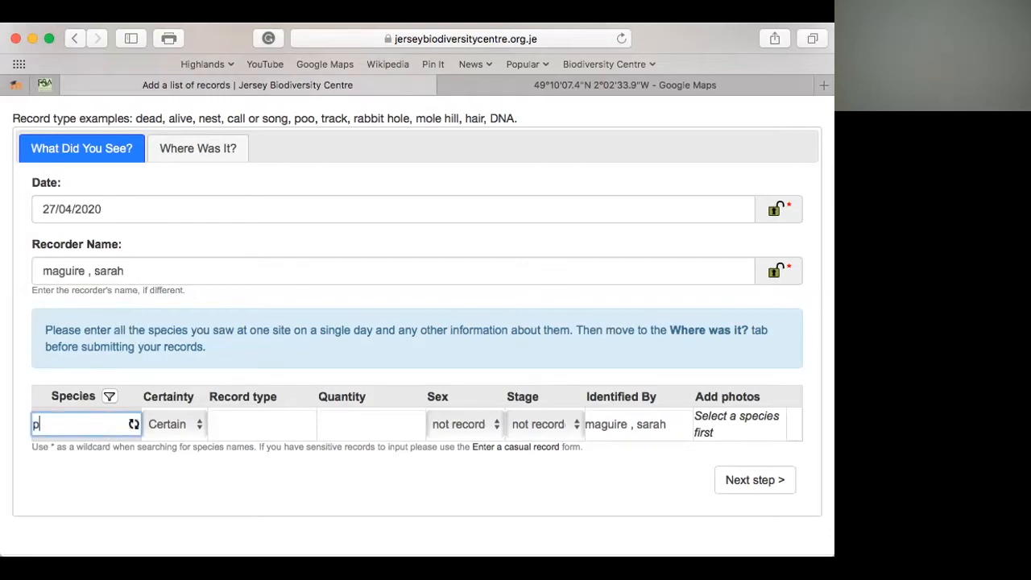
{"action": "type", "text": "h"}
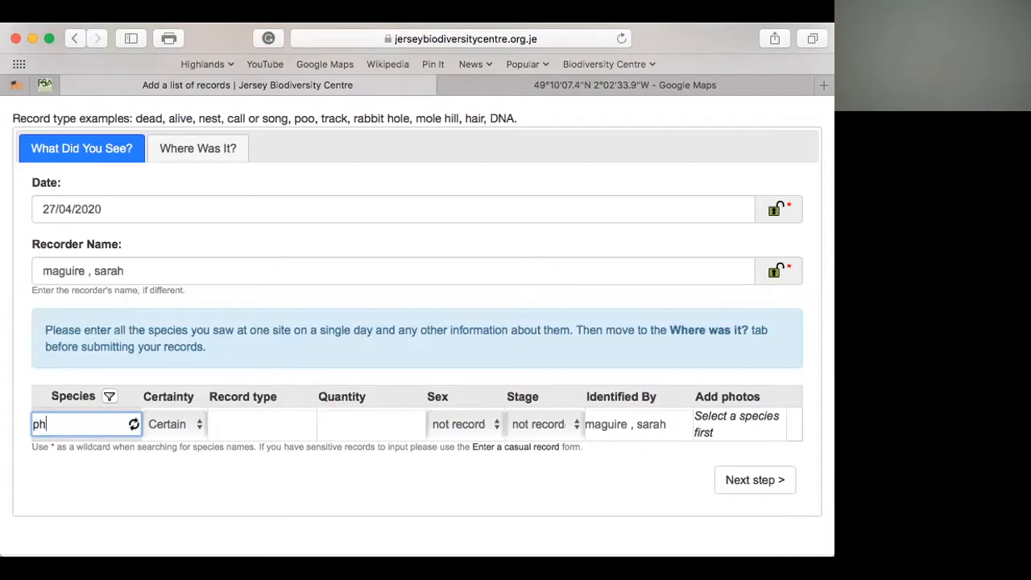
{"action": "type", "text": "es"}
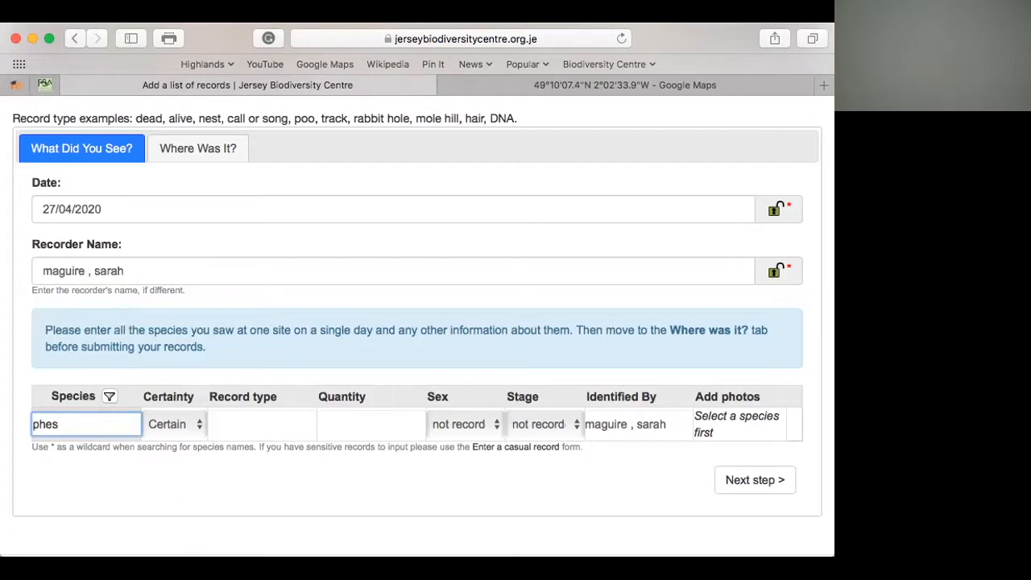
{"action": "type", "text": "a"}
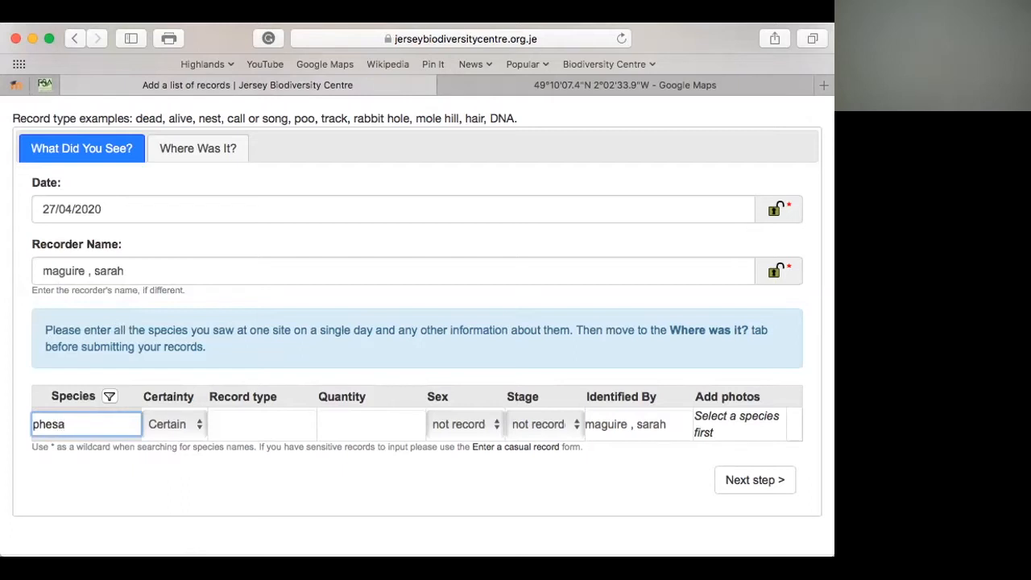
{"action": "type", "text": "n"}
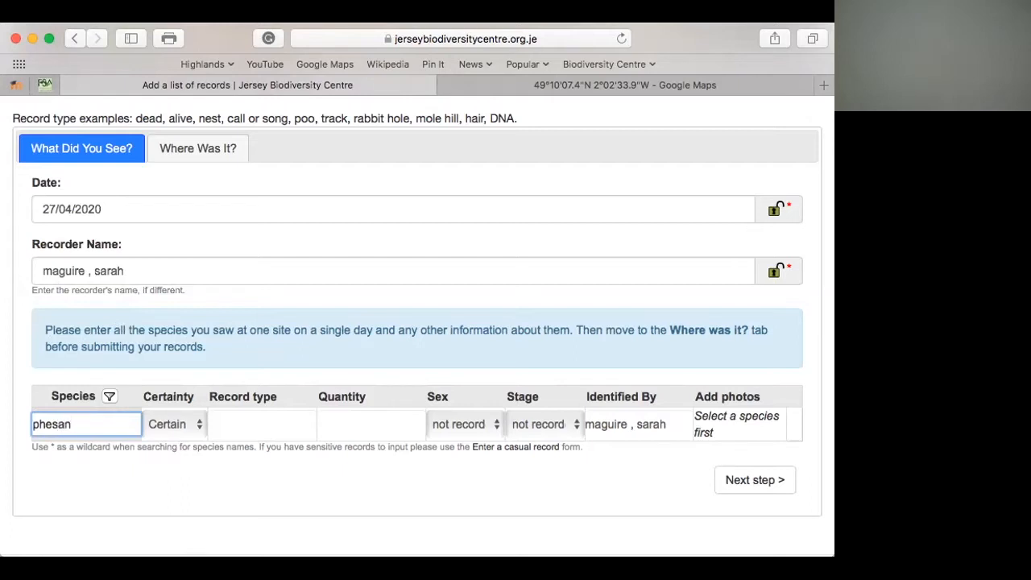
{"action": "key", "text": "Backspace"}
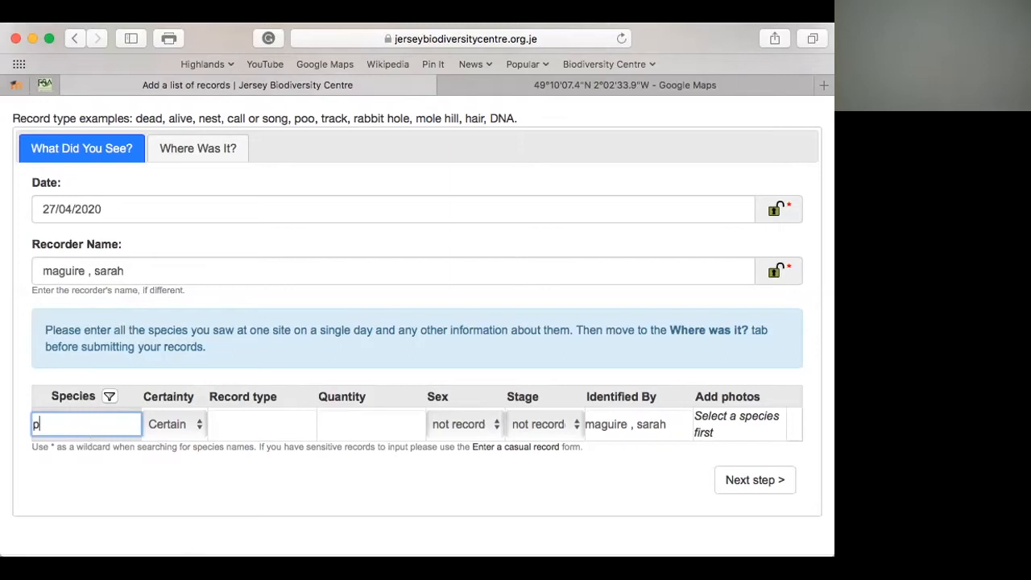
{"action": "type", "text": "h"}
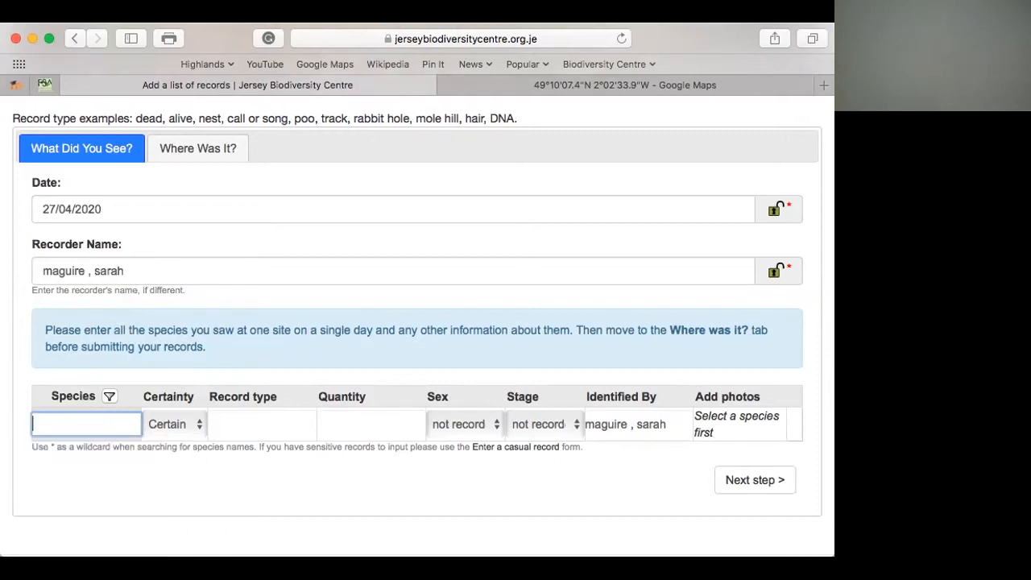
{"action": "mouse_move", "coordinate": [193, 356]}
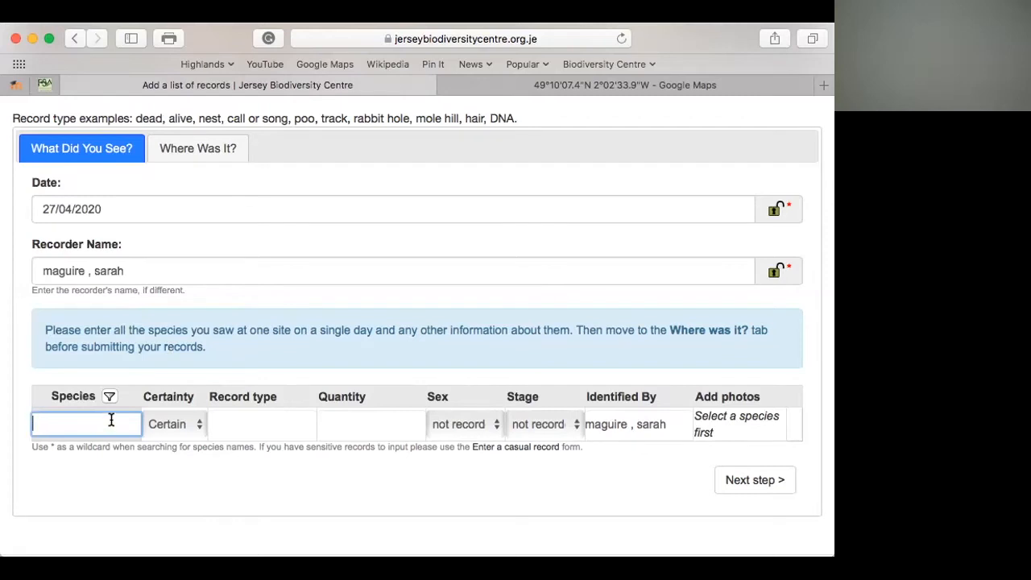
{"action": "type", "text": "ph"}
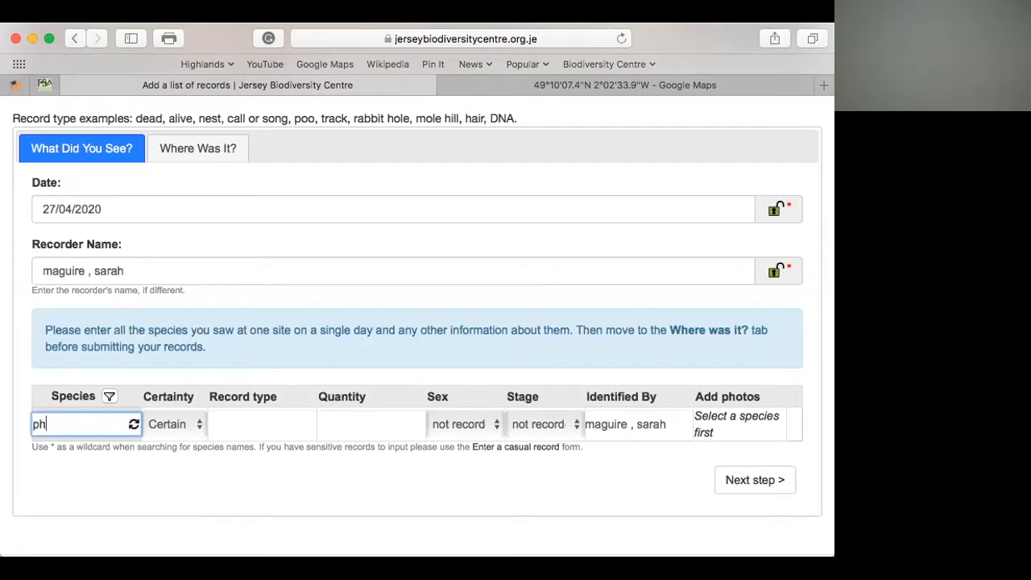
{"action": "type", "text": "ph"}
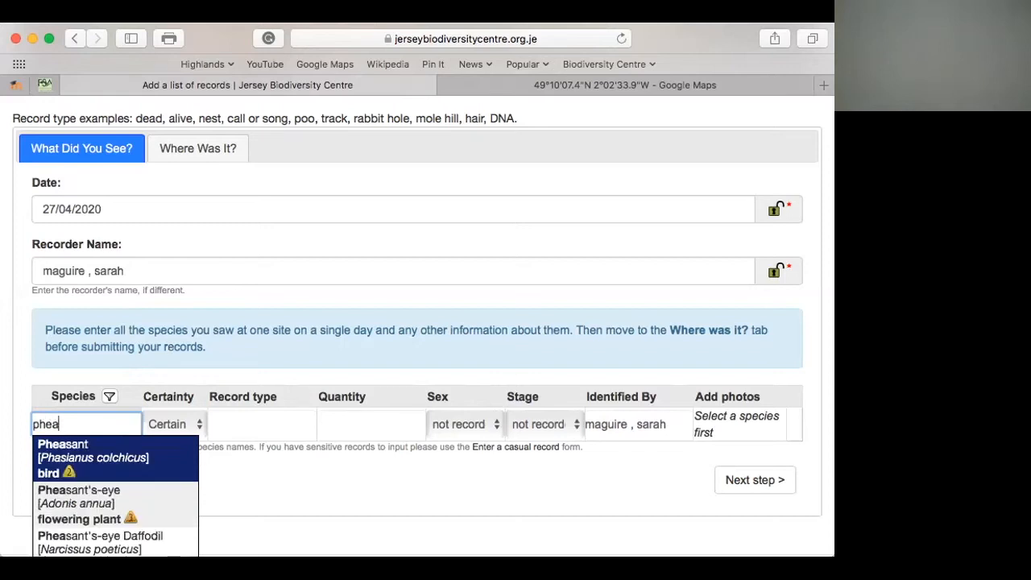
{"action": "type", "text": "s"}
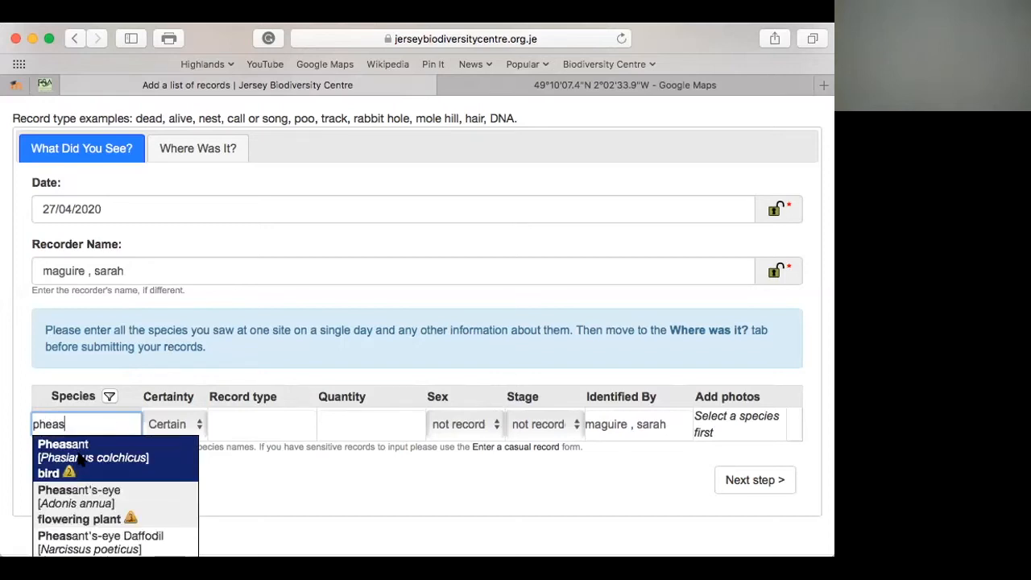
Step: Add Pheasant (Phasianus colchicus) as the first row, recorded as Alive and male
{"action": "left_click", "coordinate": [93, 457]}
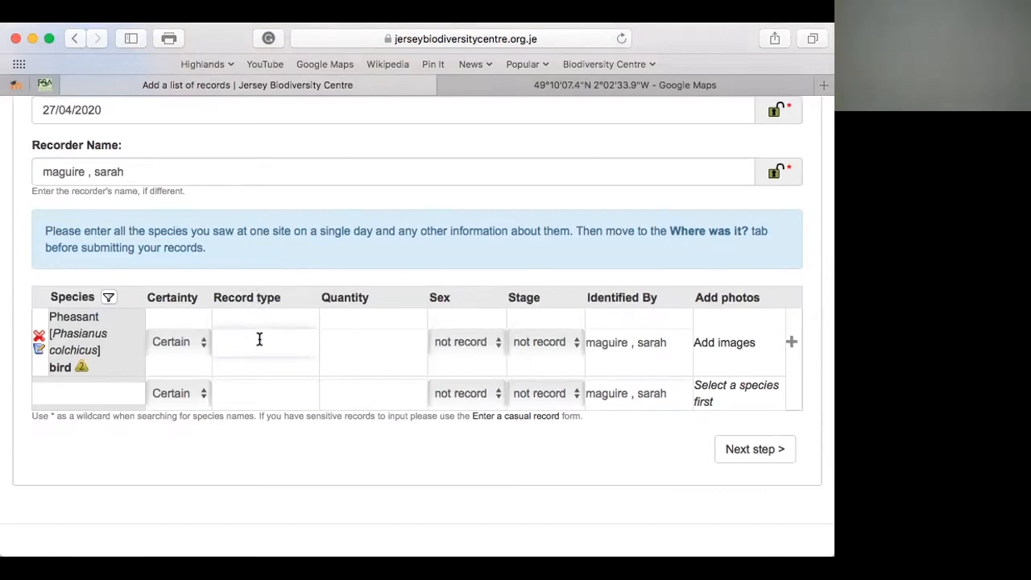
{"action": "type", "text": "Aline"}
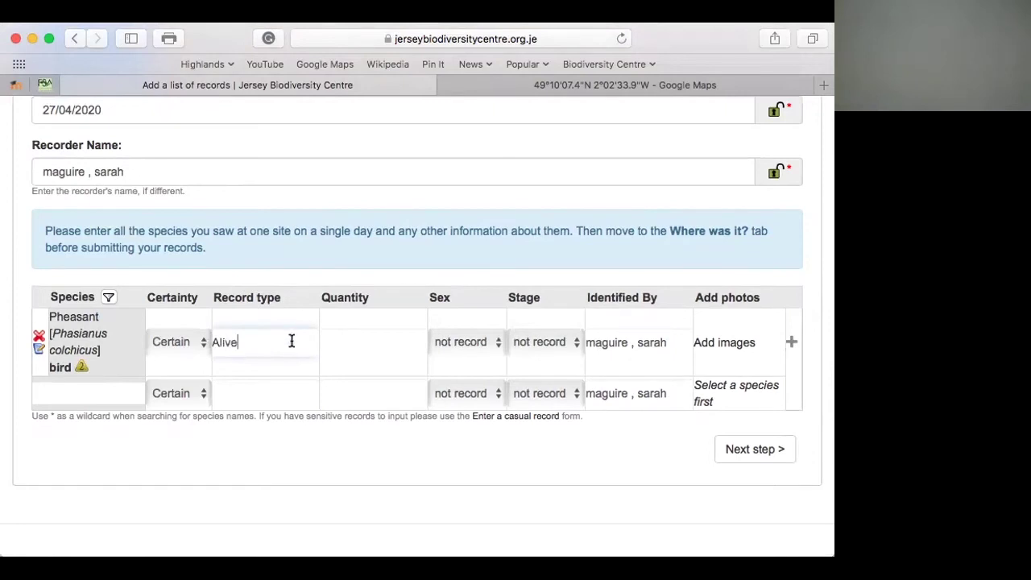
{"action": "mouse_move", "coordinate": [305, 362]}
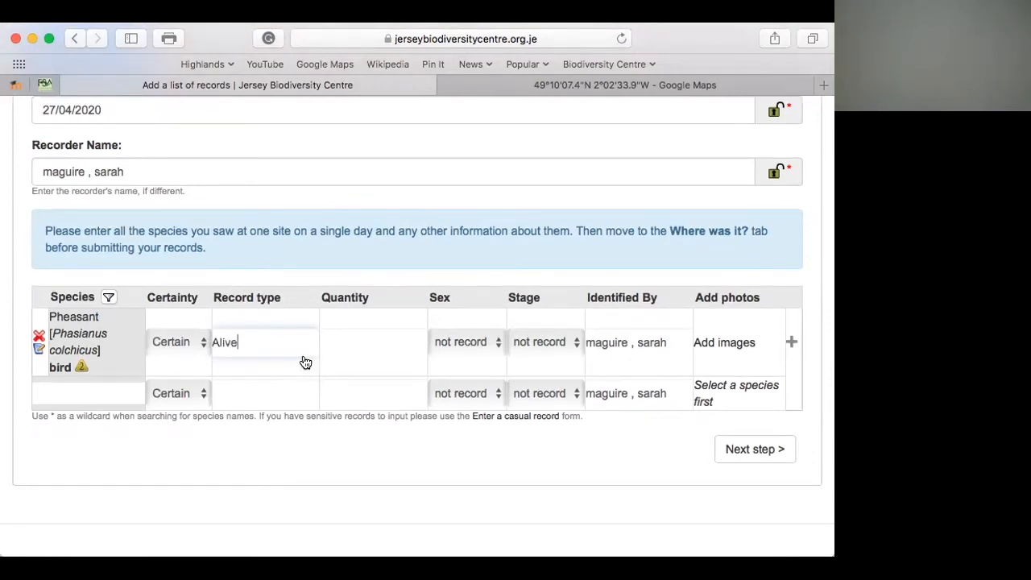
{"action": "mouse_move", "coordinate": [272, 342]}
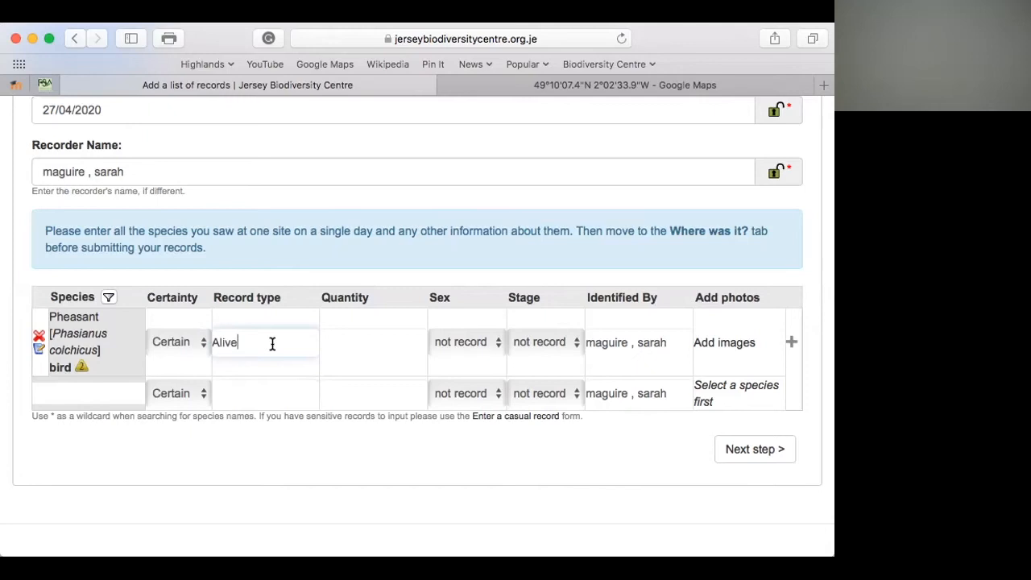
{"action": "mouse_move", "coordinate": [289, 342]}
{"action": "type", "text": "1"}
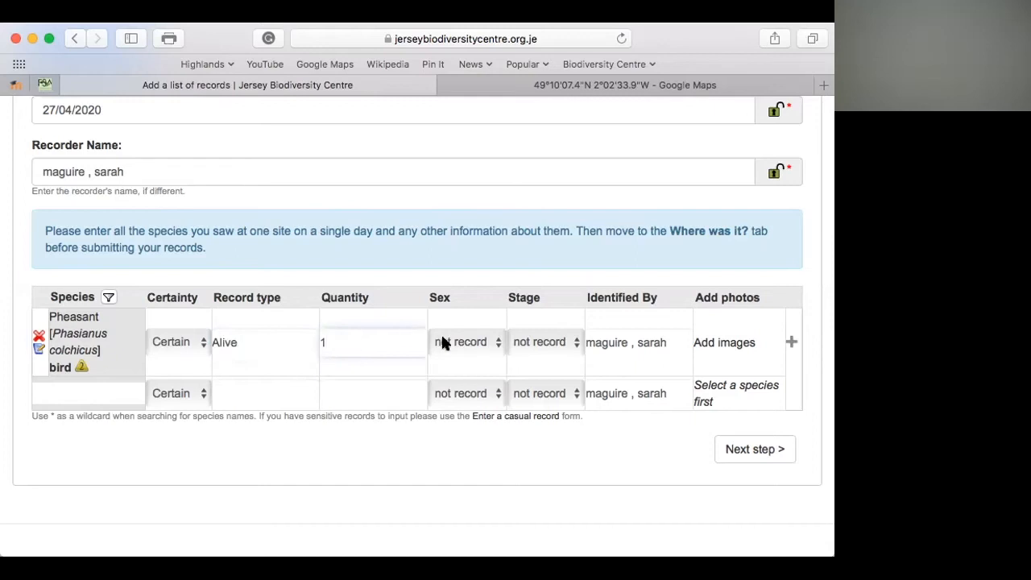
{"action": "mouse_move", "coordinate": [469, 339]}
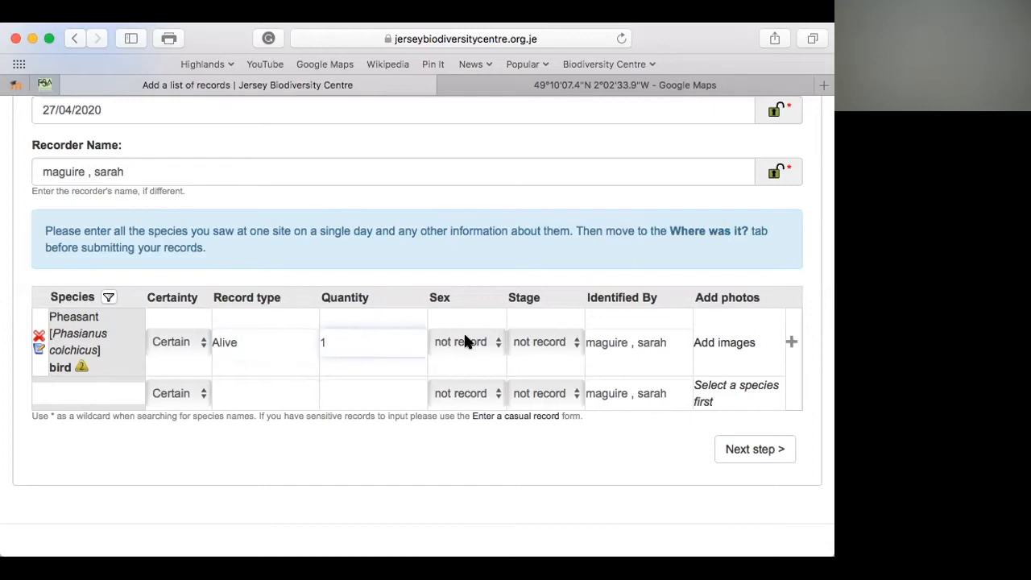
{"action": "mouse_move", "coordinate": [475, 342]}
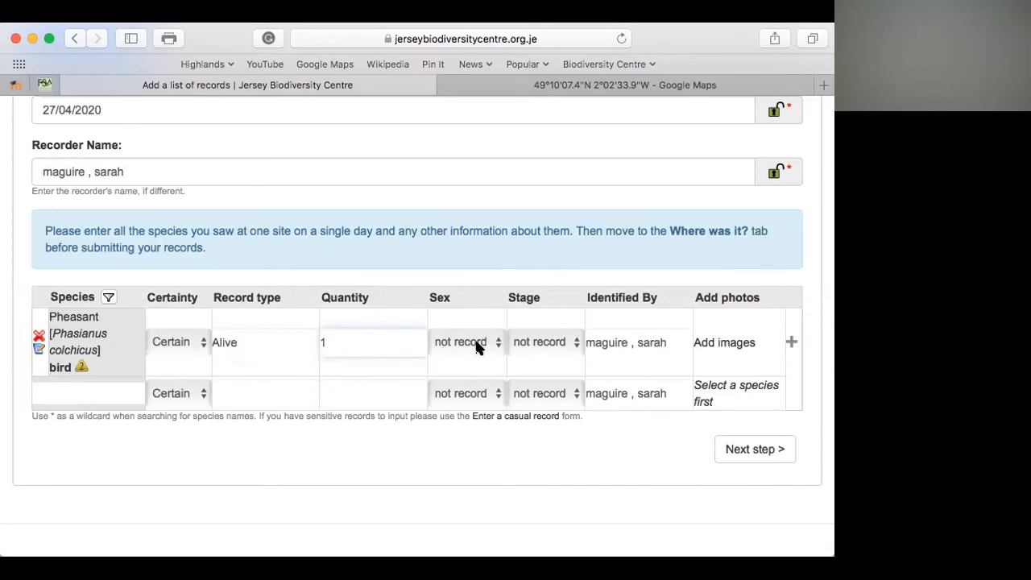
{"action": "left_click", "coordinate": [466, 342]}
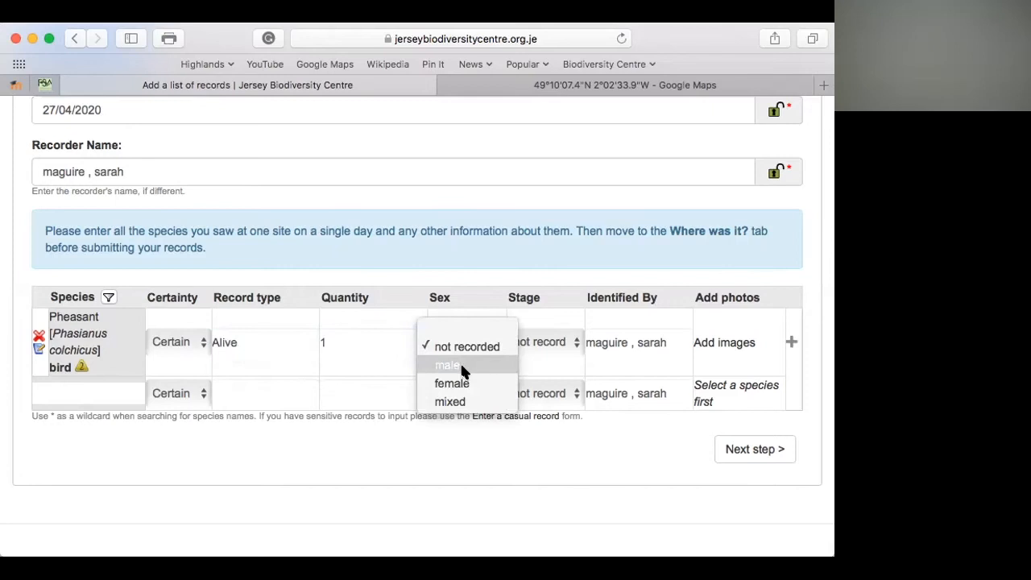
{"action": "left_click", "coordinate": [447, 365]}
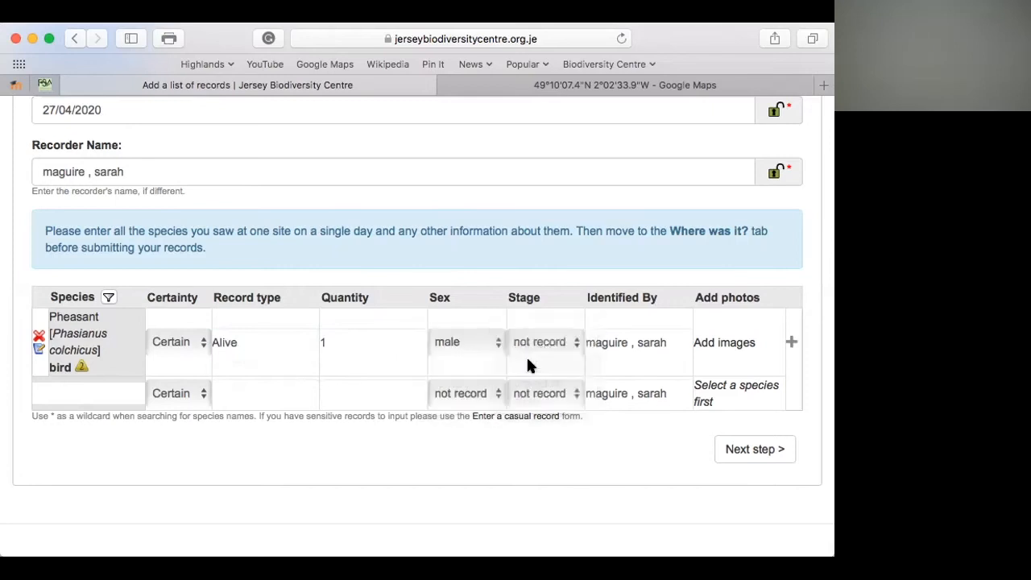
{"action": "left_click", "coordinate": [539, 341]}
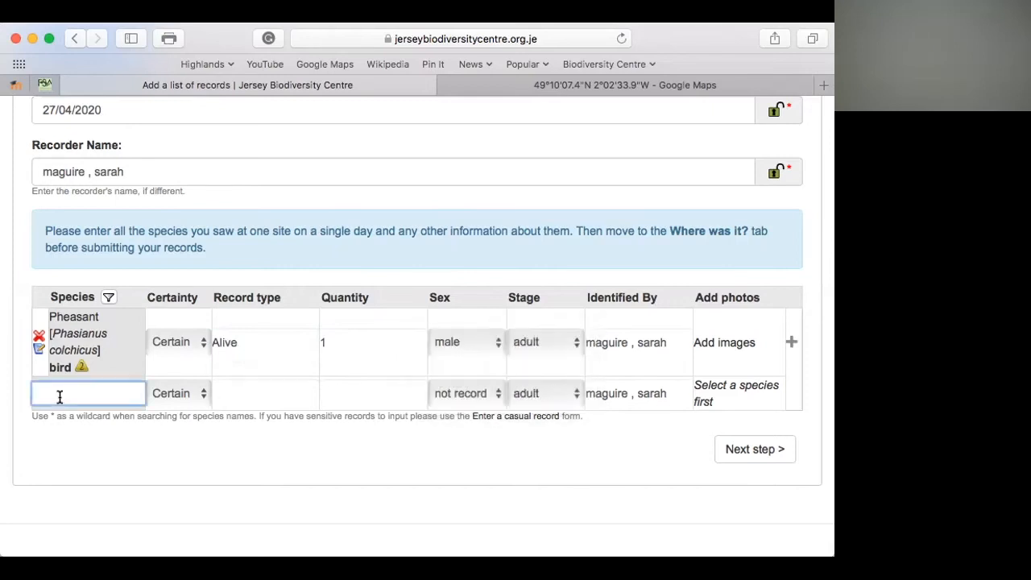
Step: Add a second Pheasant row with quantity 1, recorded as female
{"action": "type", "text": "phea"}
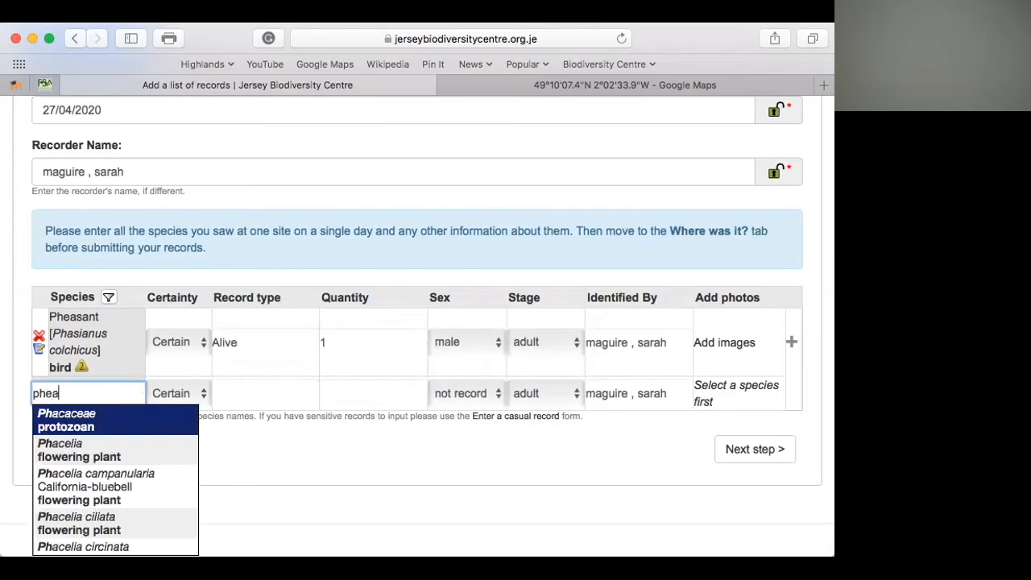
{"action": "type", "text": "s"}
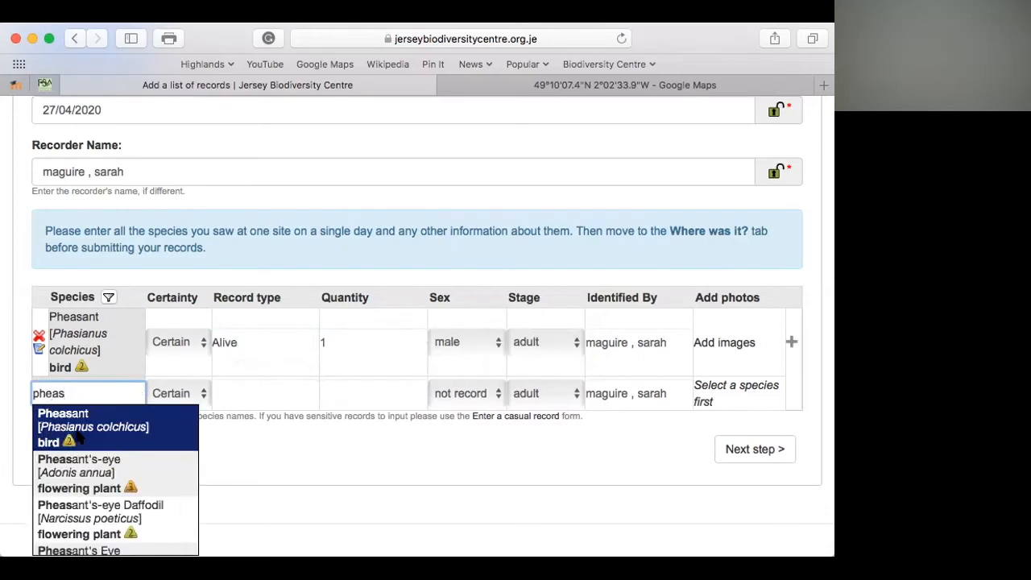
{"action": "left_click", "coordinate": [92, 427]}
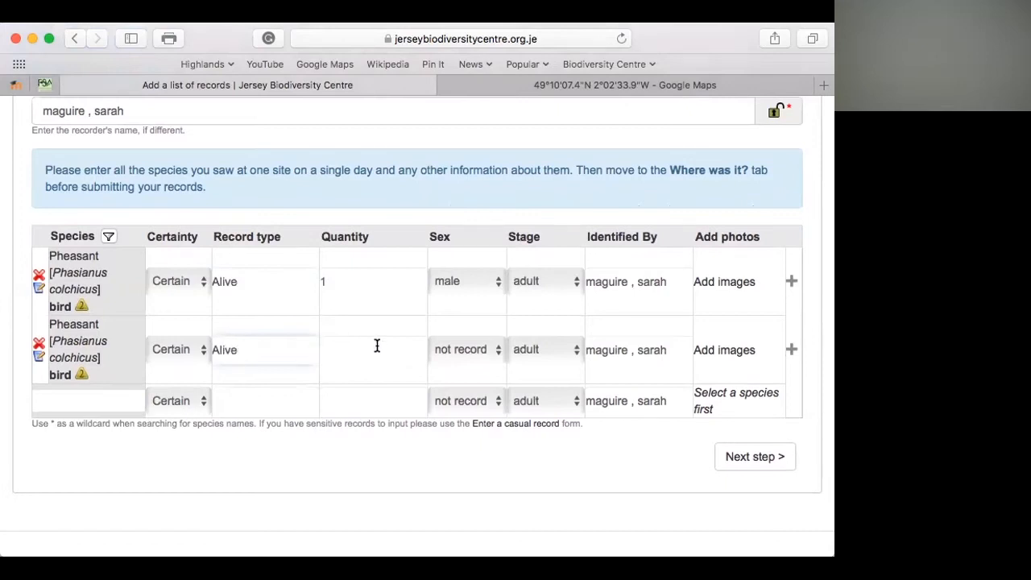
{"action": "type", "text": "1"}
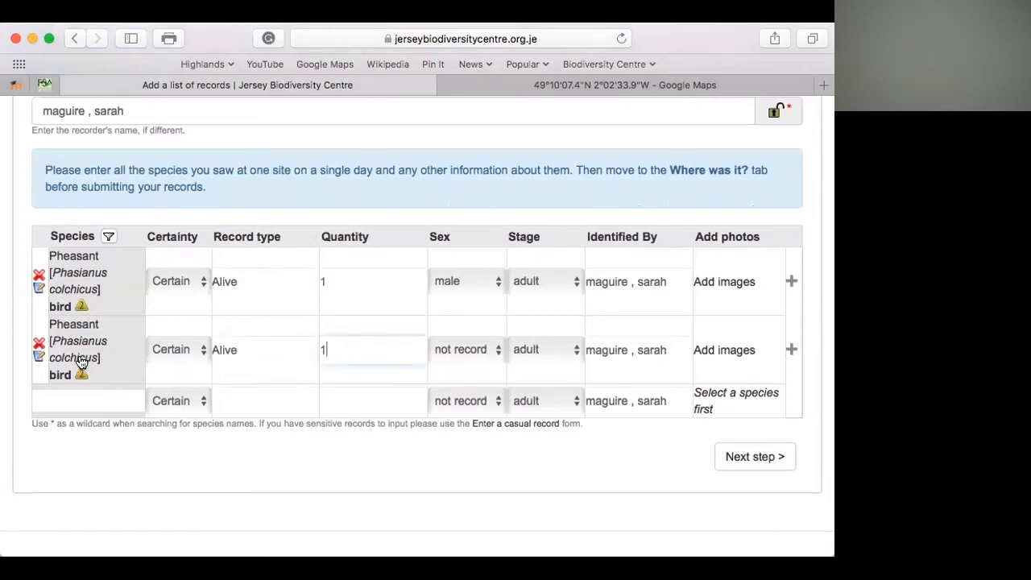
{"action": "left_click", "coordinate": [465, 349]}
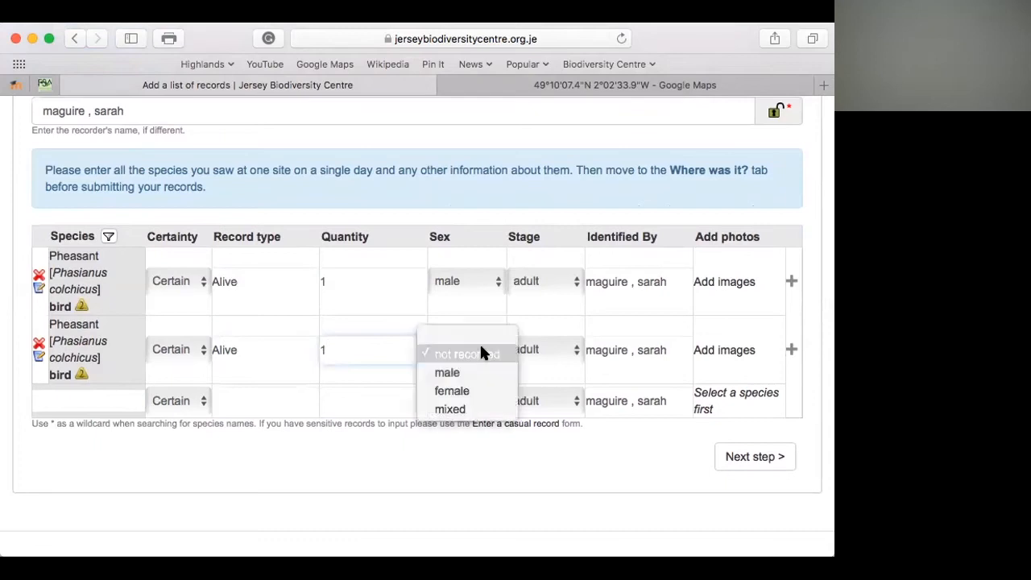
{"action": "left_click", "coordinate": [451, 391]}
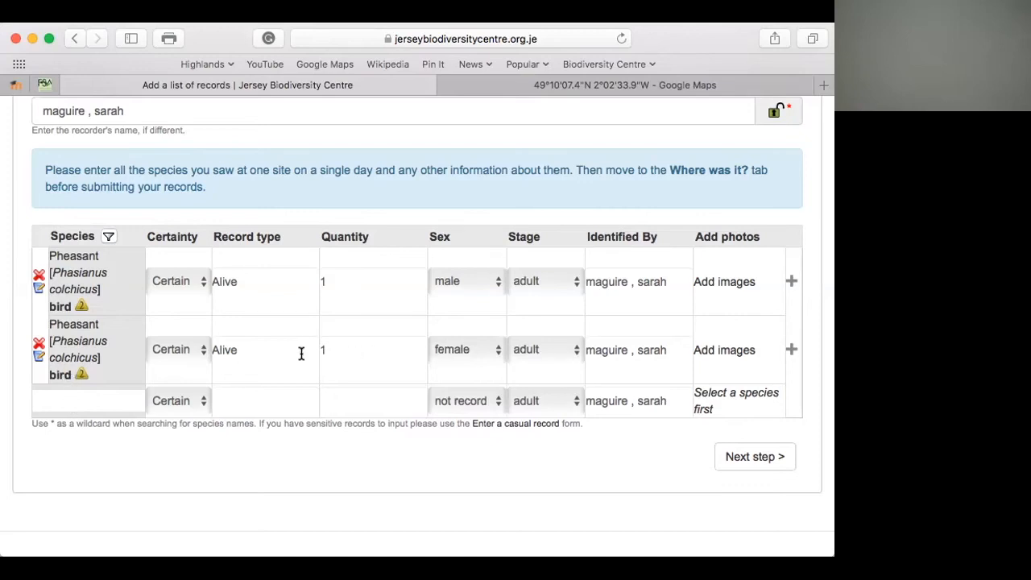
{"action": "mouse_move", "coordinate": [424, 291]}
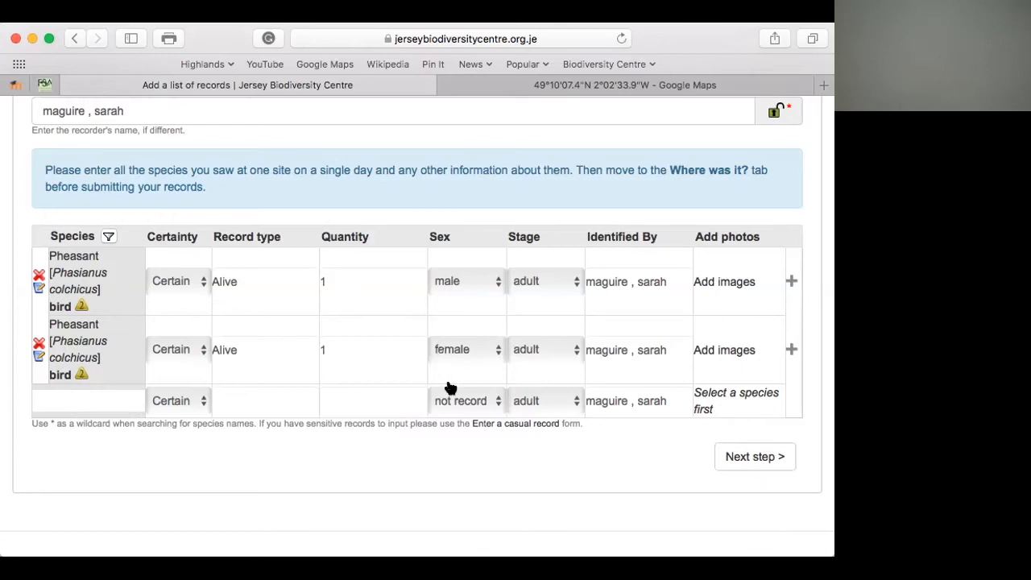
{"action": "mouse_move", "coordinate": [447, 306]}
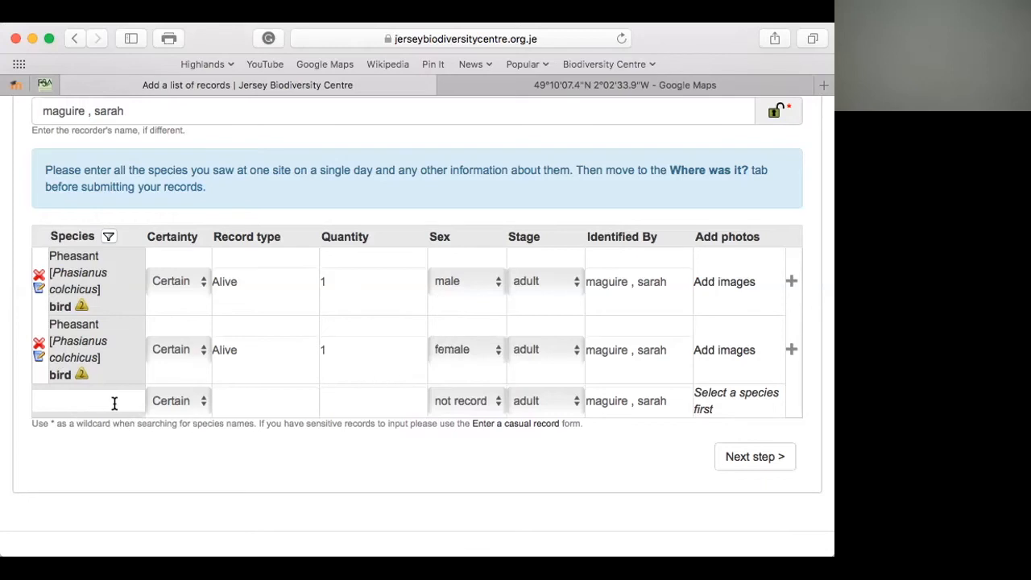
{"action": "mouse_move", "coordinate": [398, 423]}
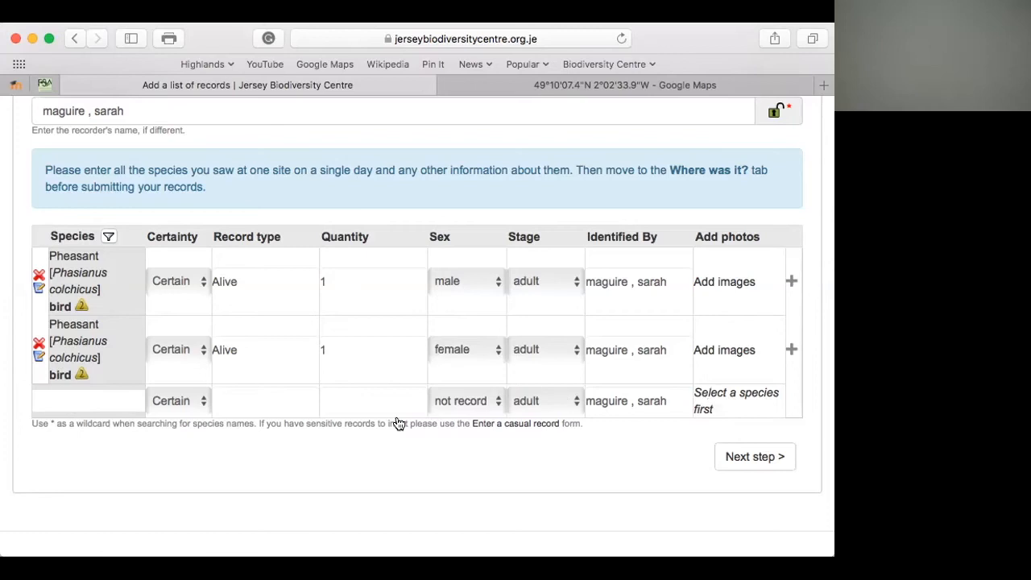
{"action": "mouse_move", "coordinate": [506, 402]}
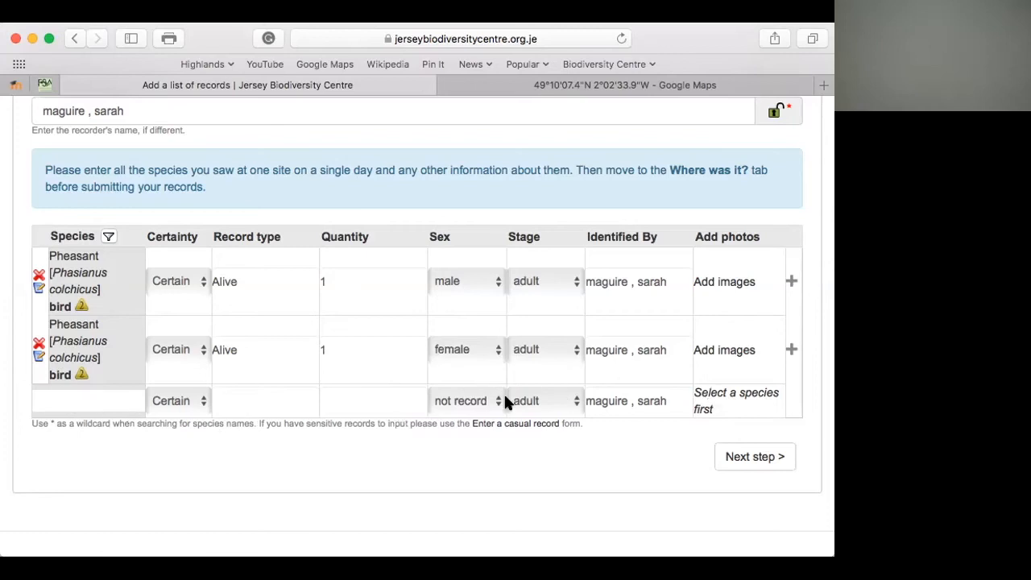
{"action": "mouse_move", "coordinate": [330, 415]}
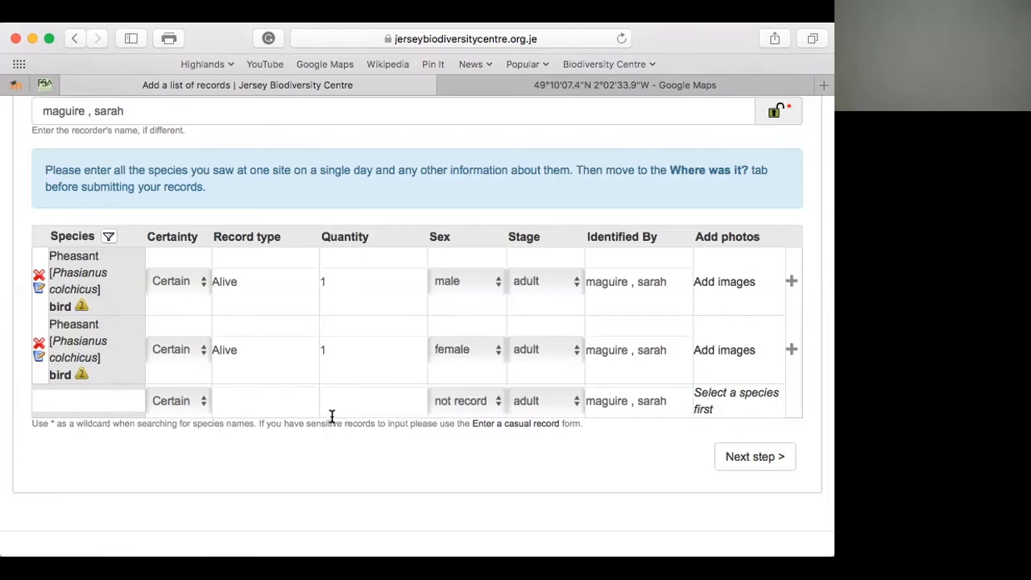
{"action": "mouse_move", "coordinate": [337, 401]}
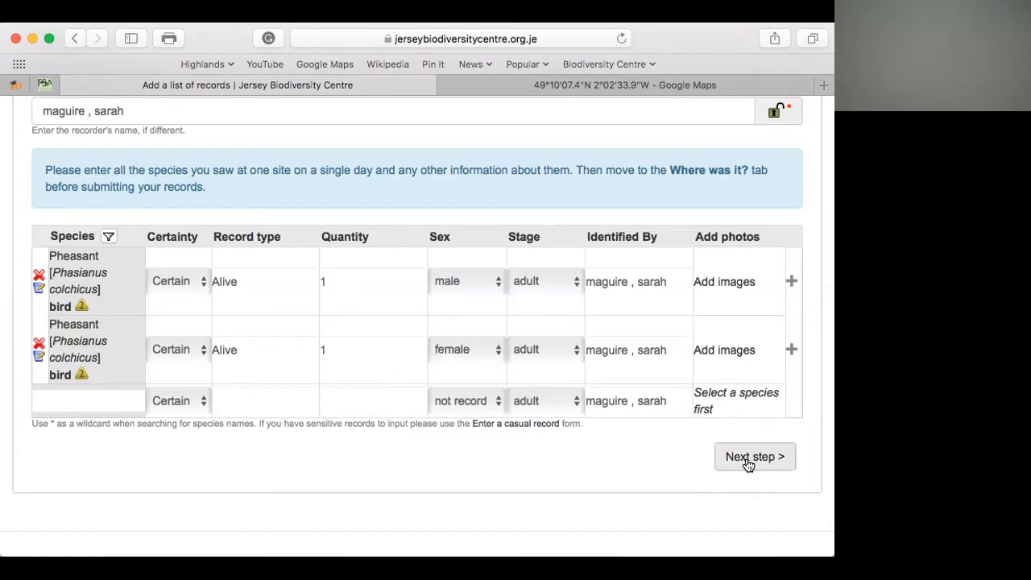
Step: Advance to the Where Was It? tab and enter 'La Bourg' as the location
{"action": "left_click", "coordinate": [755, 457]}
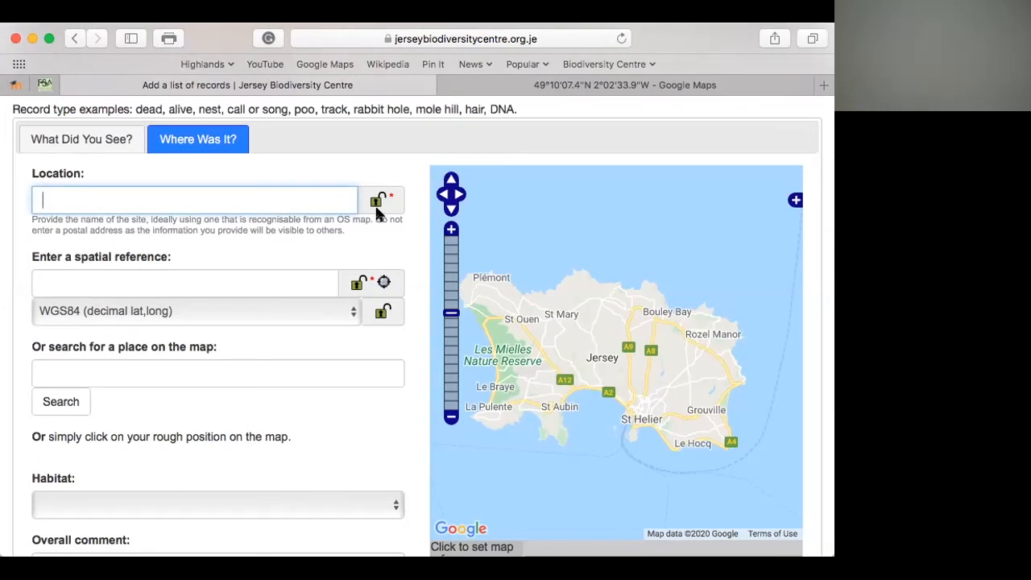
{"action": "type", "text": "La B"}
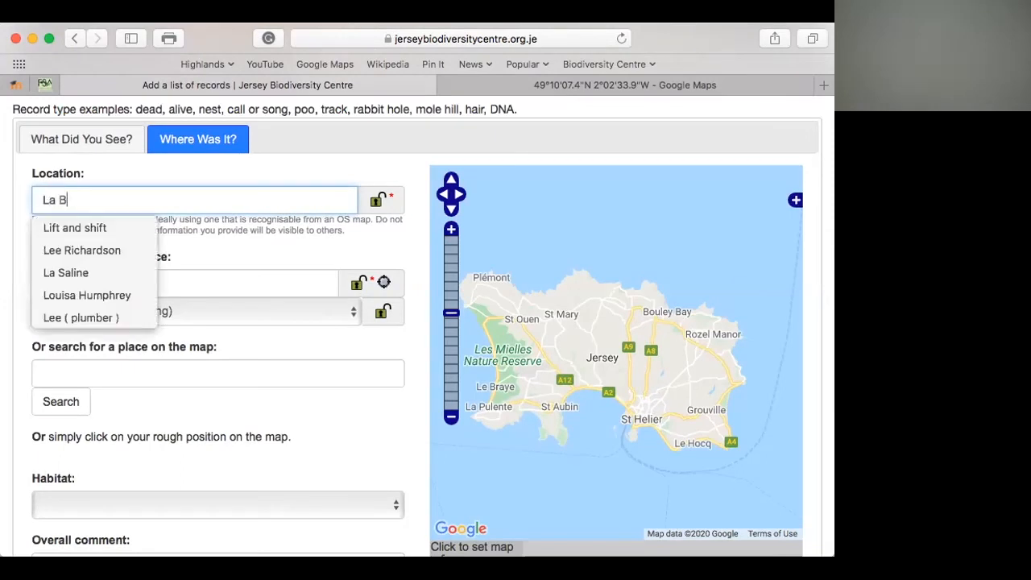
{"action": "type", "text": "ourg"}
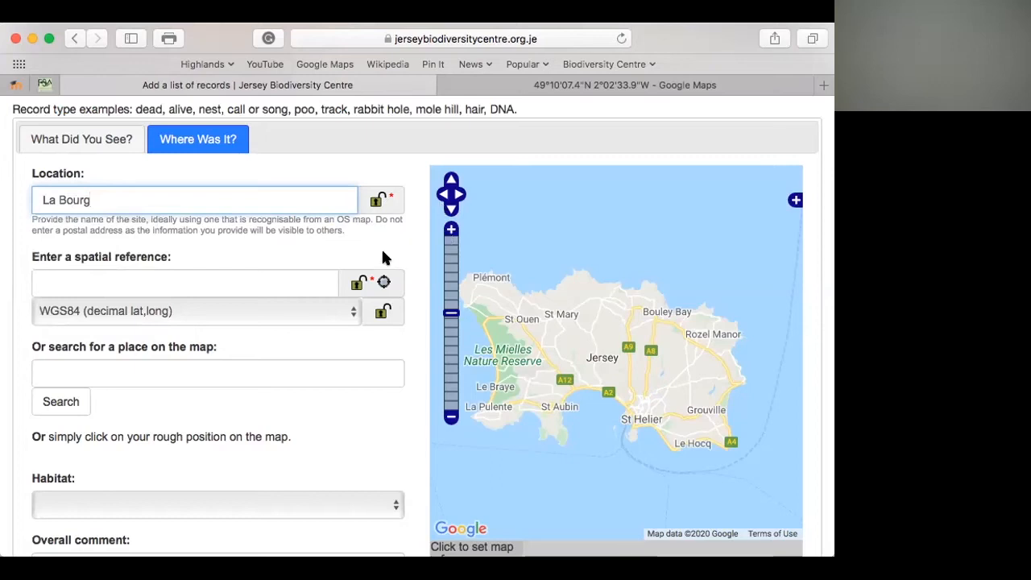
{"action": "mouse_move", "coordinate": [693, 444]}
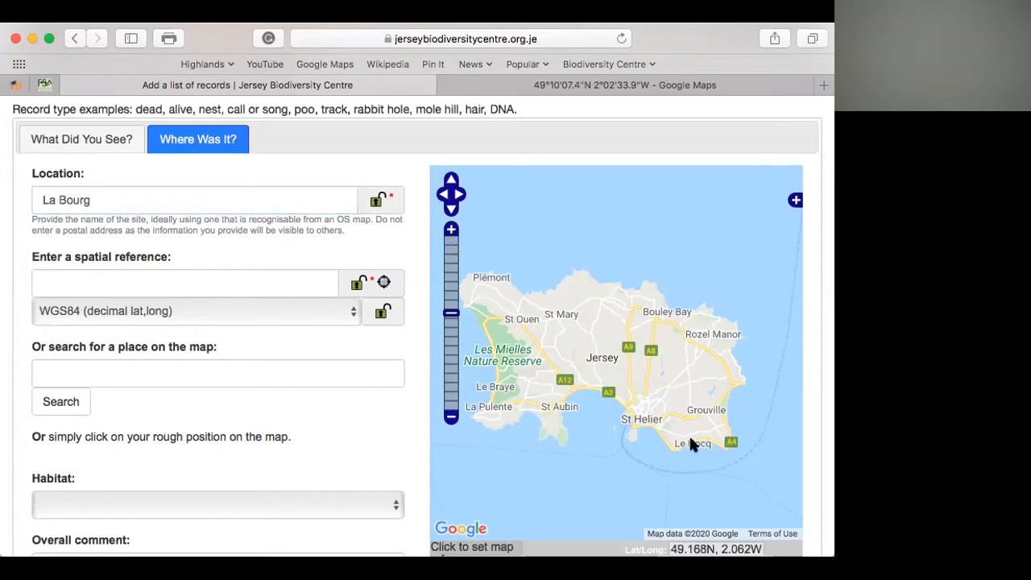
Step: Zoom the map to Le Bourg, switch to Google Satellite, and mark the field position
{"action": "left_click", "coordinate": [719, 435]}
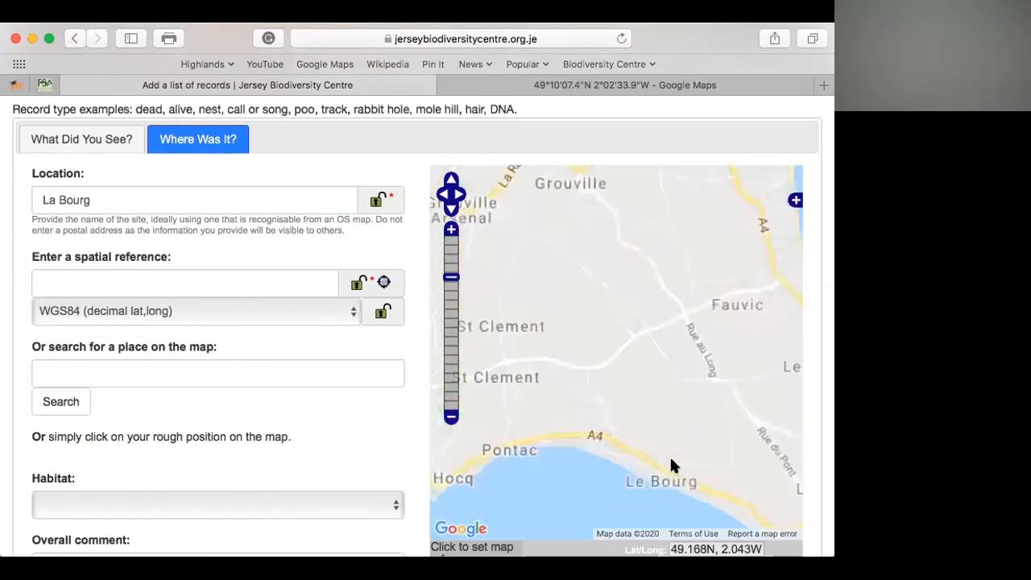
{"action": "left_click", "coordinate": [451, 229]}
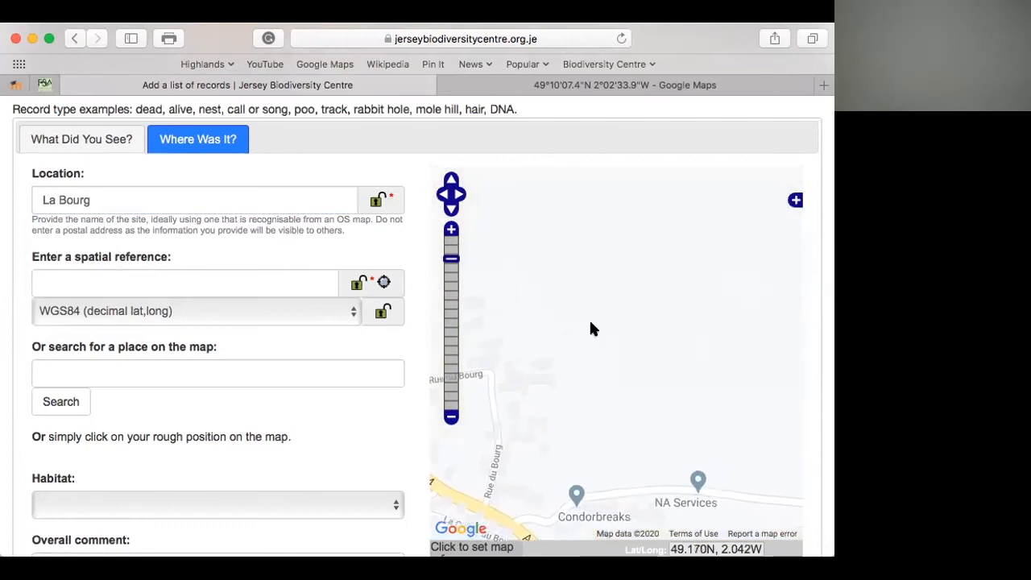
{"action": "mouse_move", "coordinate": [516, 295]}
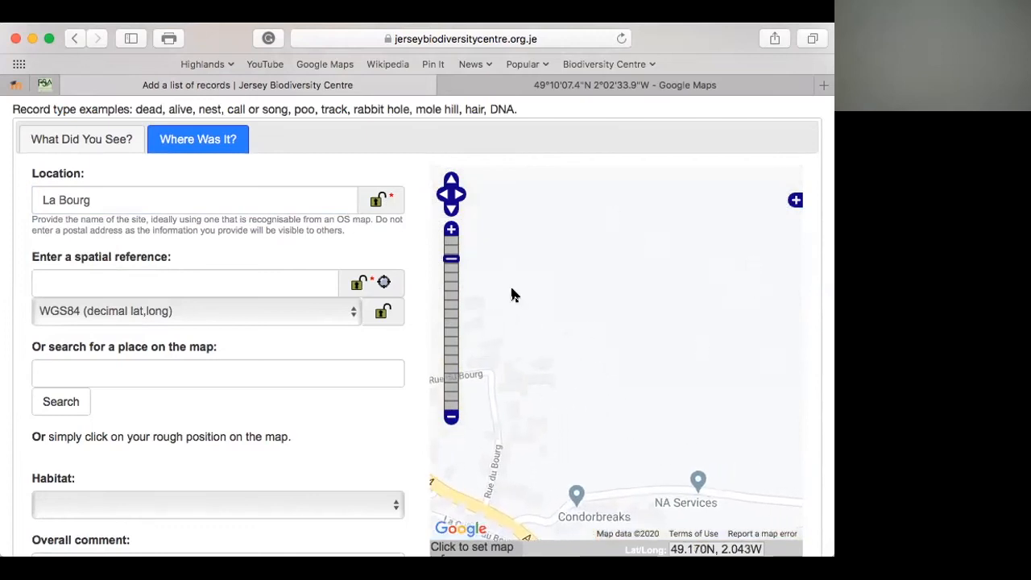
{"action": "left_click", "coordinate": [795, 199]}
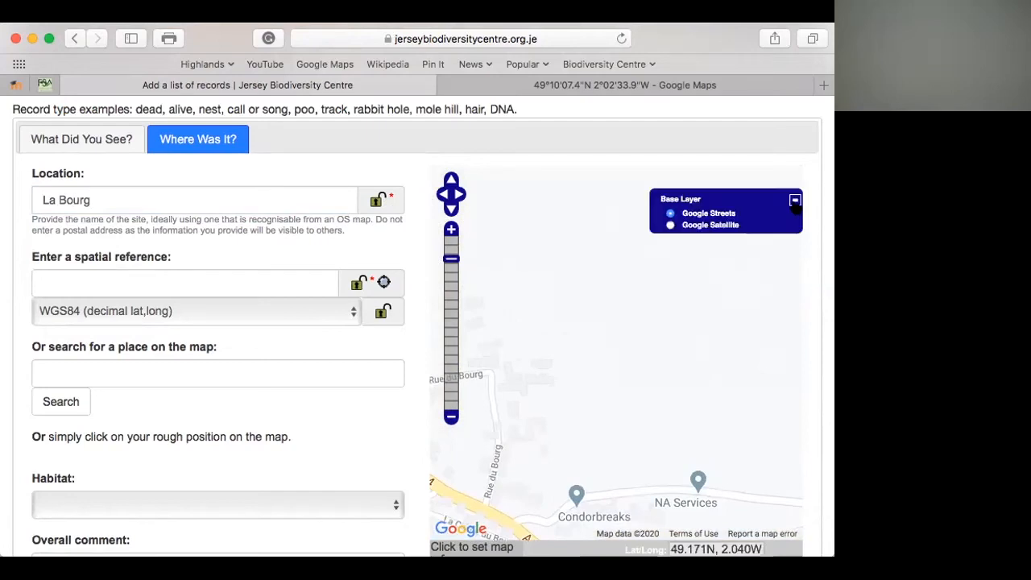
{"action": "left_click", "coordinate": [795, 200]}
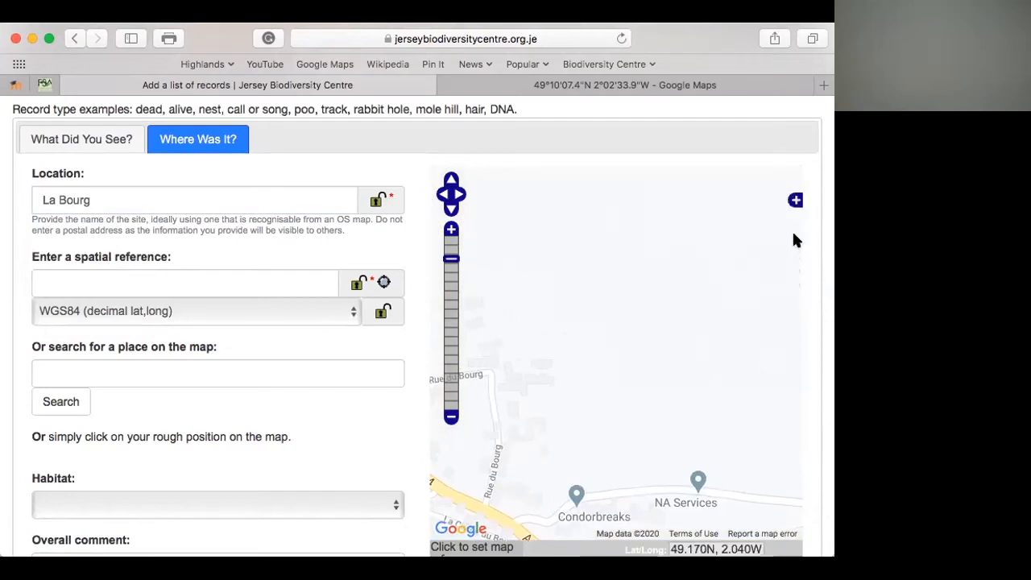
{"action": "left_click", "coordinate": [795, 199]}
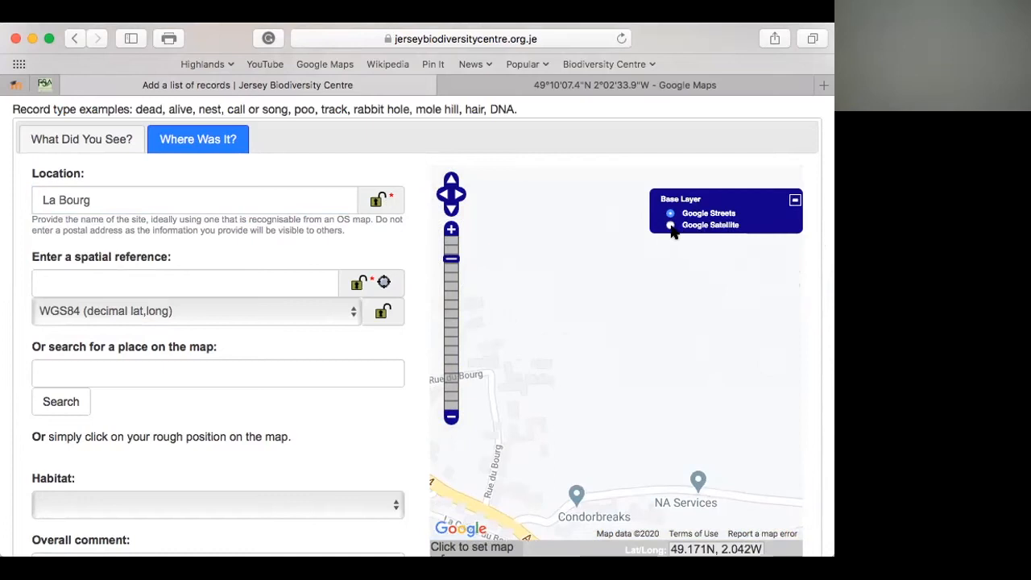
{"action": "left_click", "coordinate": [670, 224]}
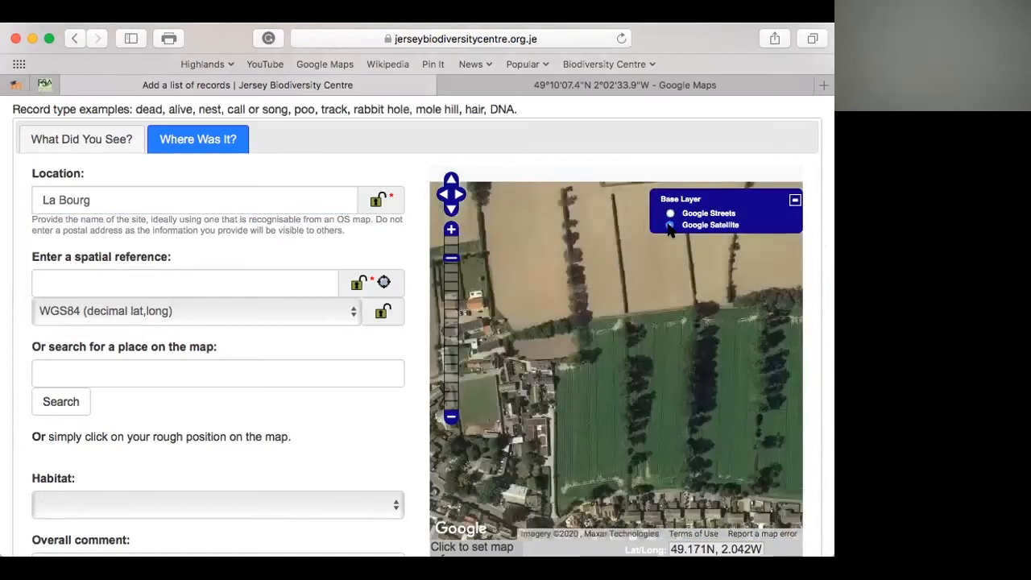
{"action": "left_click", "coordinate": [669, 225]}
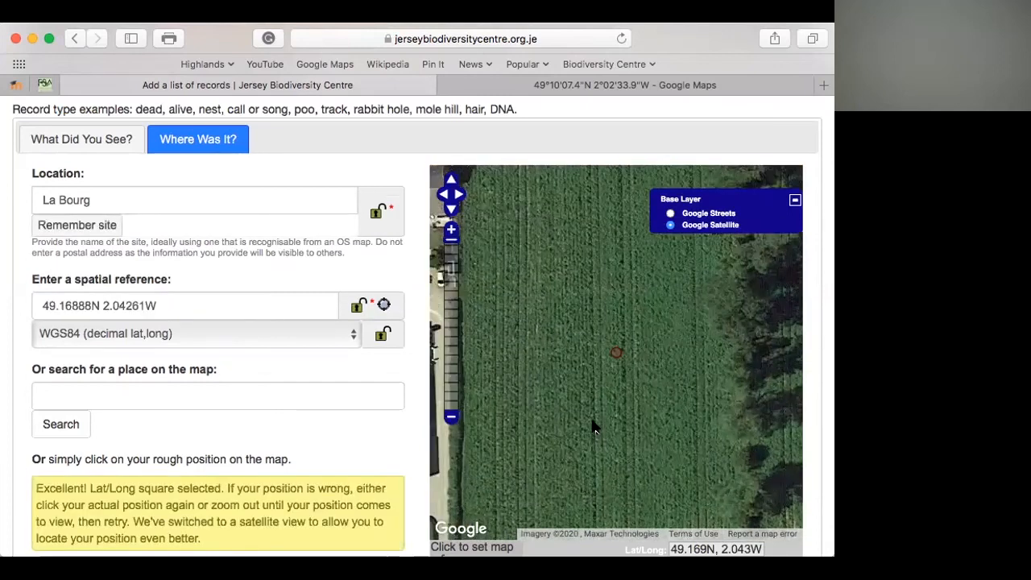
{"action": "mouse_move", "coordinate": [629, 357]}
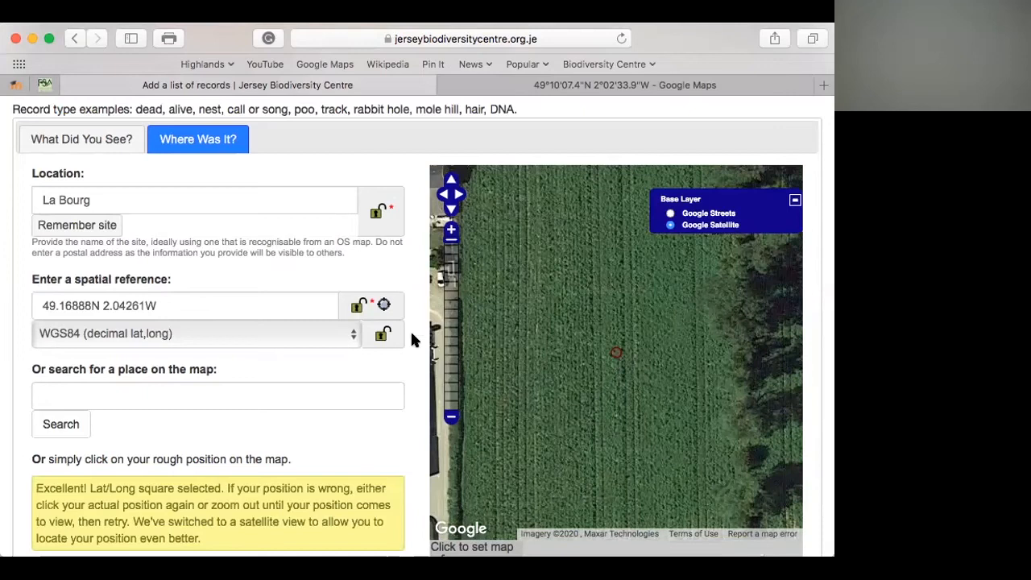
{"action": "mouse_move", "coordinate": [248, 332]}
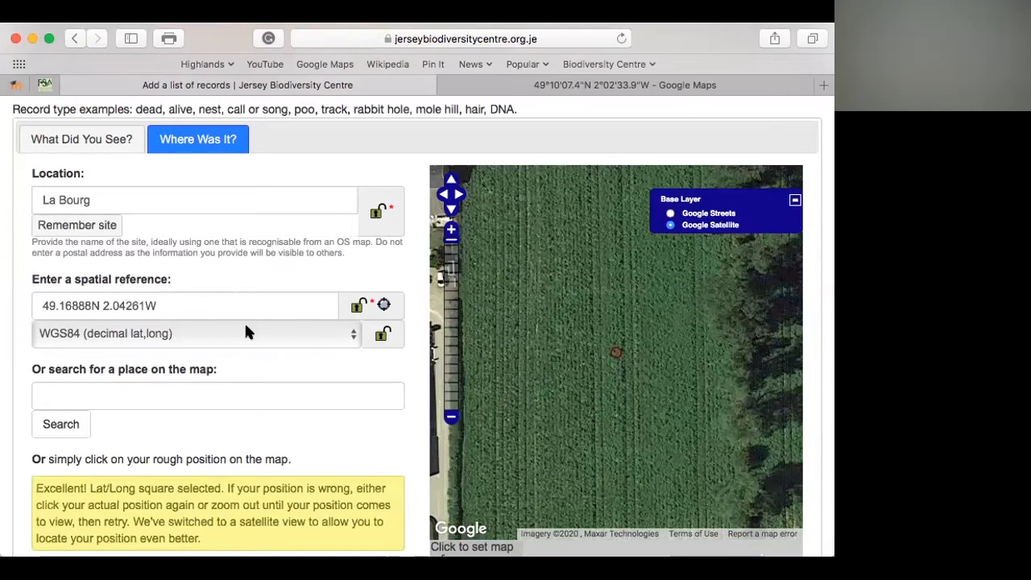
{"action": "mouse_move", "coordinate": [282, 327]}
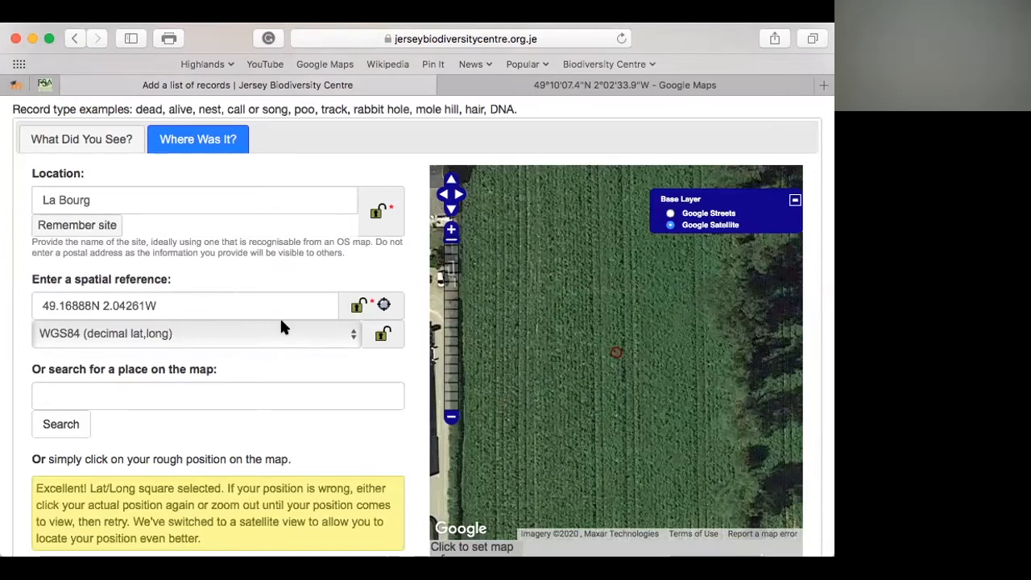
{"action": "mouse_move", "coordinate": [283, 341]}
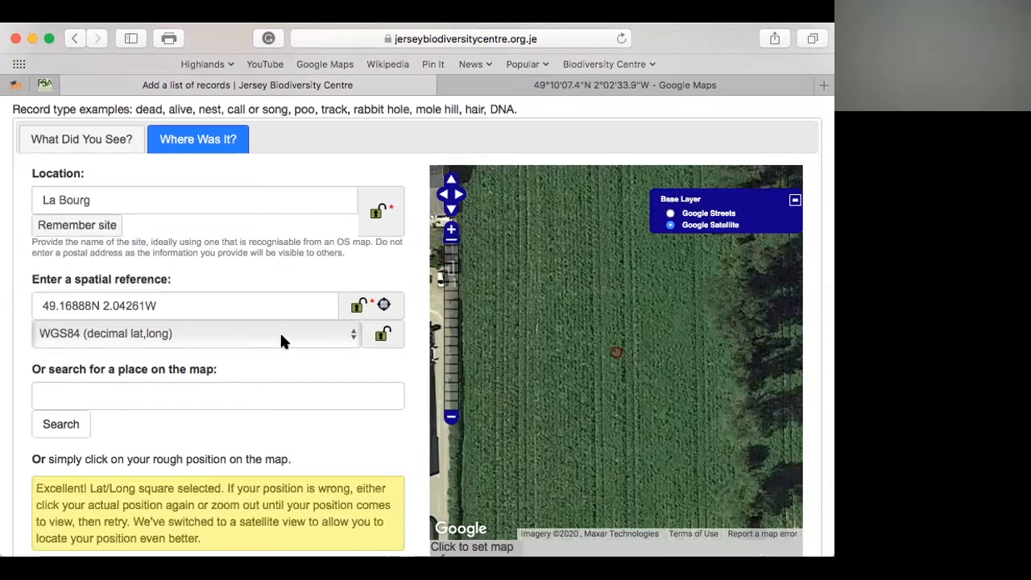
{"action": "left_click", "coordinate": [193, 333]}
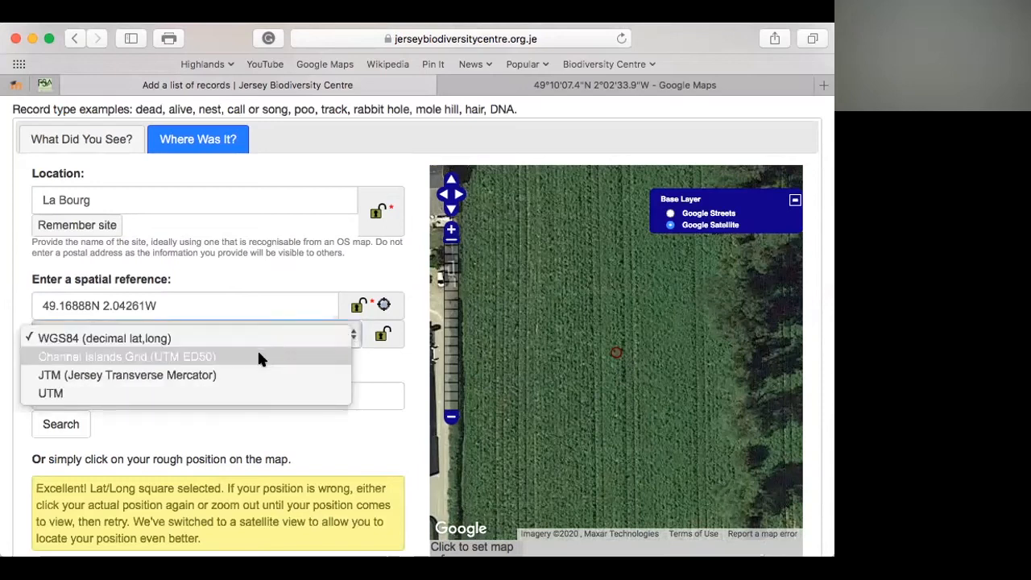
{"action": "left_click", "coordinate": [127, 357]}
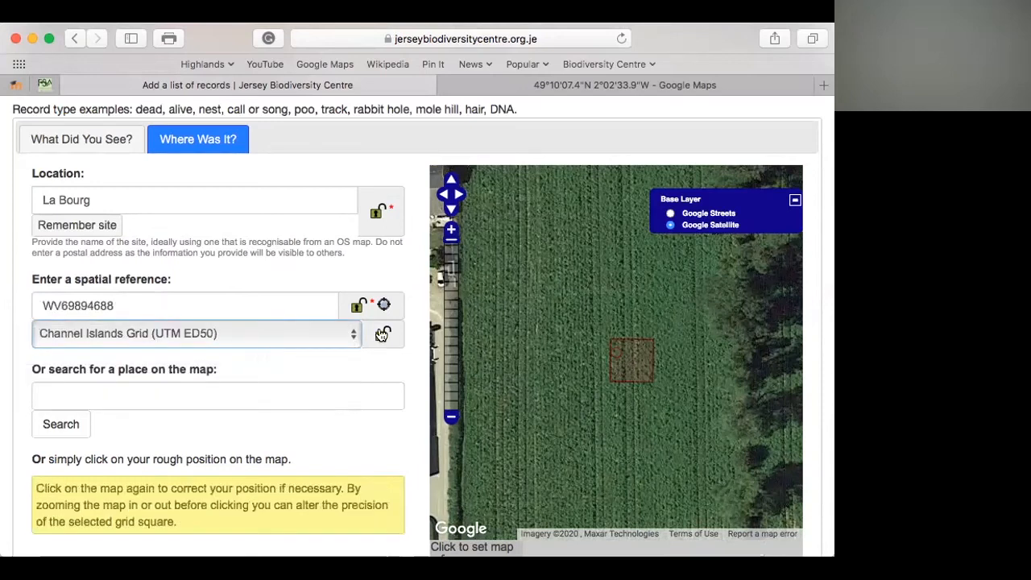
{"action": "left_click", "coordinate": [383, 333]}
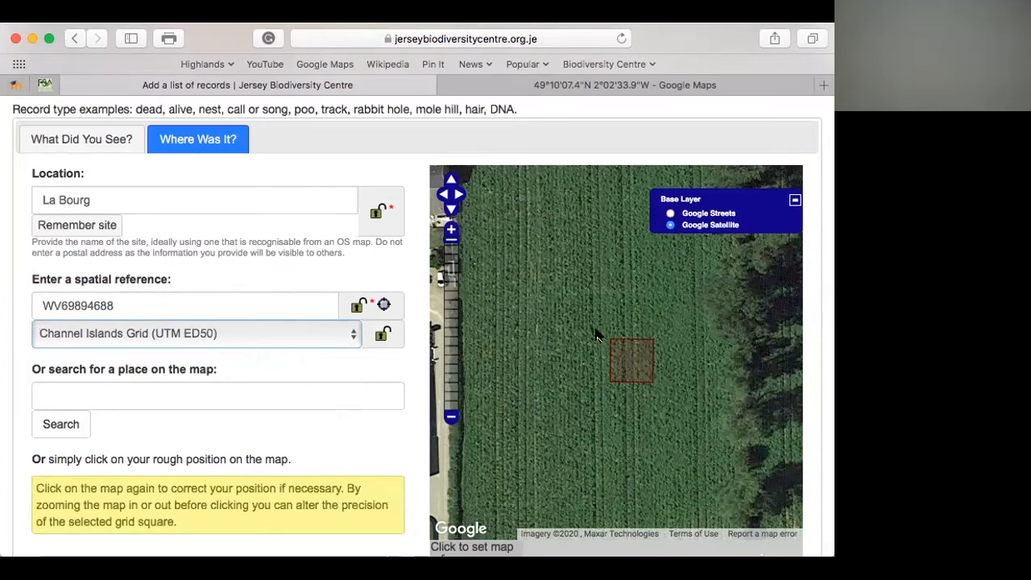
{"action": "mouse_move", "coordinate": [618, 352]}
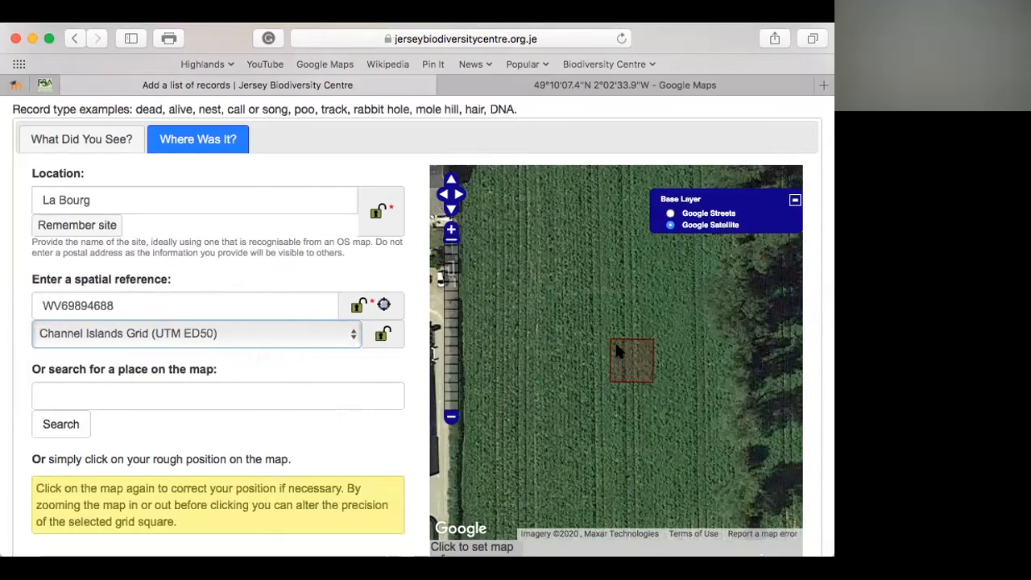
{"action": "scroll", "scroll_direction": "down", "scroll_amount": 3}
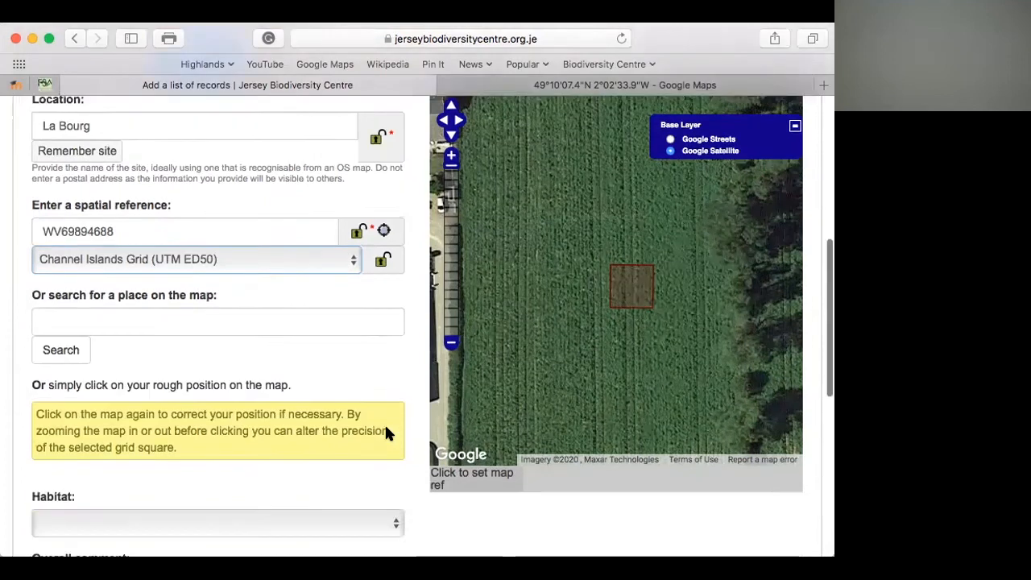
{"action": "scroll", "scroll_direction": "down", "scroll_amount": 3}
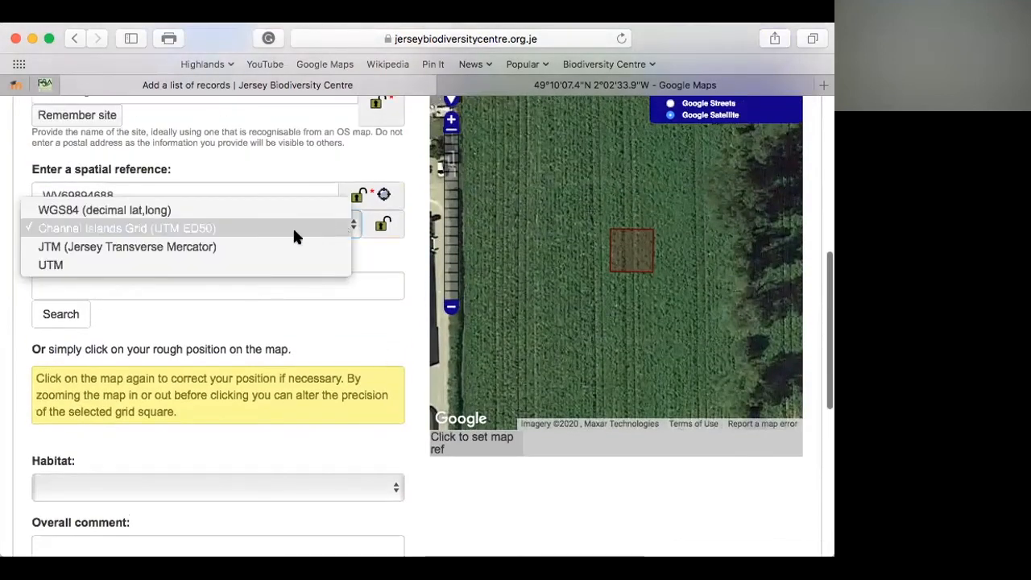
{"action": "left_click", "coordinate": [104, 210]}
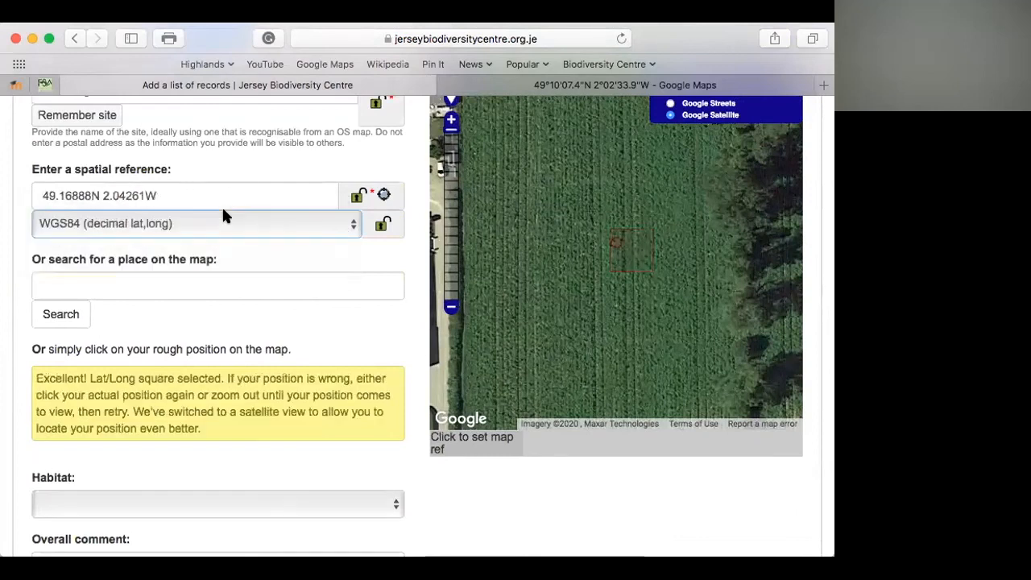
{"action": "mouse_move", "coordinate": [603, 260]}
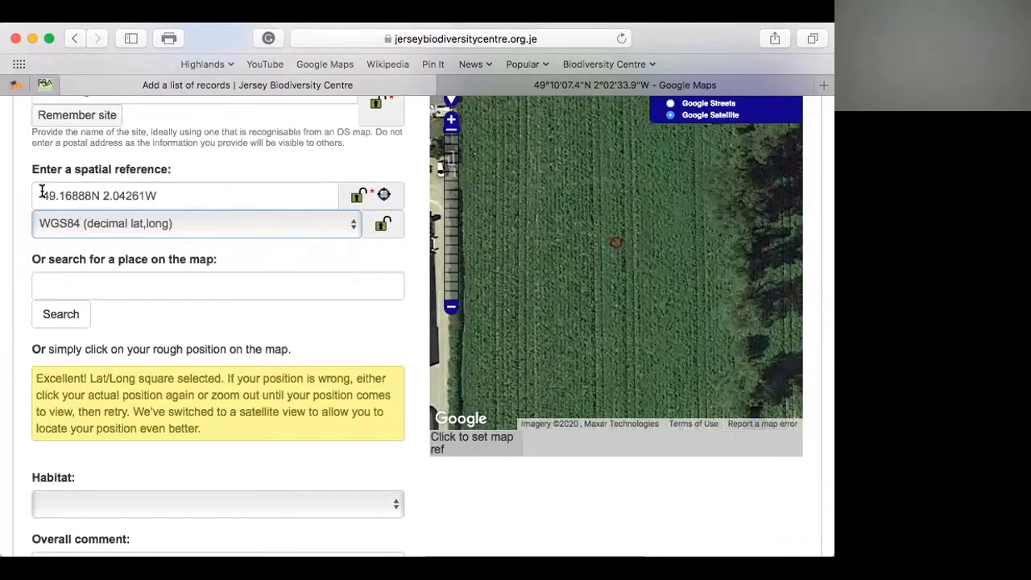
{"action": "mouse_move", "coordinate": [329, 193]}
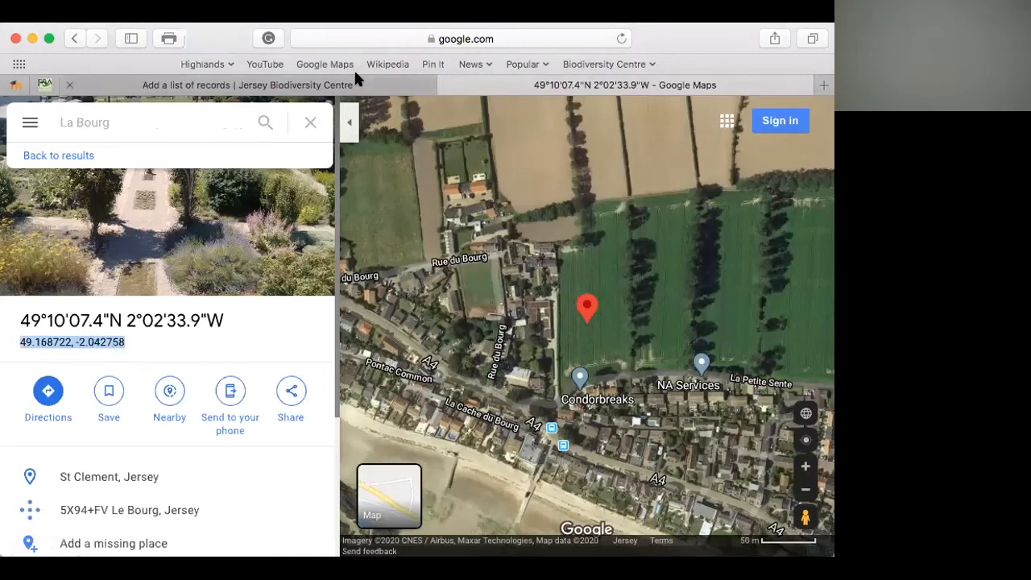
Step: Switch back to the Biodiversity Centre records form tab
{"action": "left_click", "coordinate": [247, 84]}
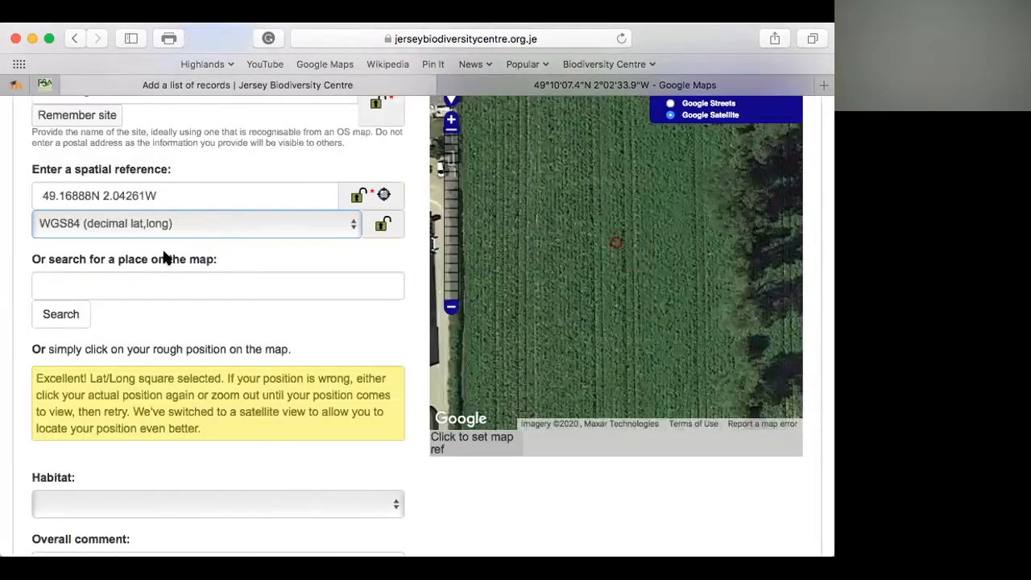
{"action": "mouse_move", "coordinate": [304, 332]}
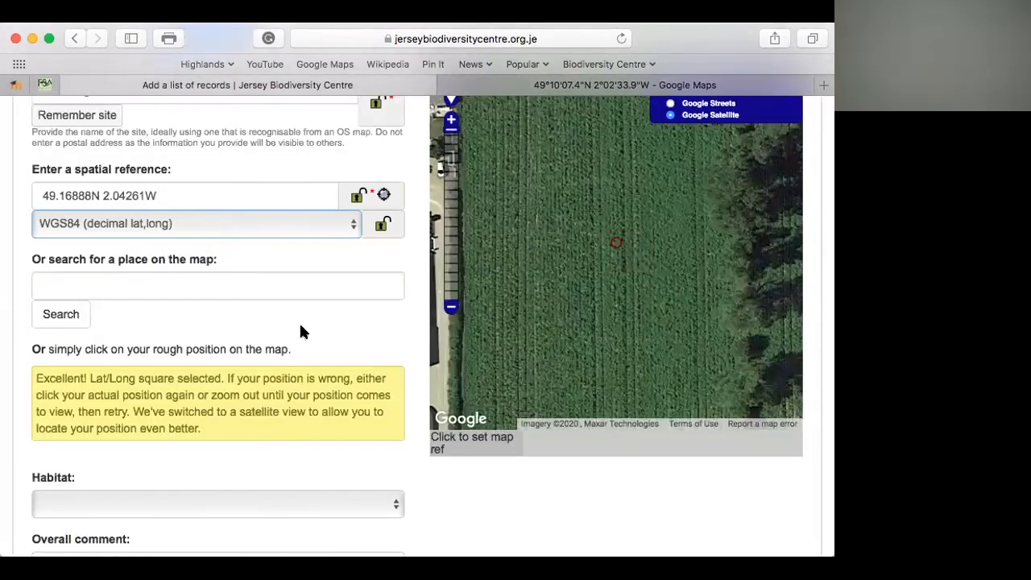
Step: Choose habitat 'Arable land, gardens or parks', refined to 'Arable and horticultural land'
{"action": "scroll", "scroll_direction": "down", "scroll_amount": 3}
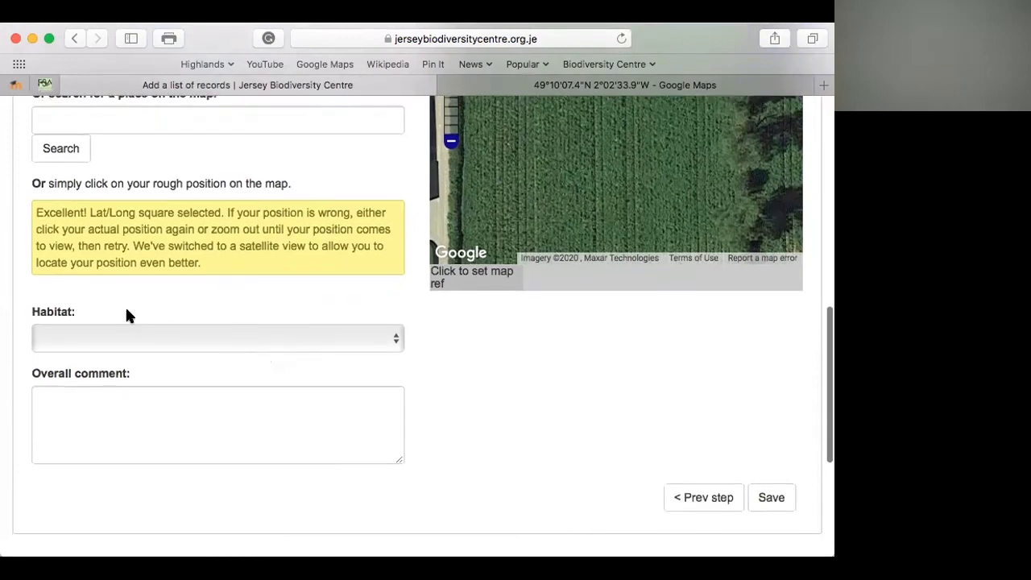
{"action": "left_click", "coordinate": [217, 337]}
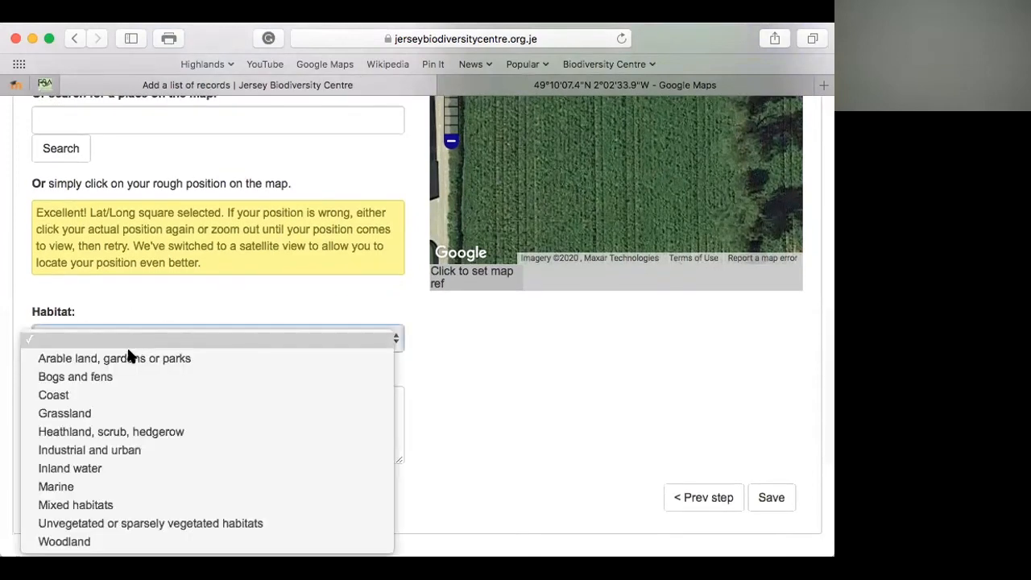
{"action": "left_click", "coordinate": [114, 357]}
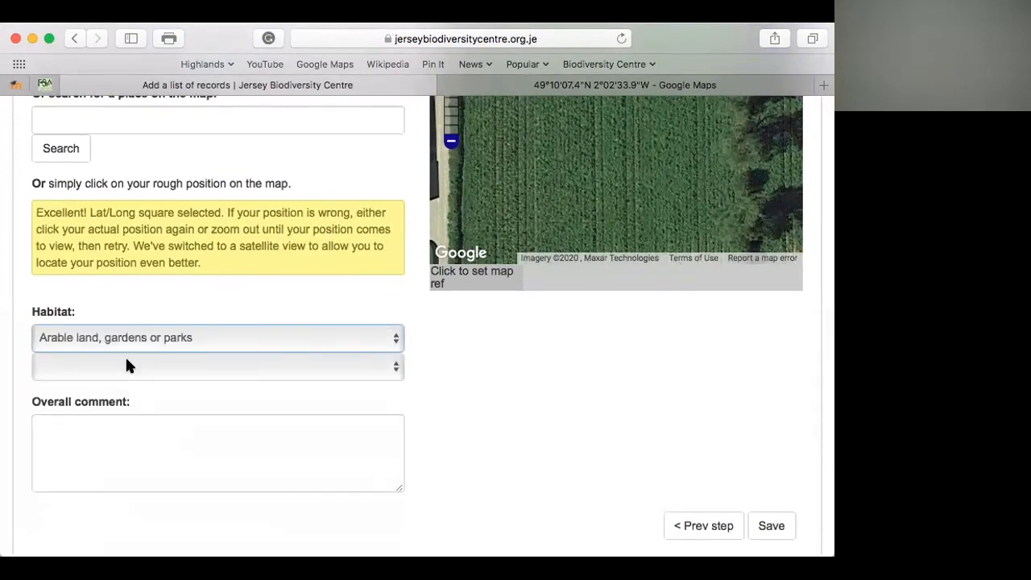
{"action": "left_click", "coordinate": [217, 366]}
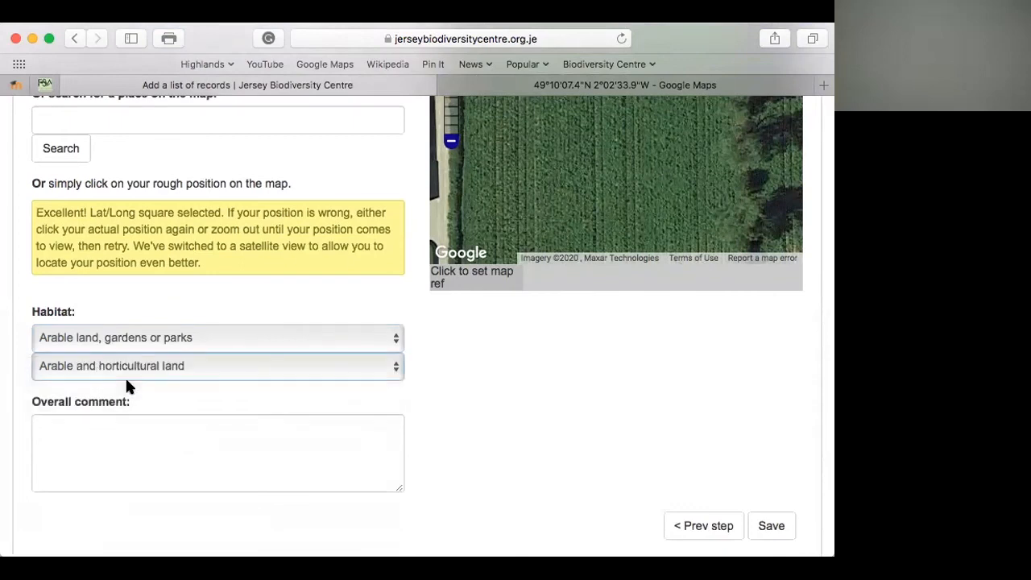
{"action": "left_click", "coordinate": [218, 451]}
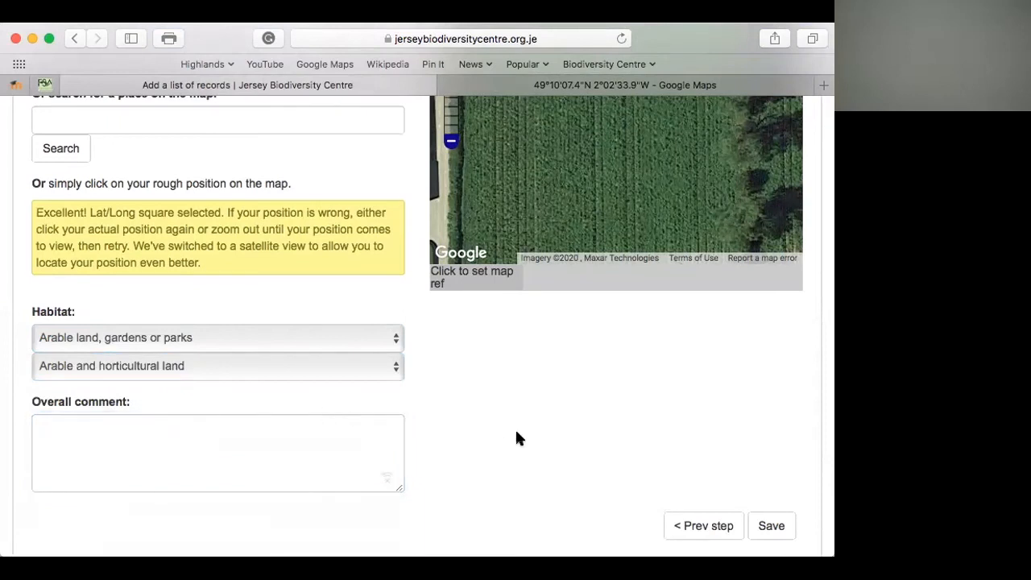
{"action": "scroll", "scroll_direction": "down", "scroll_amount": 3}
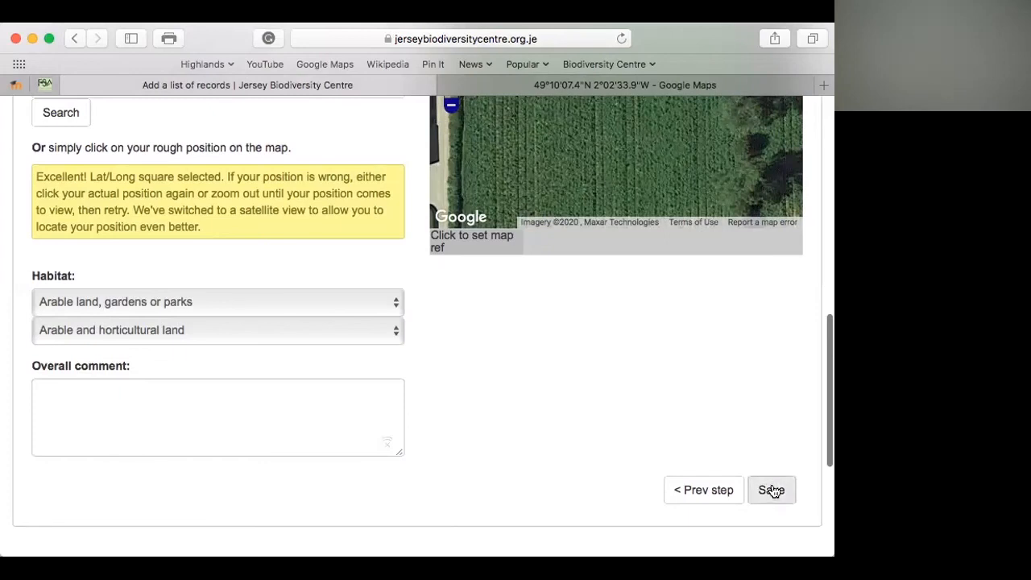
Step: Save the form to submit the pheasant records
{"action": "left_click", "coordinate": [771, 490]}
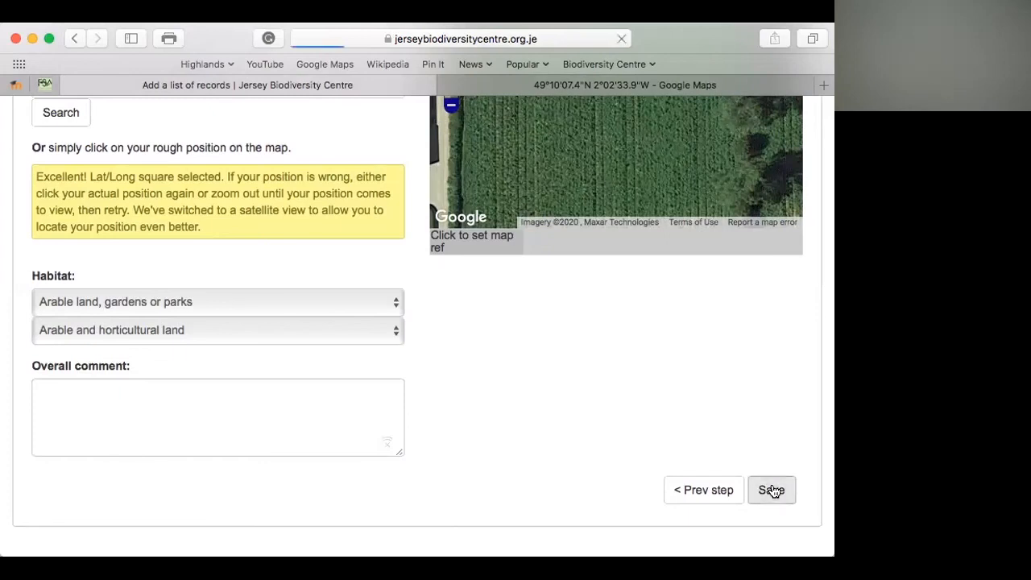
{"action": "mouse_move", "coordinate": [779, 455]}
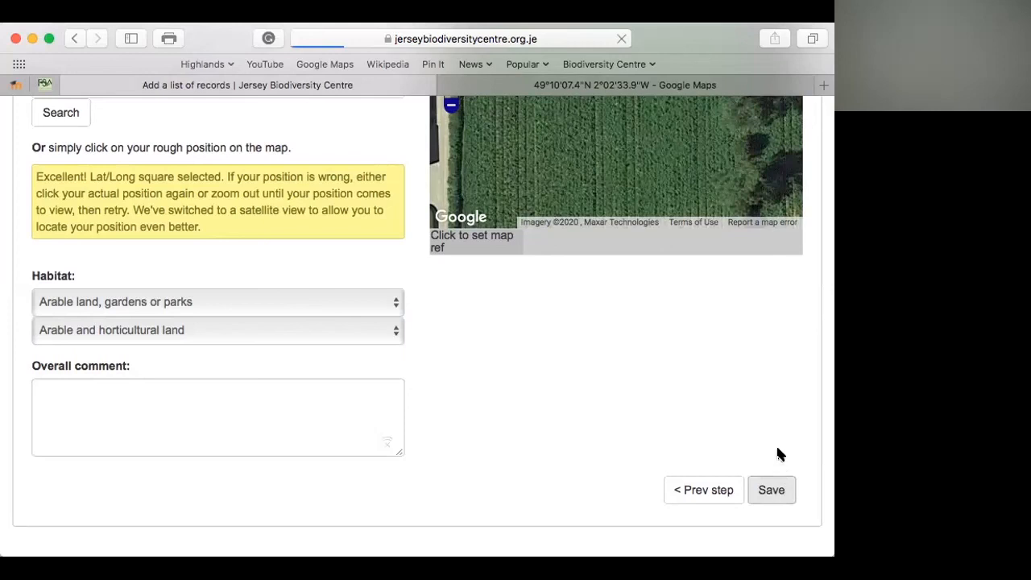
{"action": "mouse_move", "coordinate": [753, 432]}
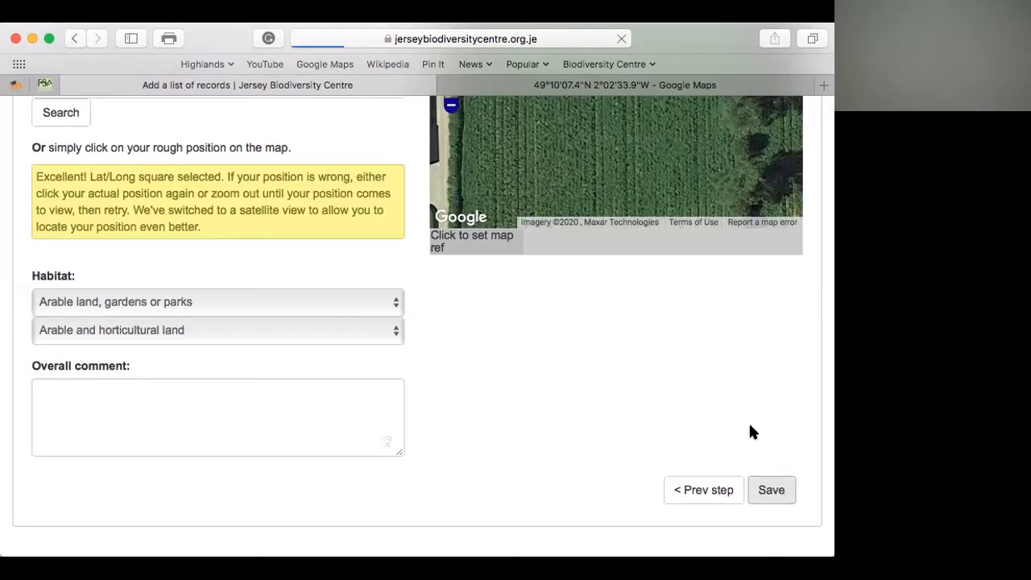
Step: Confirm the green 'Thank you for submitting your records' banner above the fresh empty form
{"action": "left_click", "coordinate": [770, 489]}
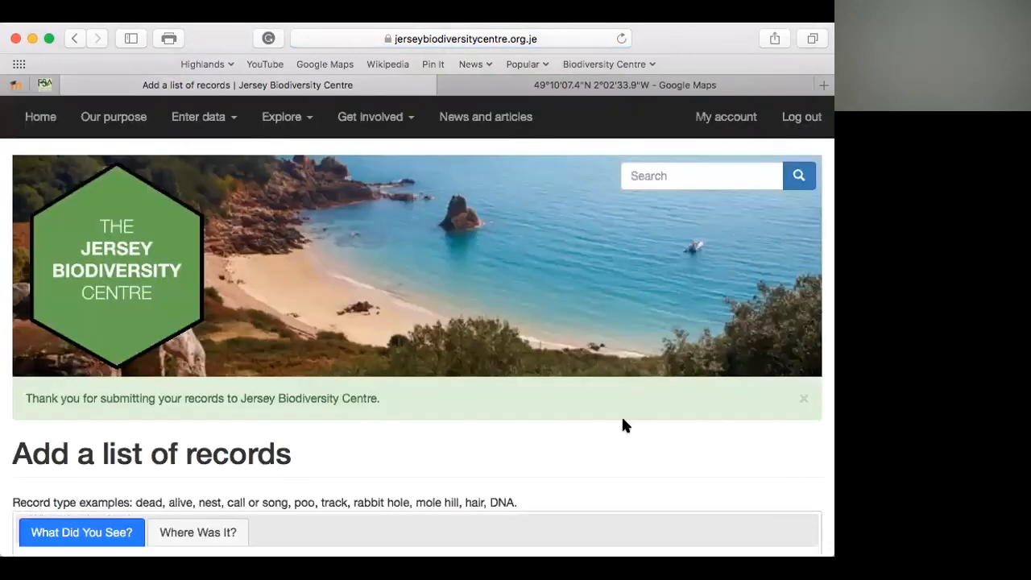
{"action": "mouse_move", "coordinate": [176, 410]}
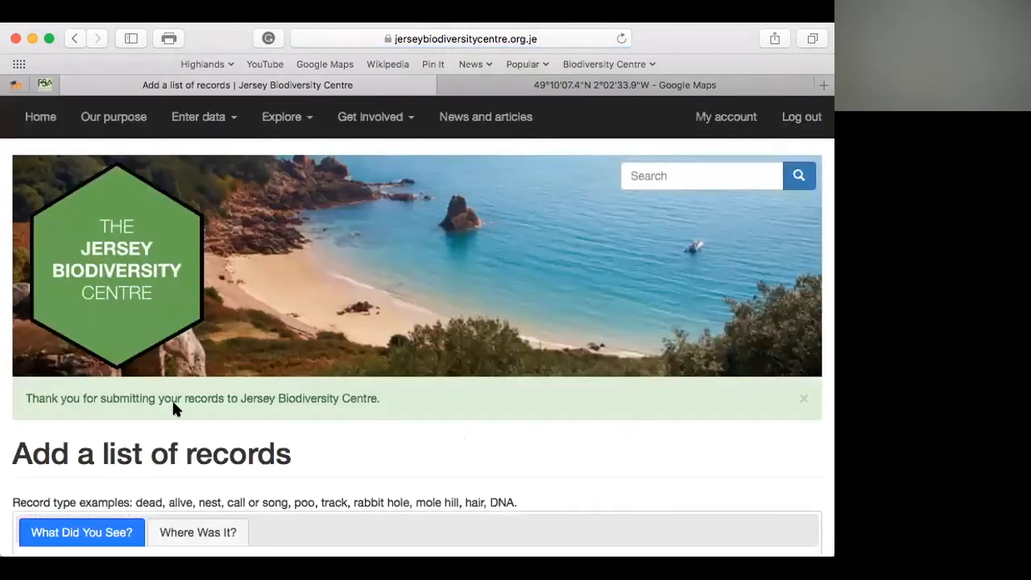
{"action": "mouse_move", "coordinate": [215, 398]}
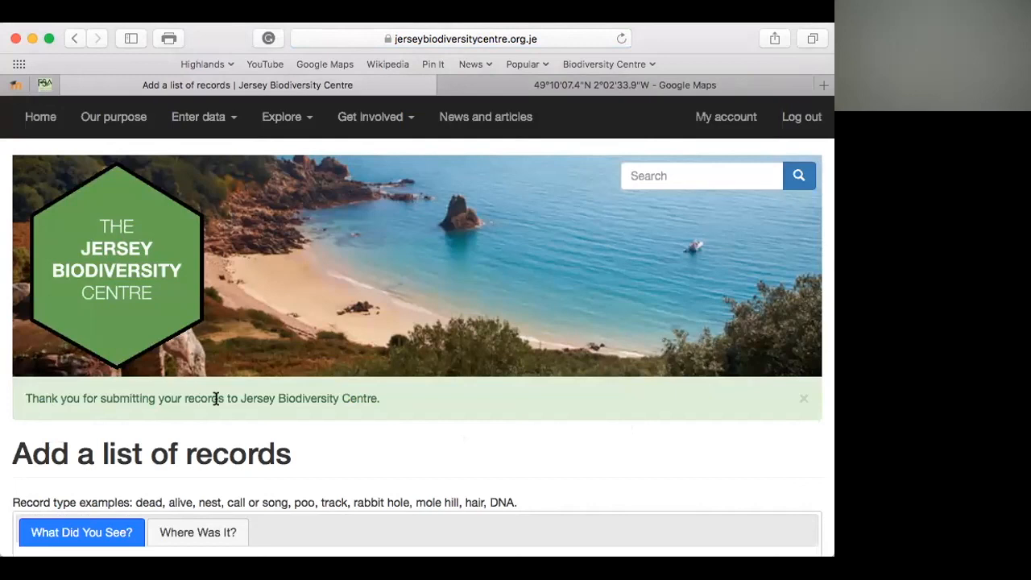
{"action": "mouse_move", "coordinate": [372, 407]}
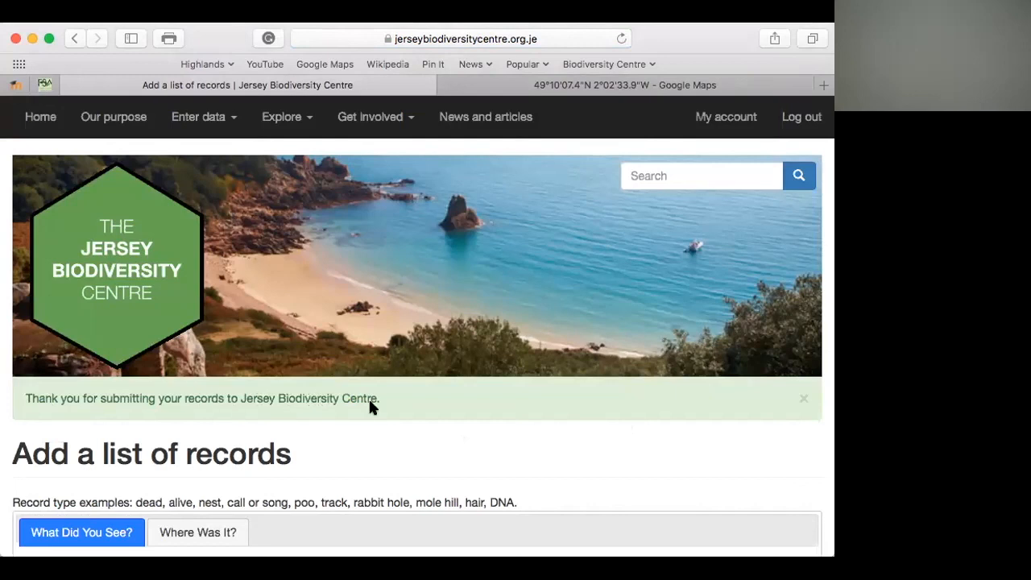
{"action": "mouse_move", "coordinate": [247, 415]}
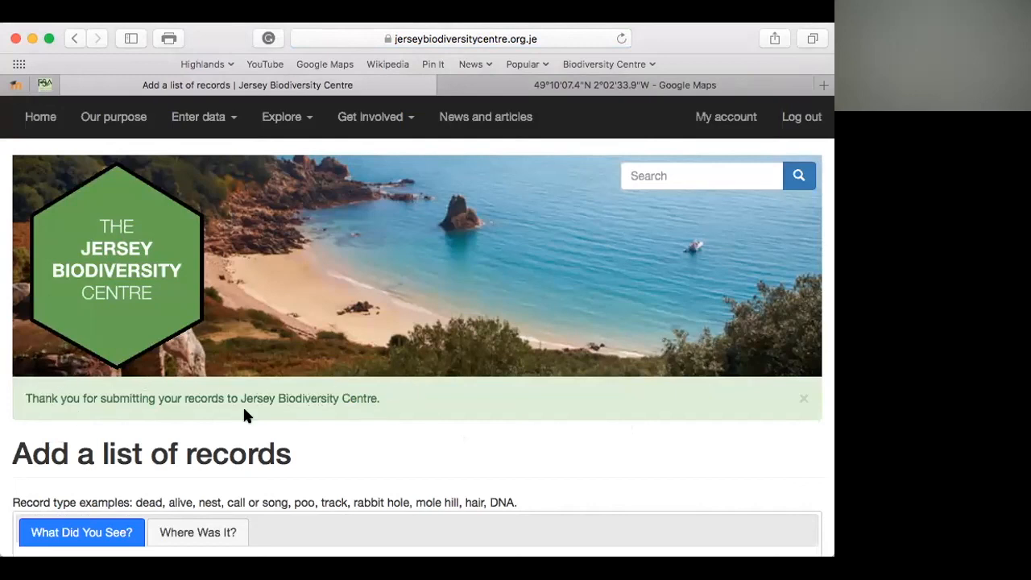
{"action": "mouse_move", "coordinate": [424, 468]}
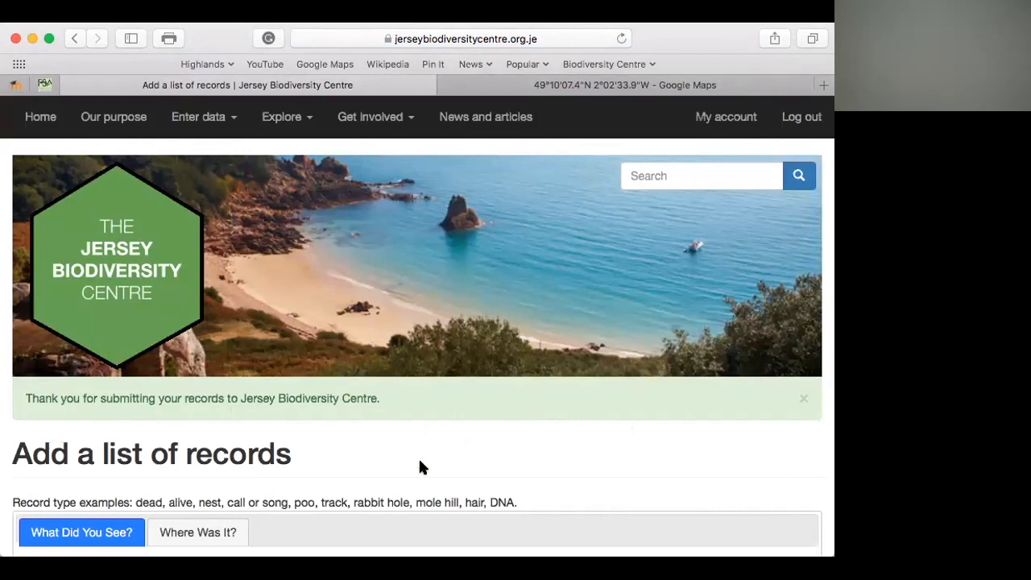
{"action": "scroll", "scroll_direction": "down", "scroll_amount": 3}
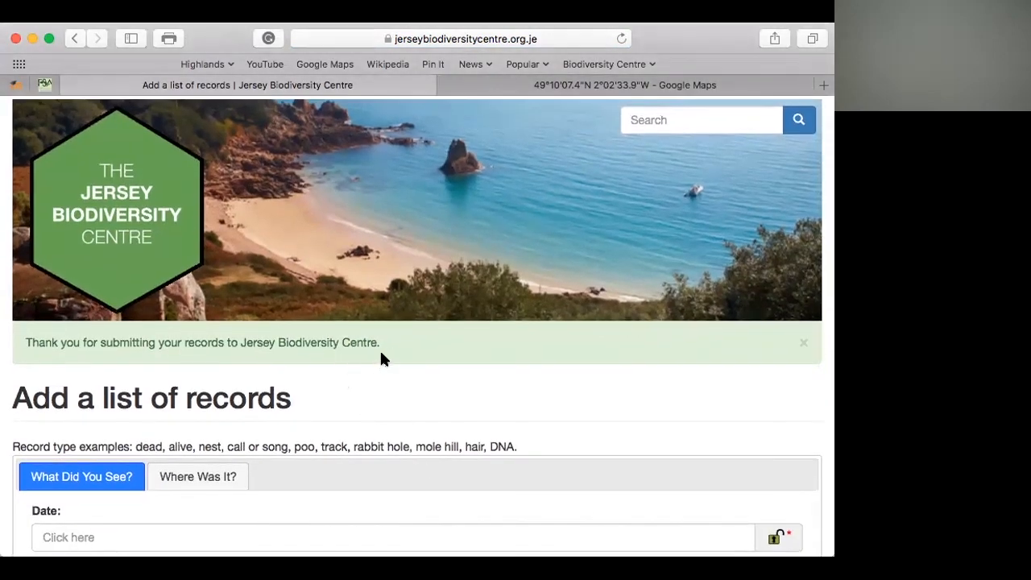
{"action": "scroll", "scroll_direction": "down", "scroll_amount": 3}
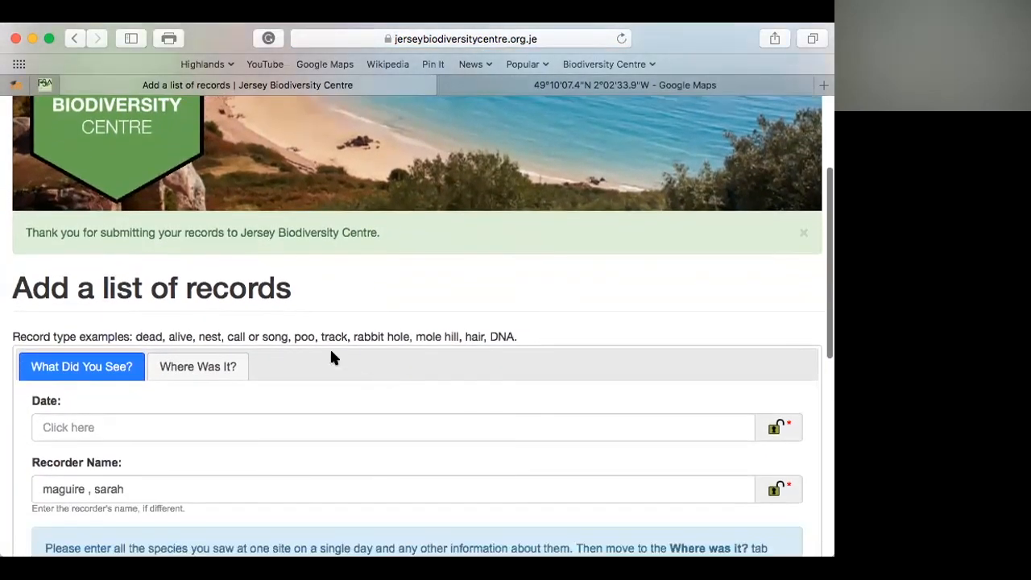
{"action": "mouse_move", "coordinate": [42, 256]}
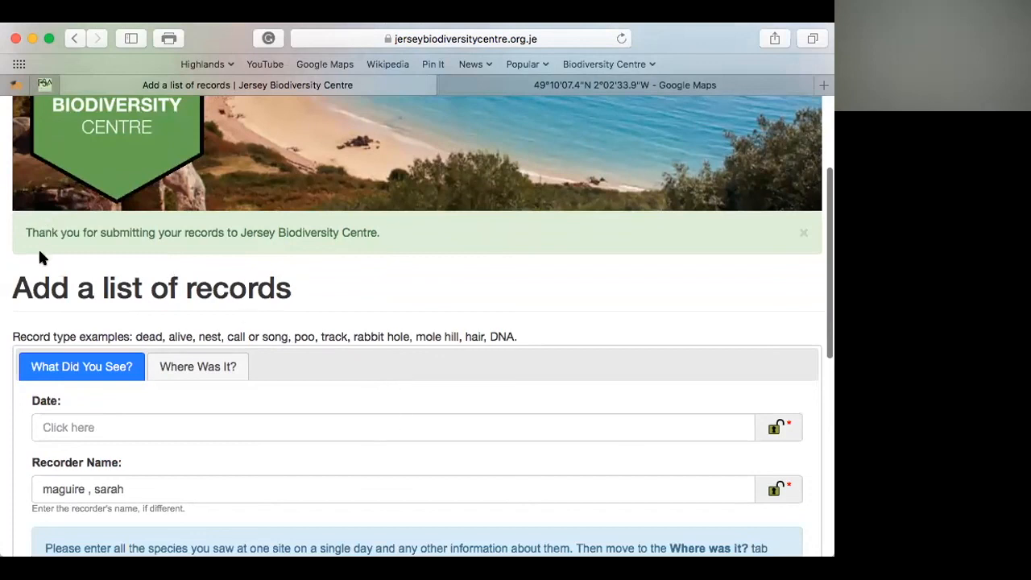
{"action": "mouse_move", "coordinate": [230, 268]}
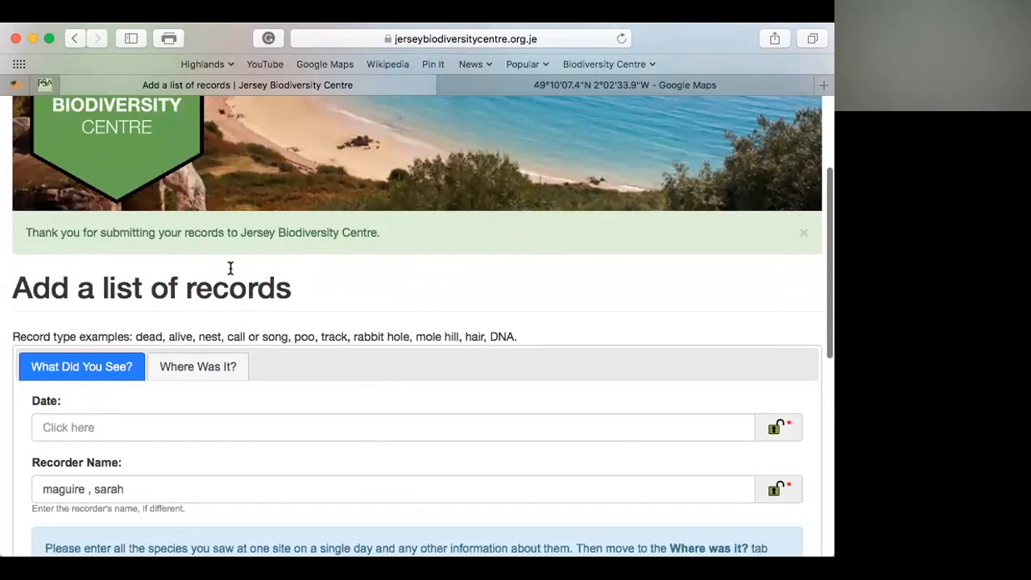
{"action": "scroll", "scroll_direction": "down", "scroll_amount": 3}
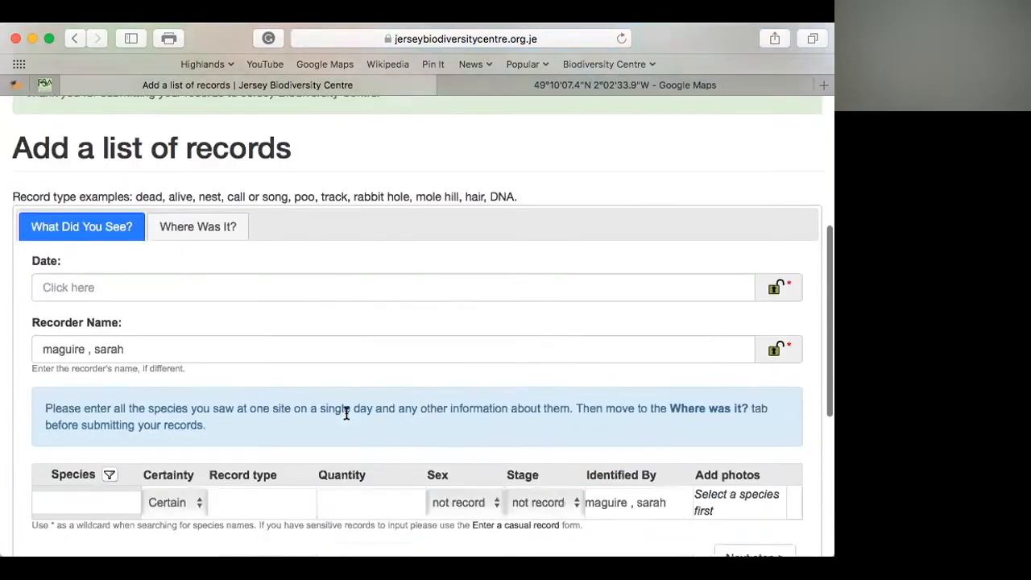
{"action": "scroll", "scroll_direction": "down", "scroll_amount": 3}
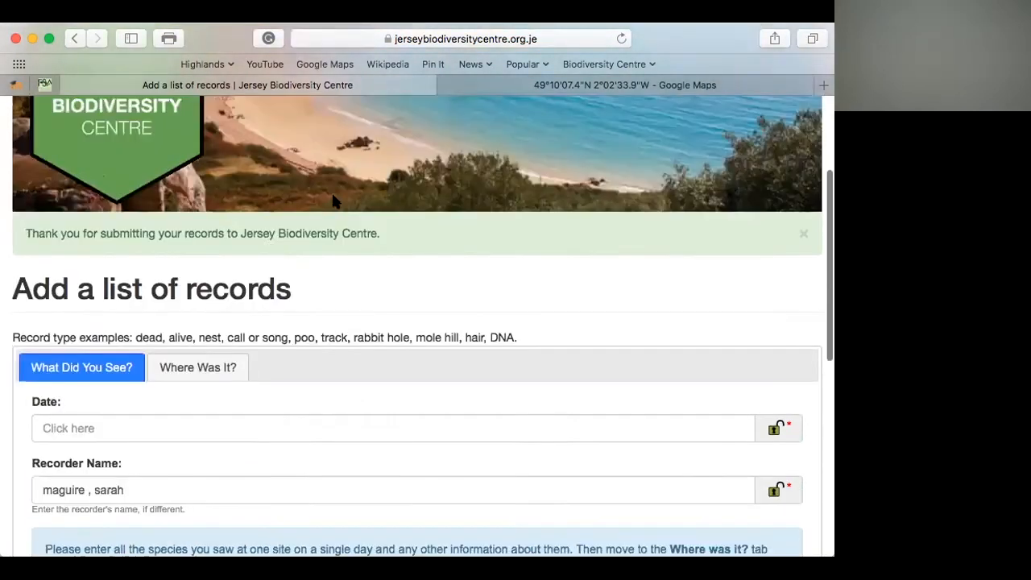
{"action": "scroll", "scroll_direction": "up", "scroll_amount": 3}
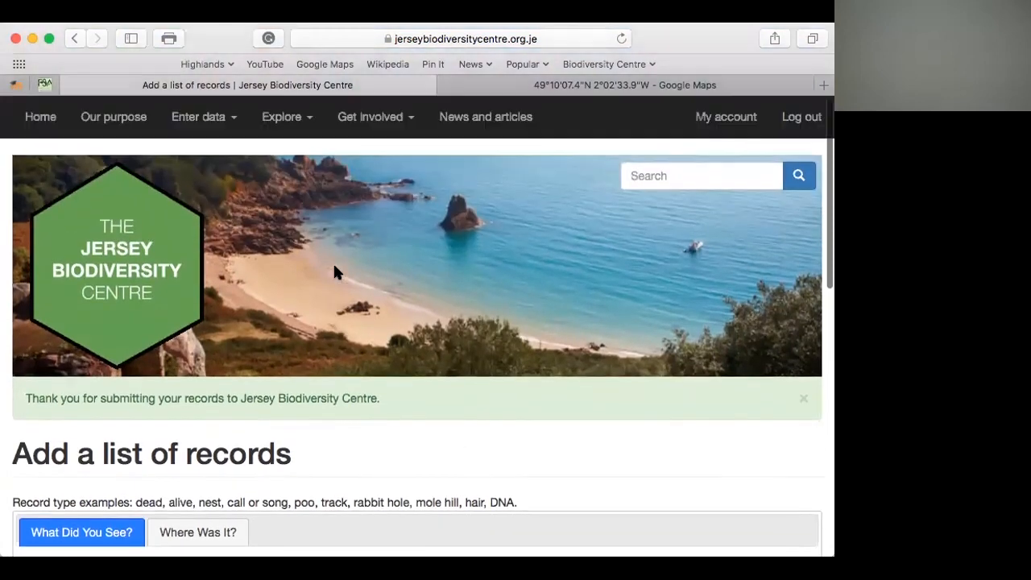
{"action": "mouse_move", "coordinate": [324, 461]}
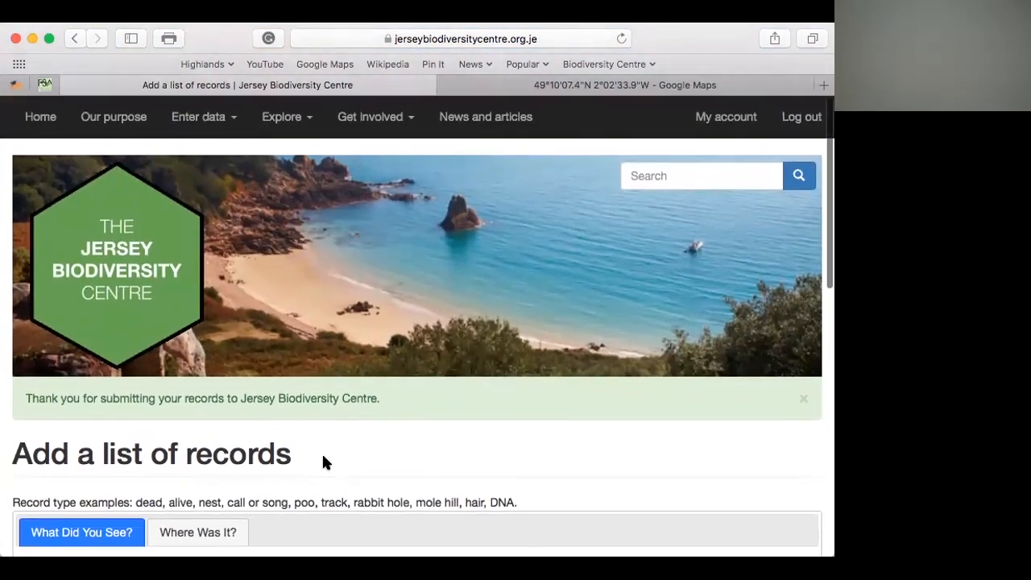
{"action": "mouse_move", "coordinate": [343, 458]}
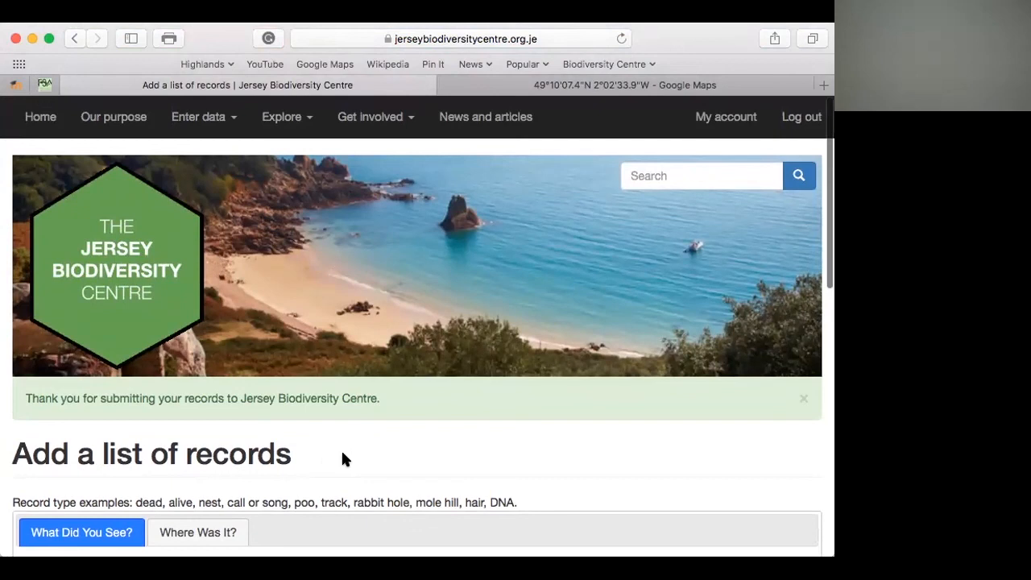
{"action": "scroll", "scroll_direction": "down", "scroll_amount": 3}
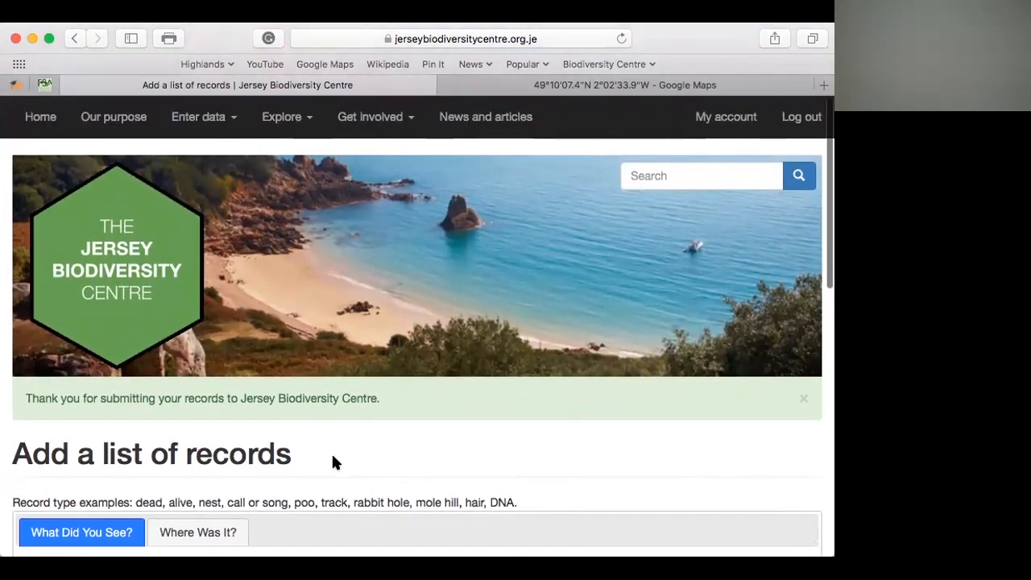
{"action": "mouse_move", "coordinate": [306, 474]}
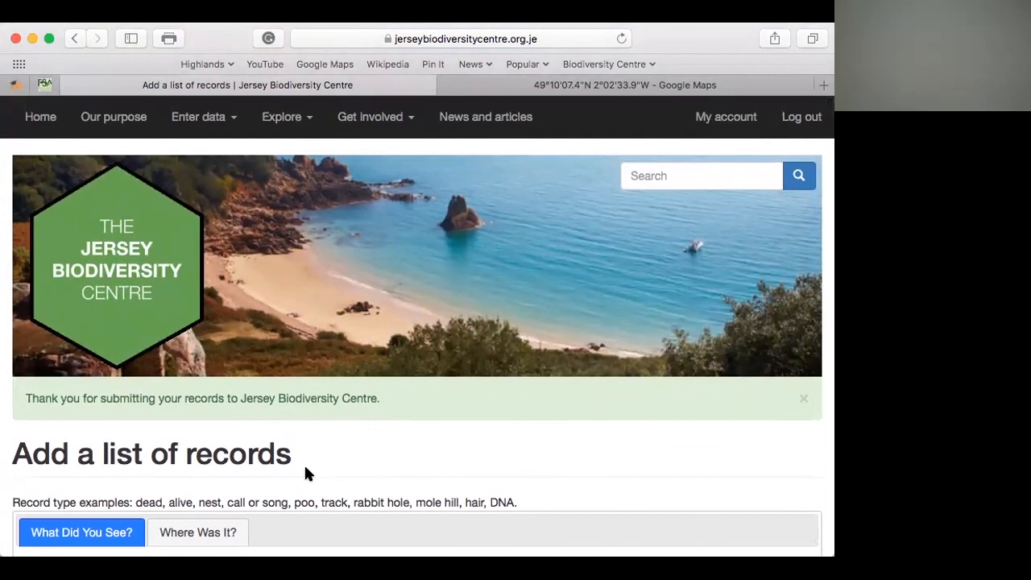